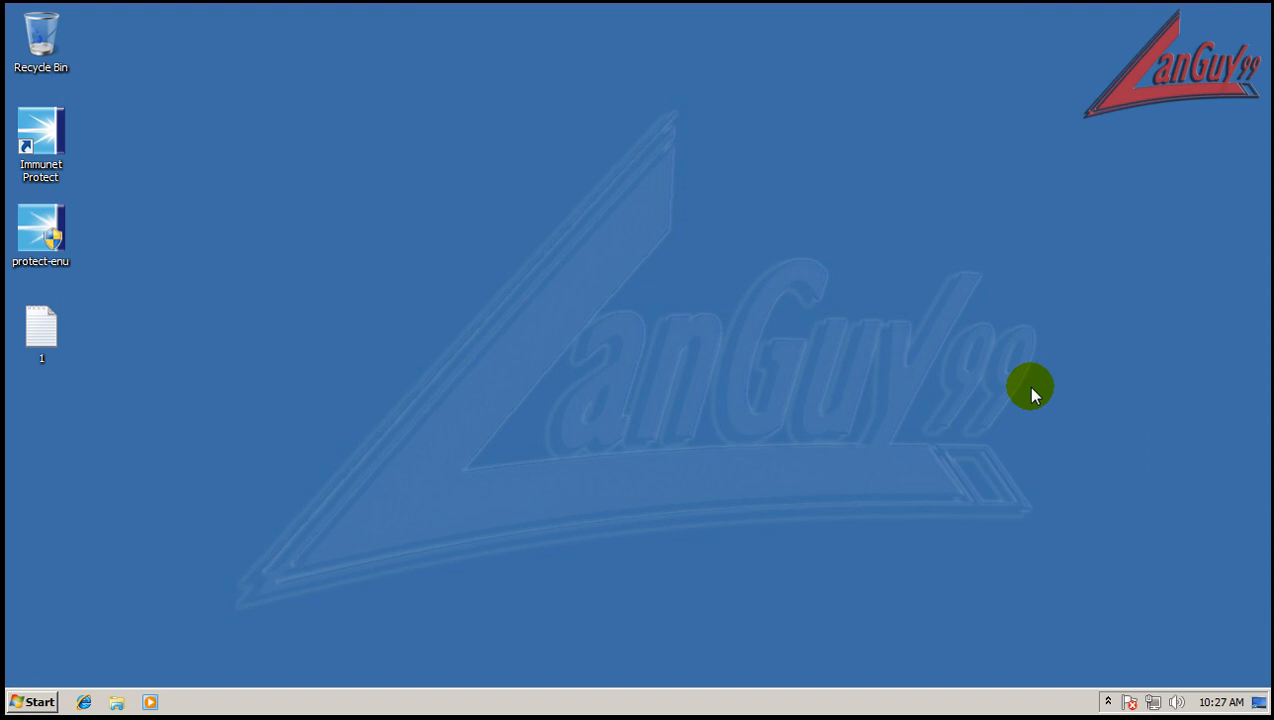
mouse_move(130, 185)
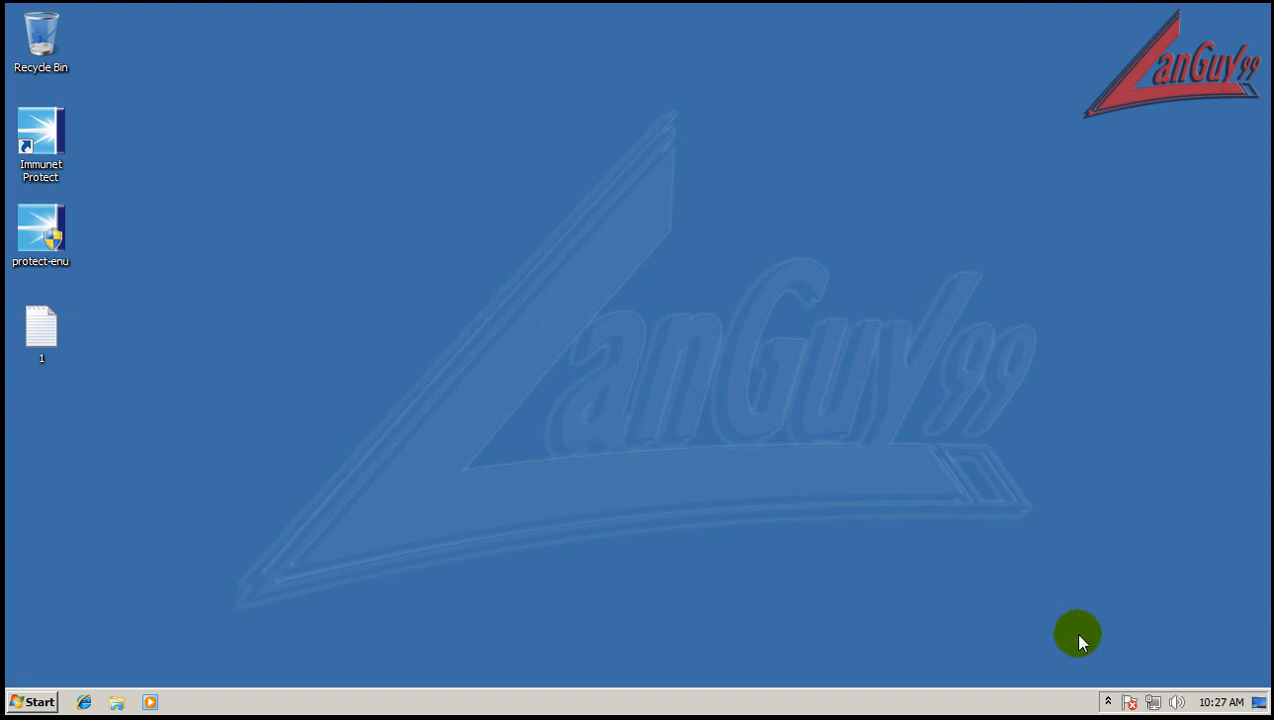
mouse_move(1108, 701)
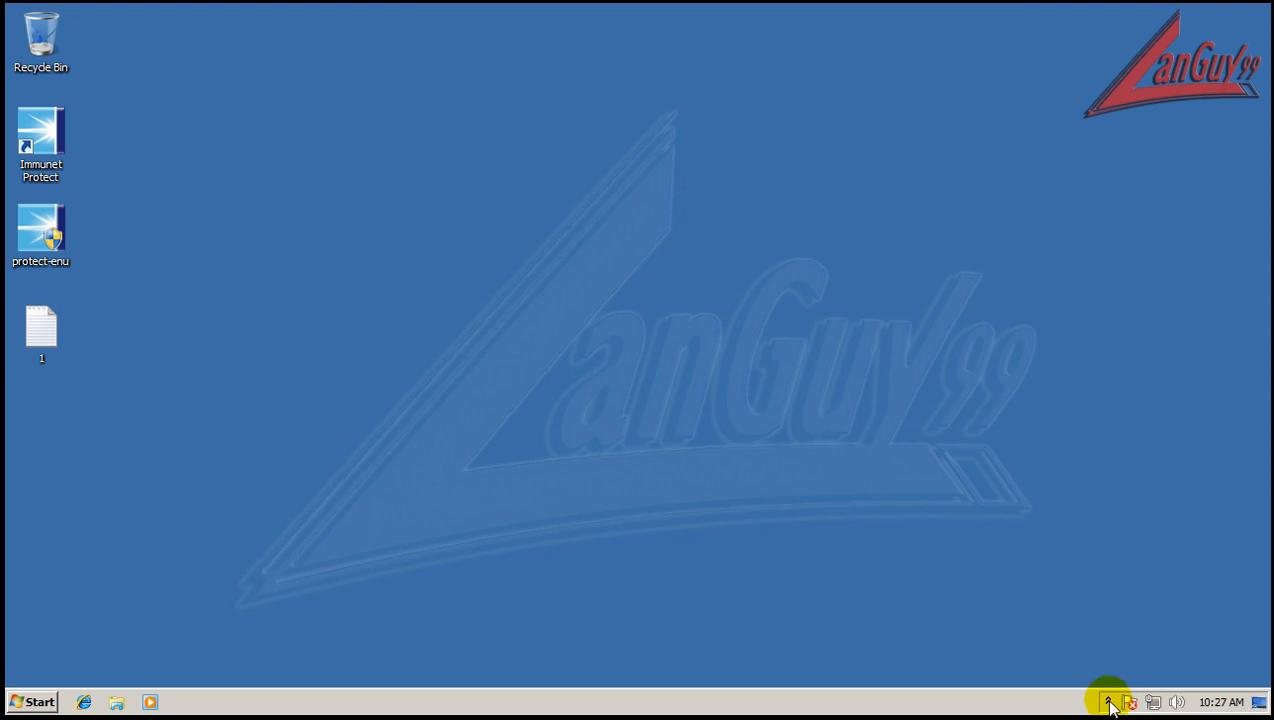
Step: Open the Immunet dashboard, review Scan and General Settings, then return to the dashboard
left_click(1108, 702)
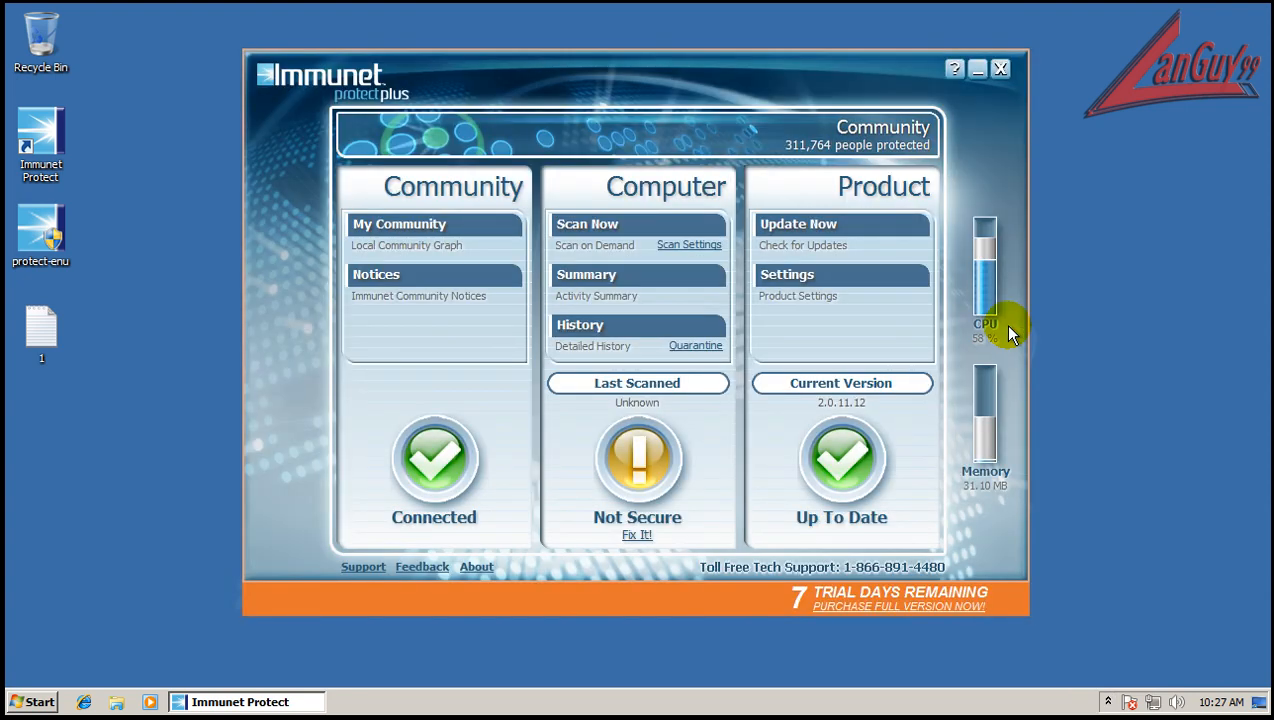
mouse_move(740, 280)
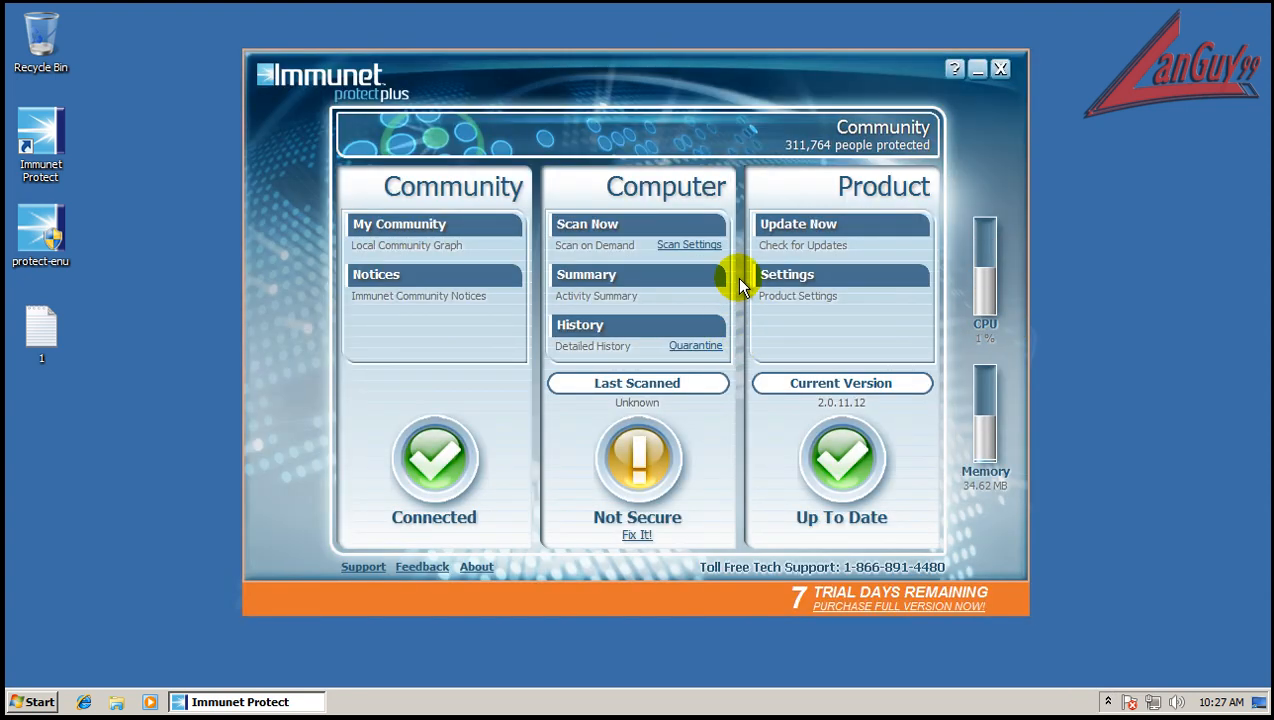
mouse_move(815, 213)
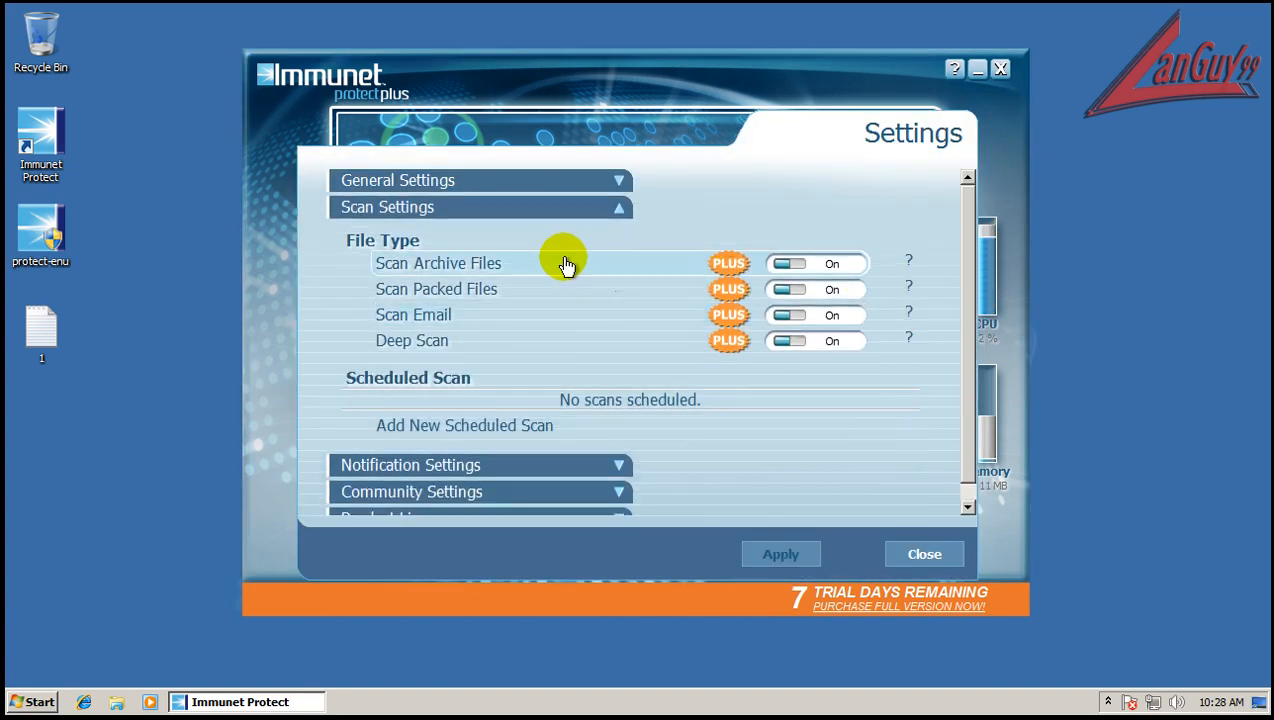
mouse_move(688, 302)
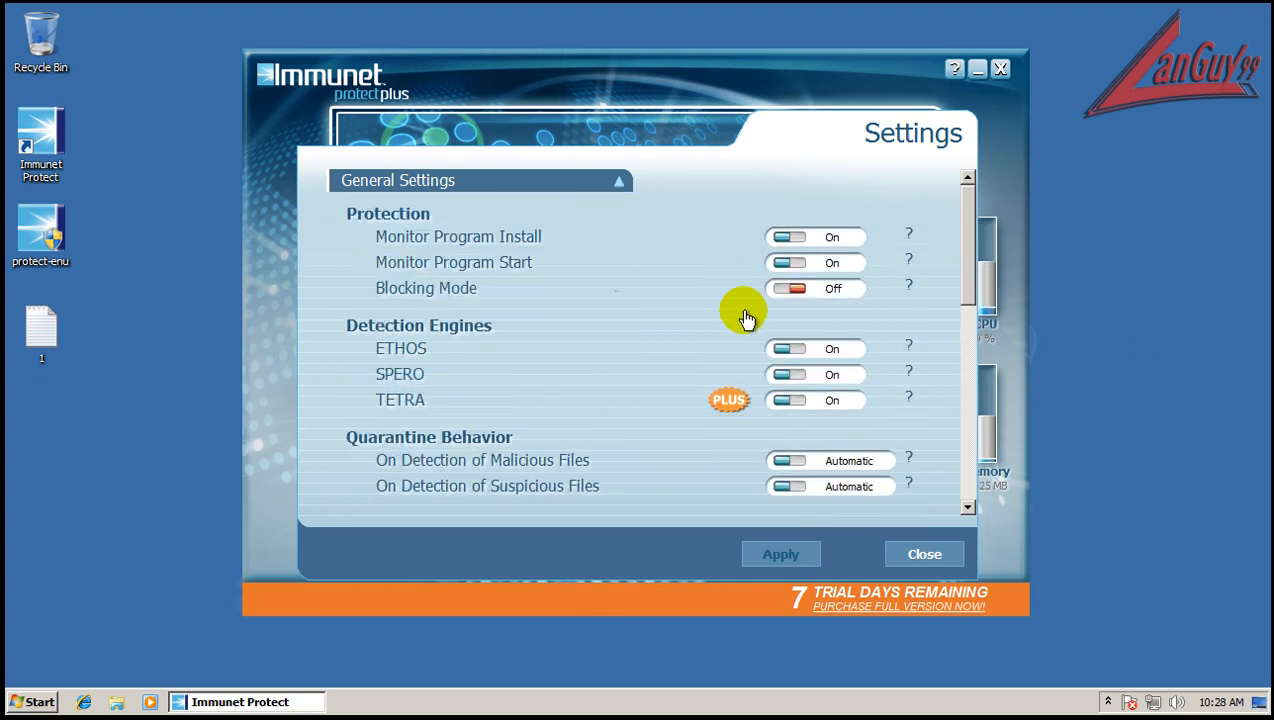
mouse_move(520, 448)
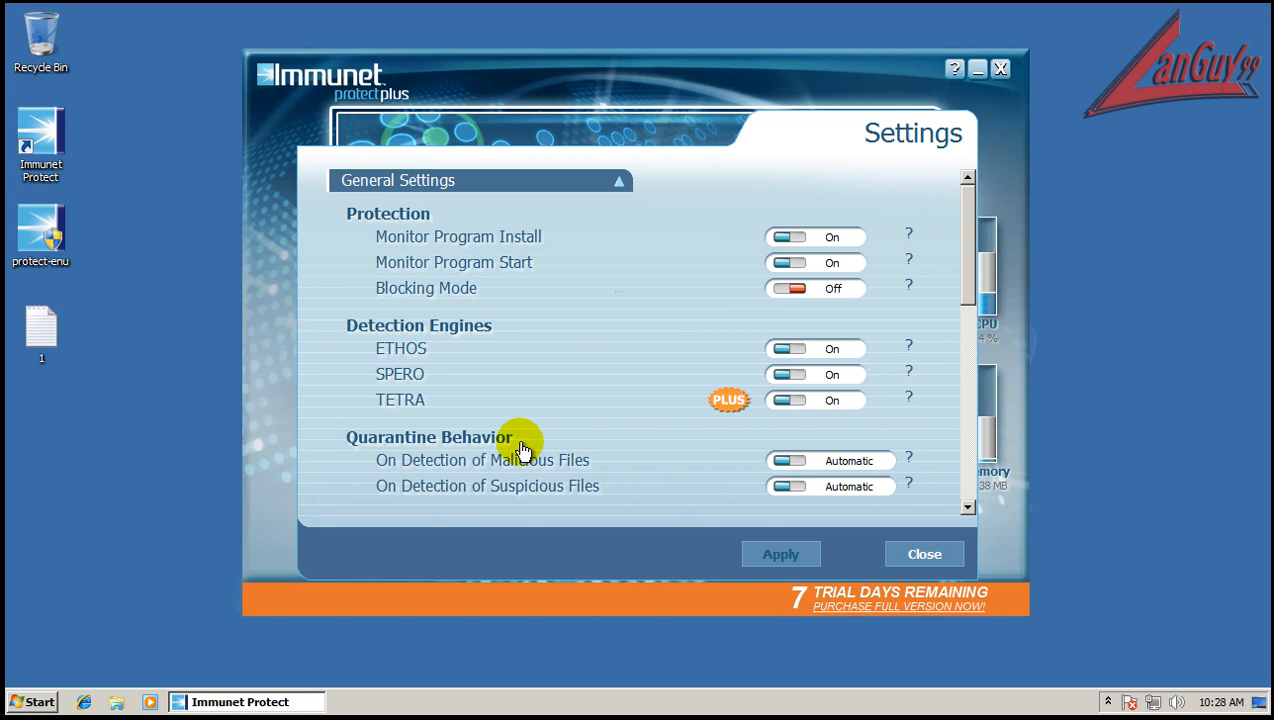
mouse_move(975, 335)
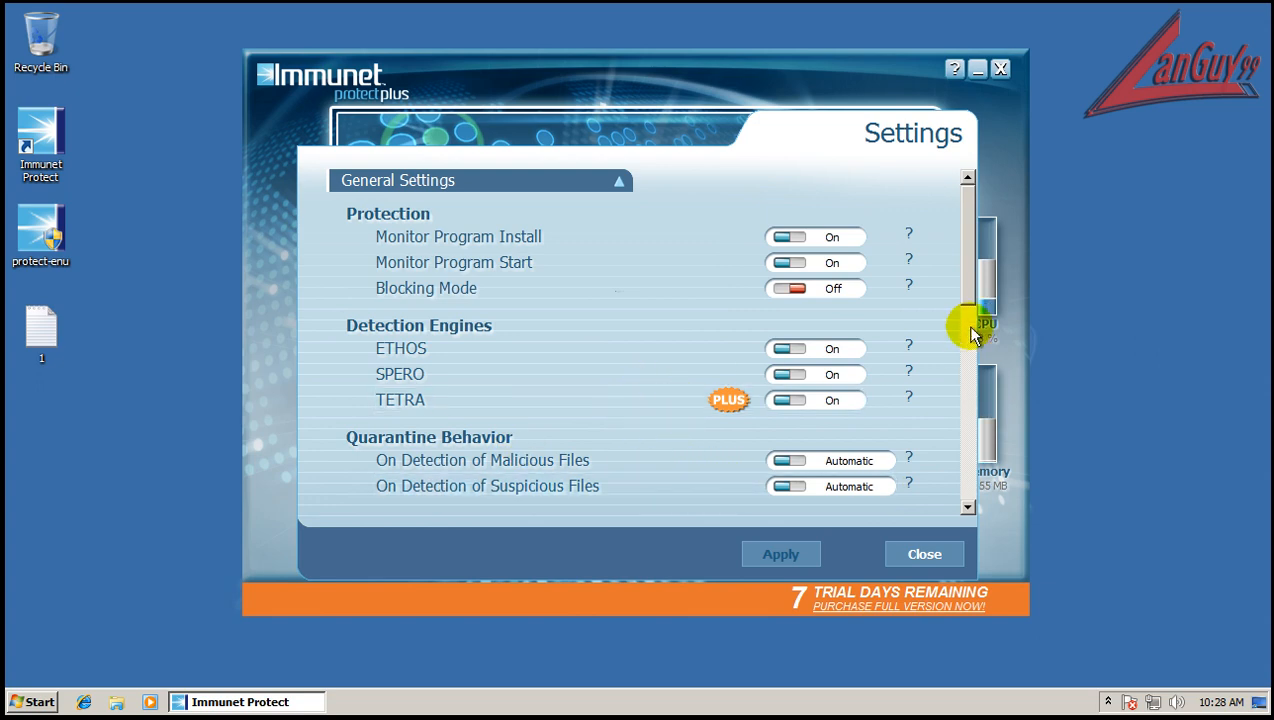
left_click(923, 554)
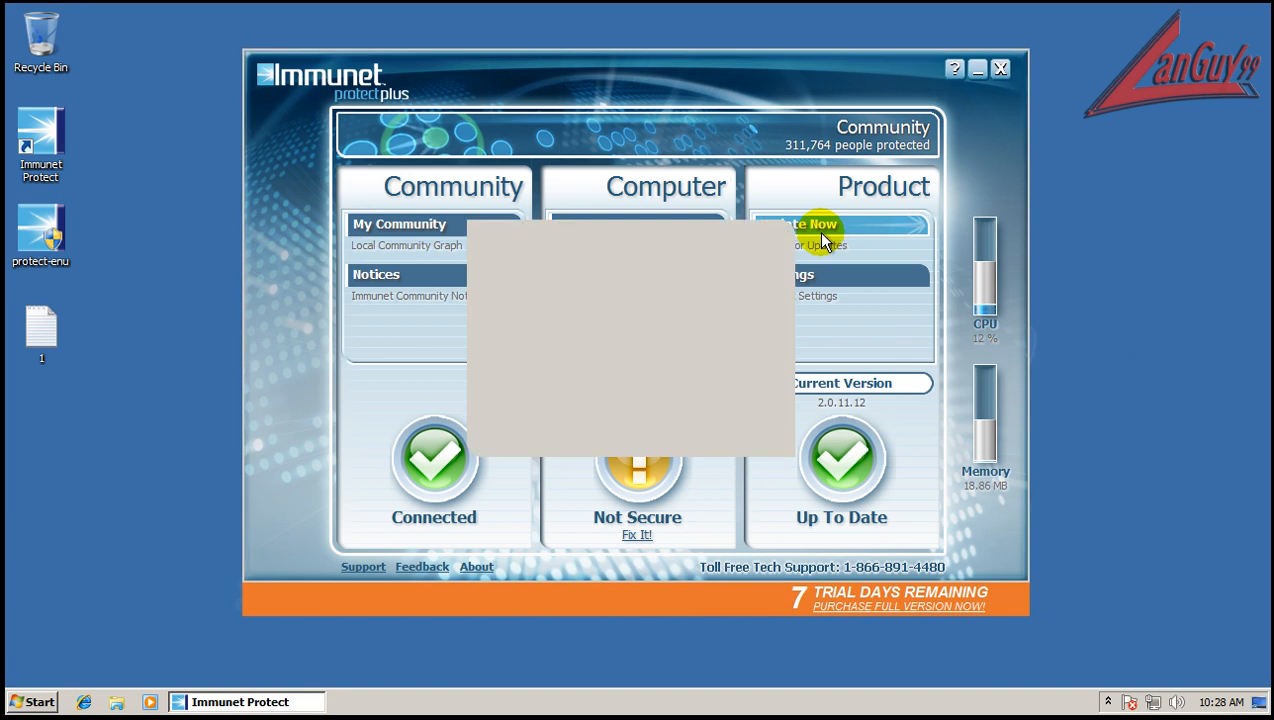
Step: Run an Immunet update check confirming the latest updates, then close the update report
left_click(810, 224)
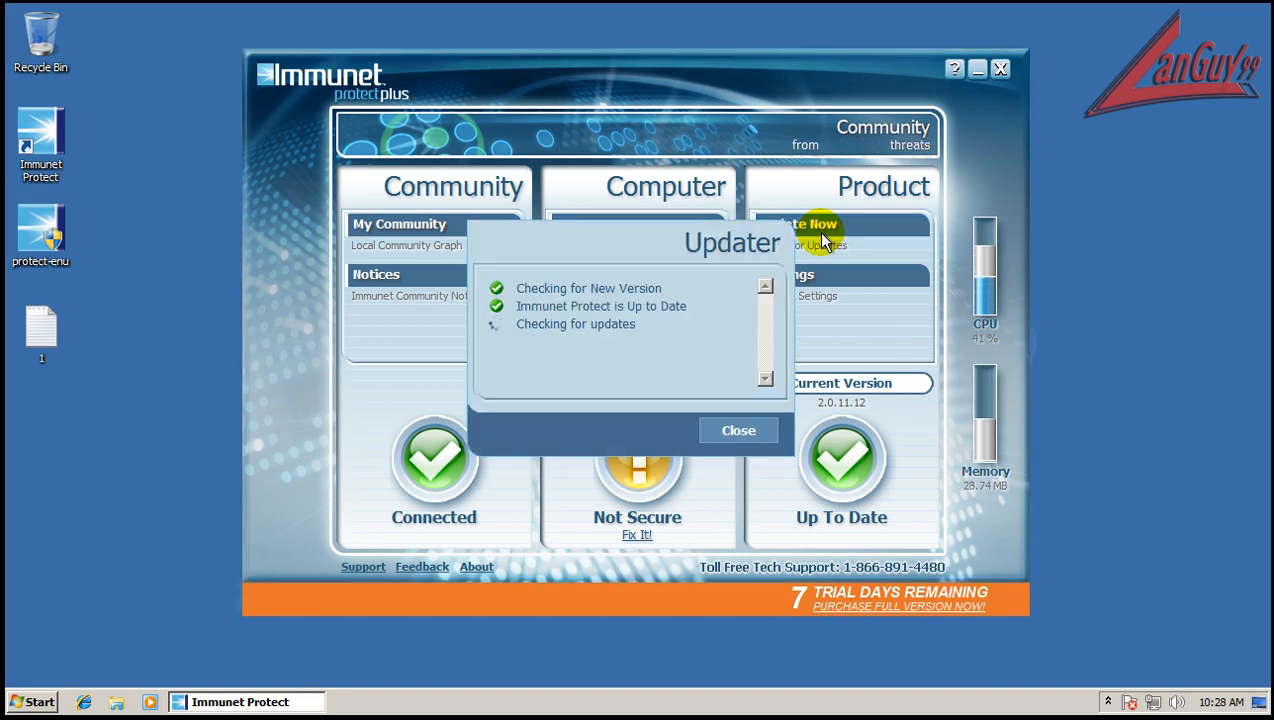
mouse_move(680, 355)
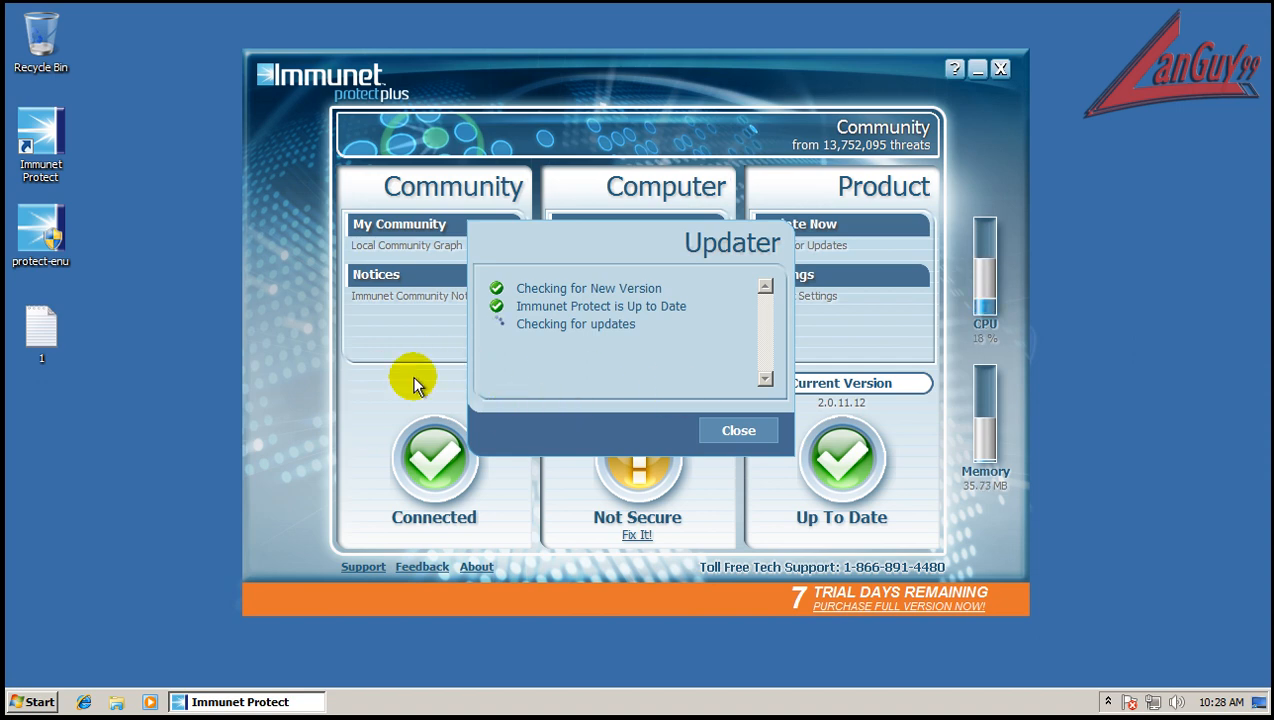
mouse_move(618, 372)
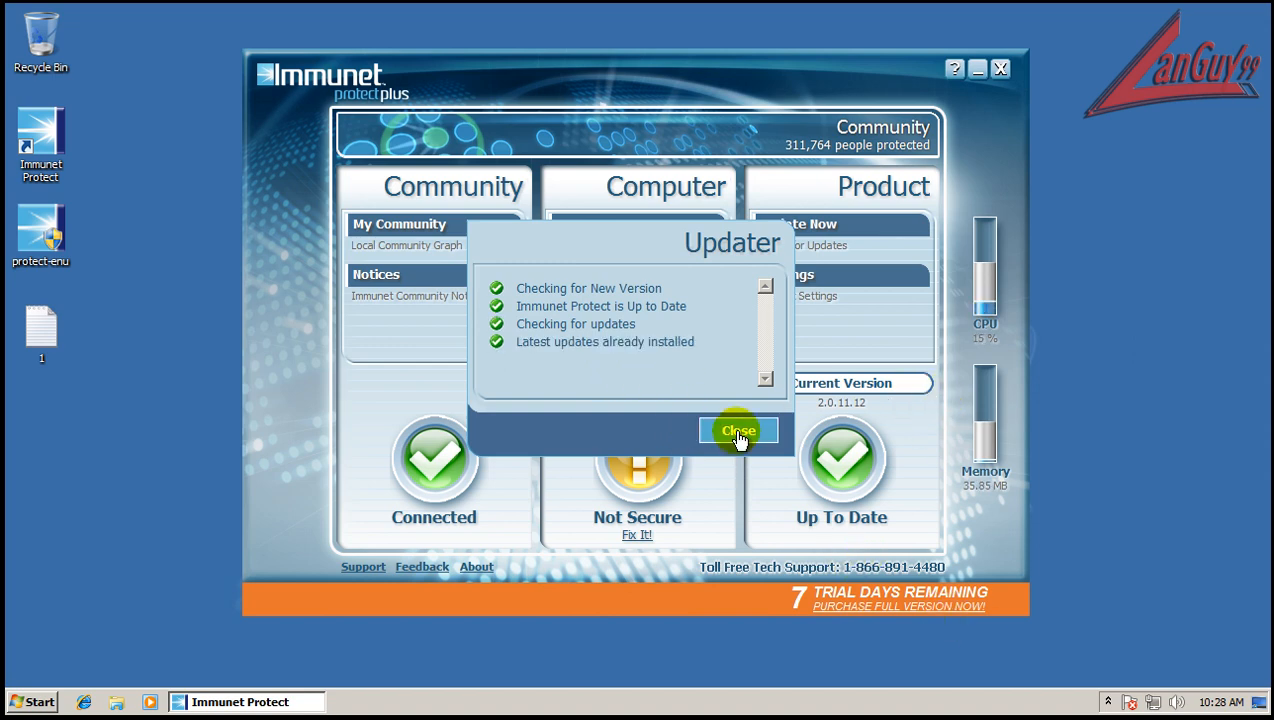
left_click(739, 430)
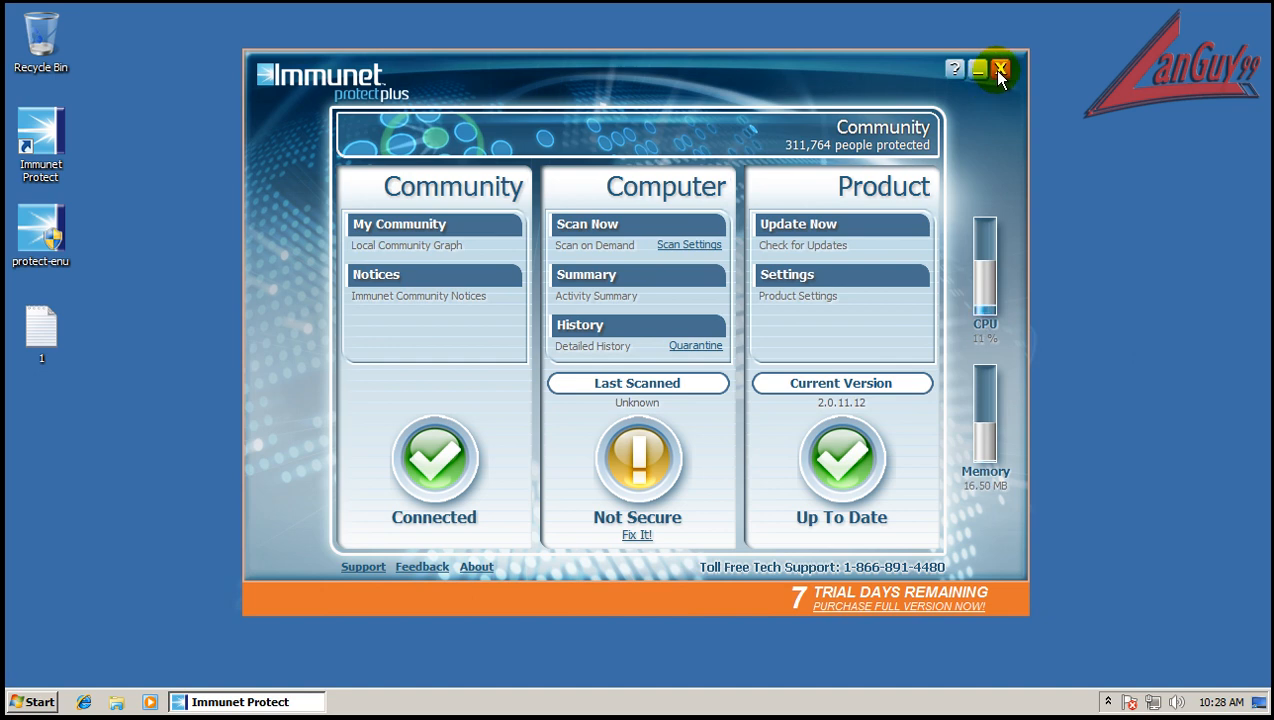
Step: Close Immunet and open the desktop '1' text file of malware URLs in Notepad
left_click(1000, 69)
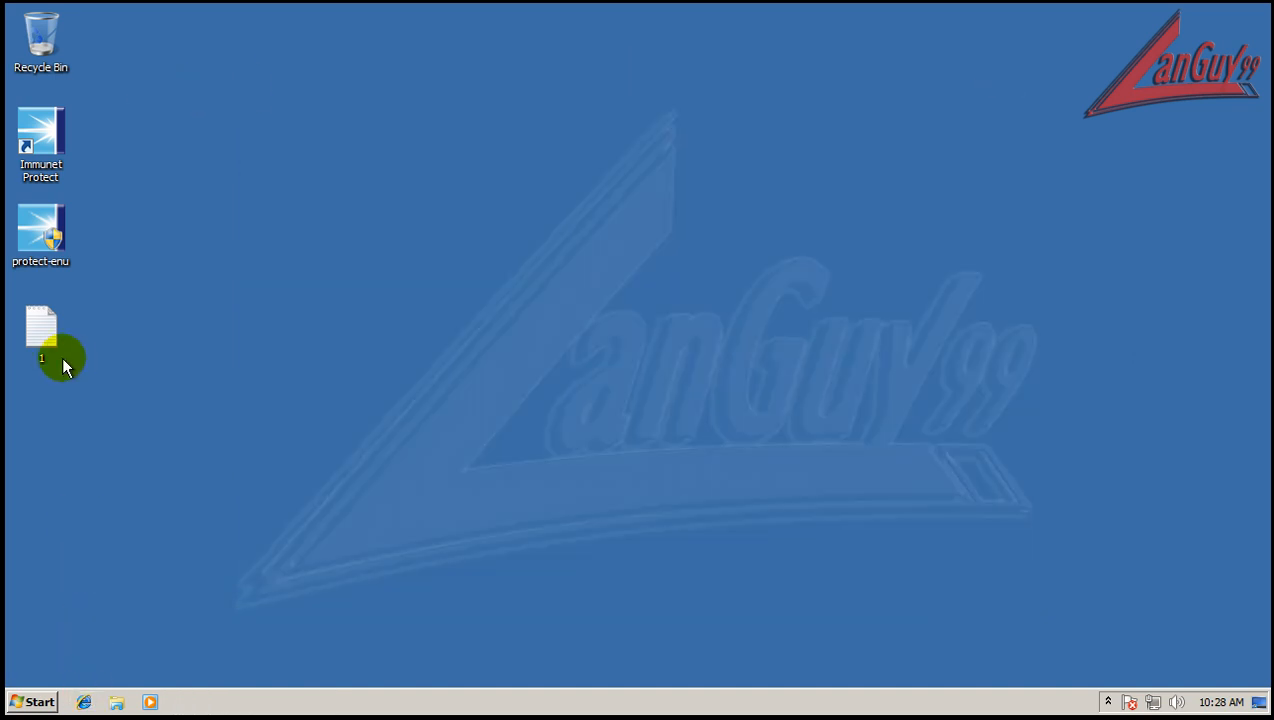
left_click_drag(42, 330, 47, 620)
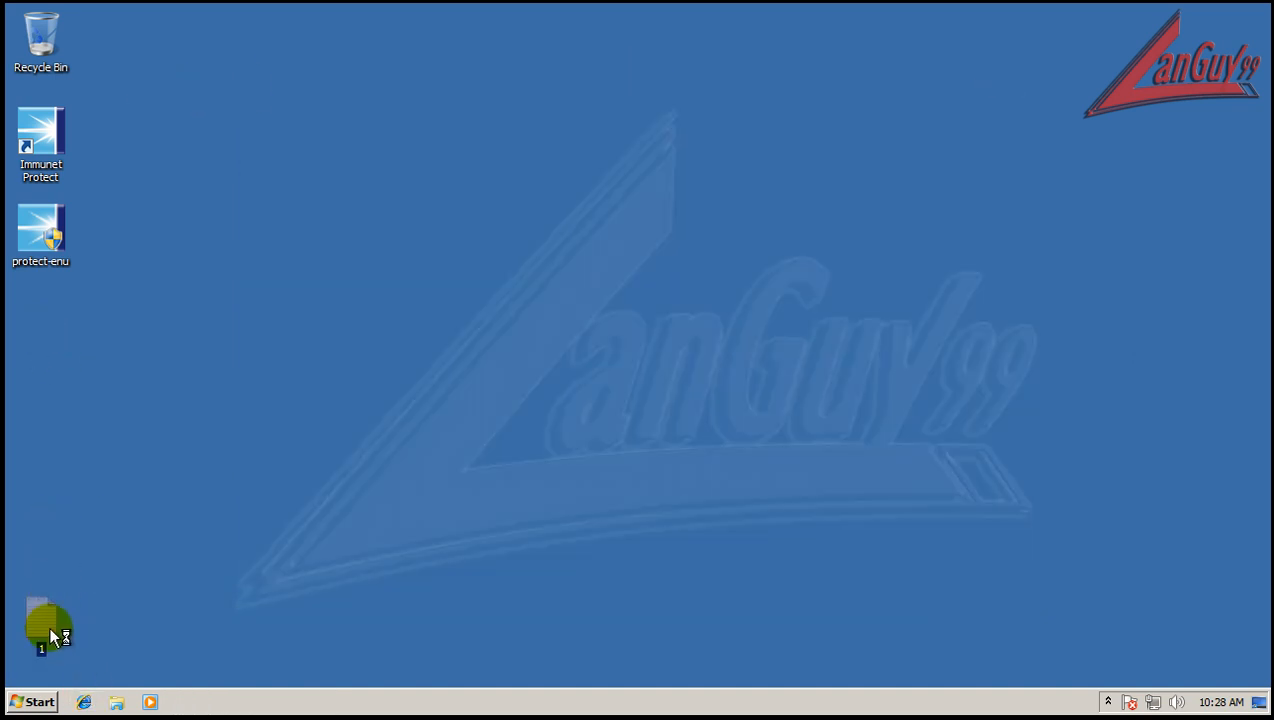
double_click(41, 625)
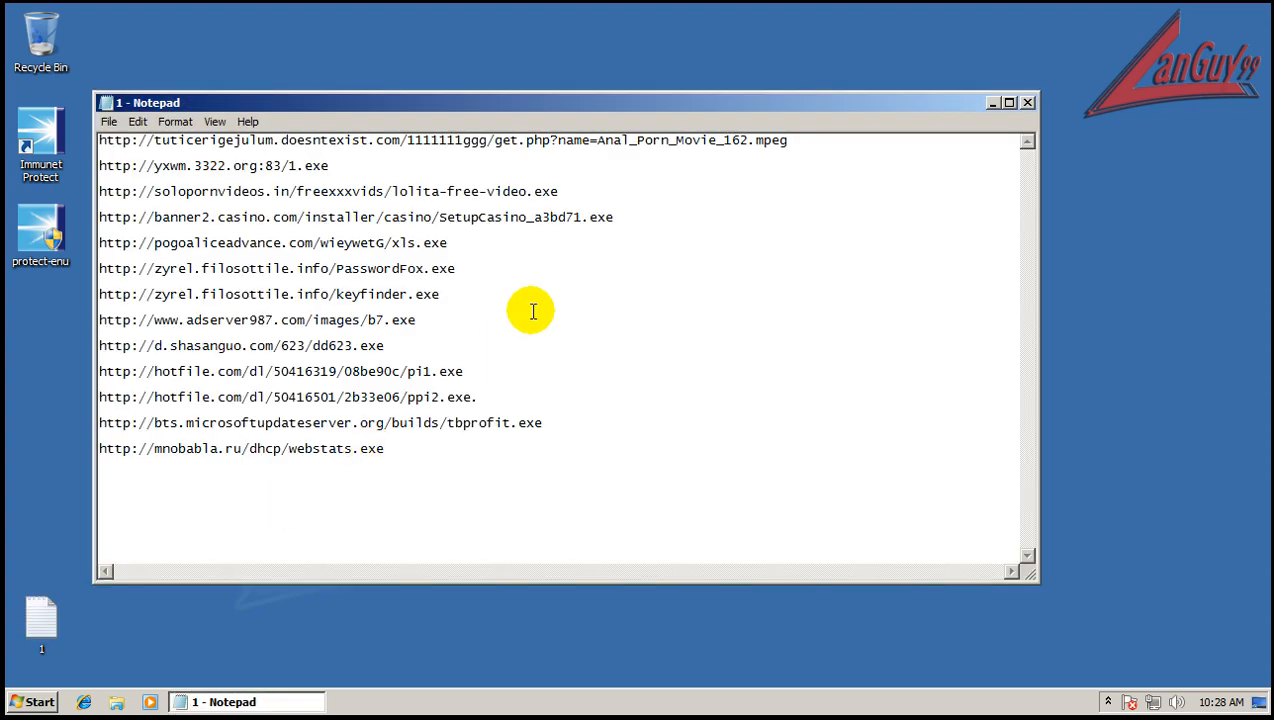
left_click_drag(560, 102, 500, 308)
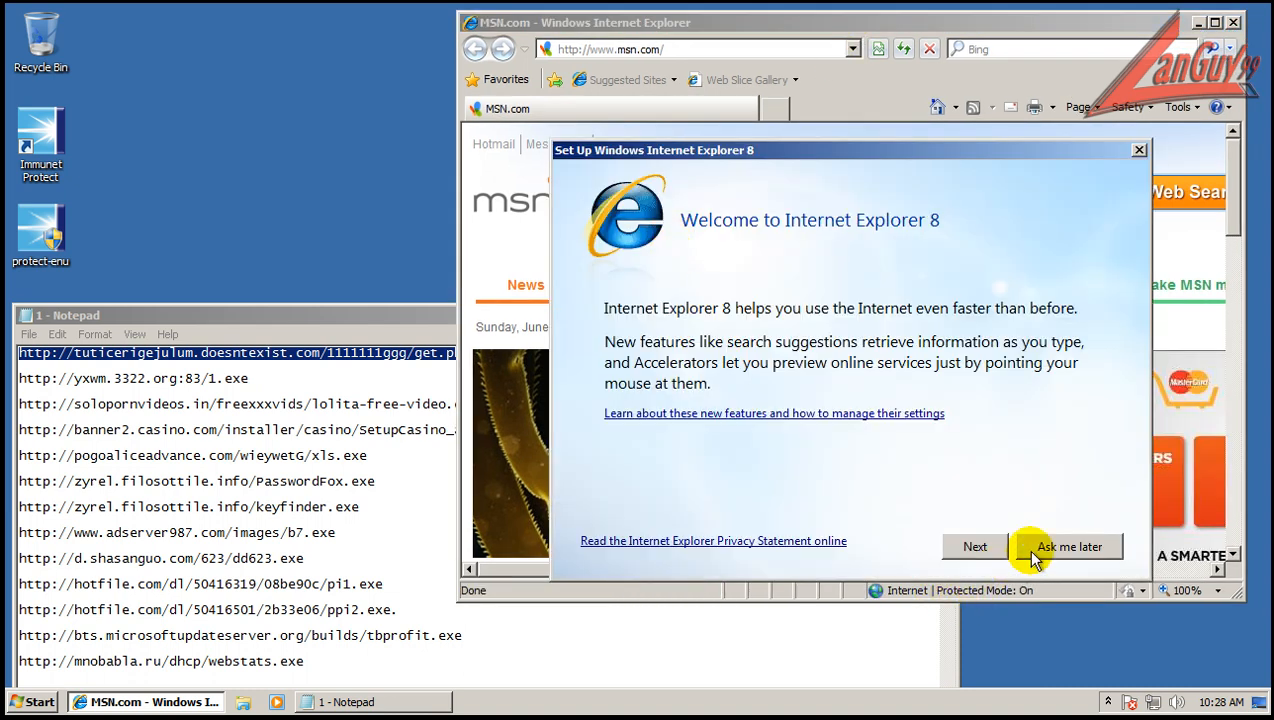
Step: Skip Internet Explorer's first-run setup and run 1.exe and lolita-free-video.exe despite warnings
left_click(1069, 546)
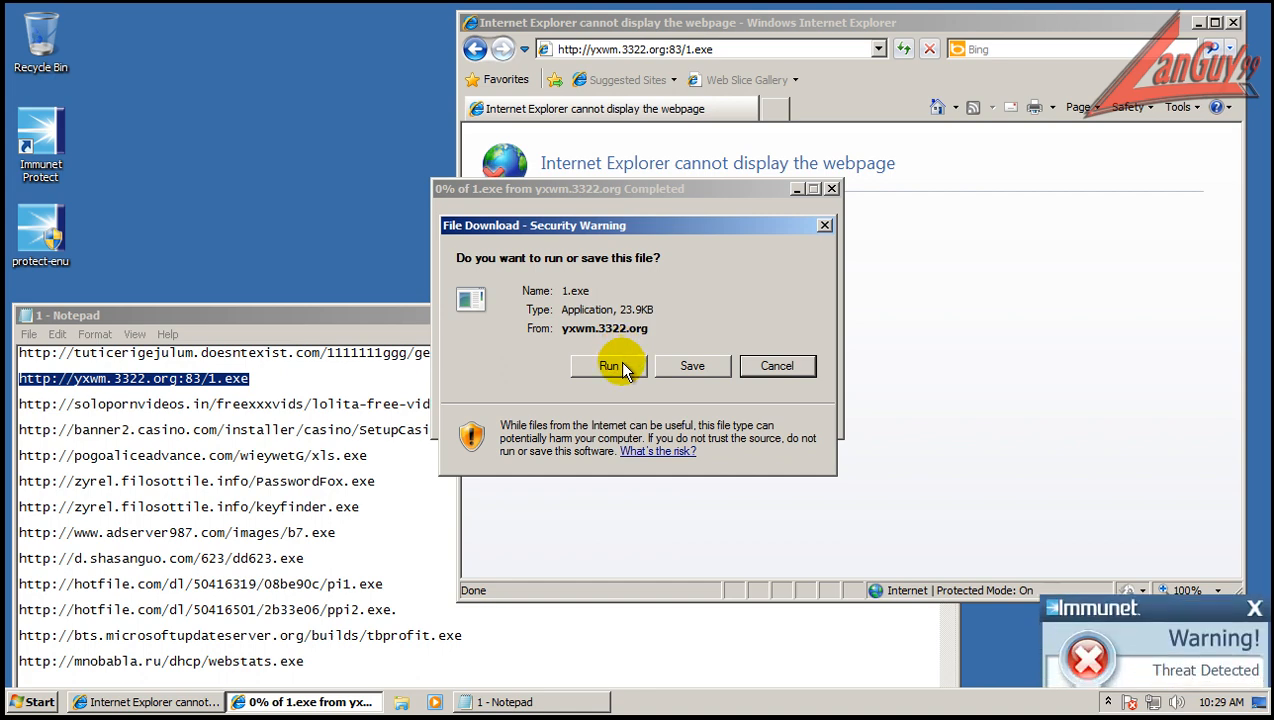
left_click(609, 365)
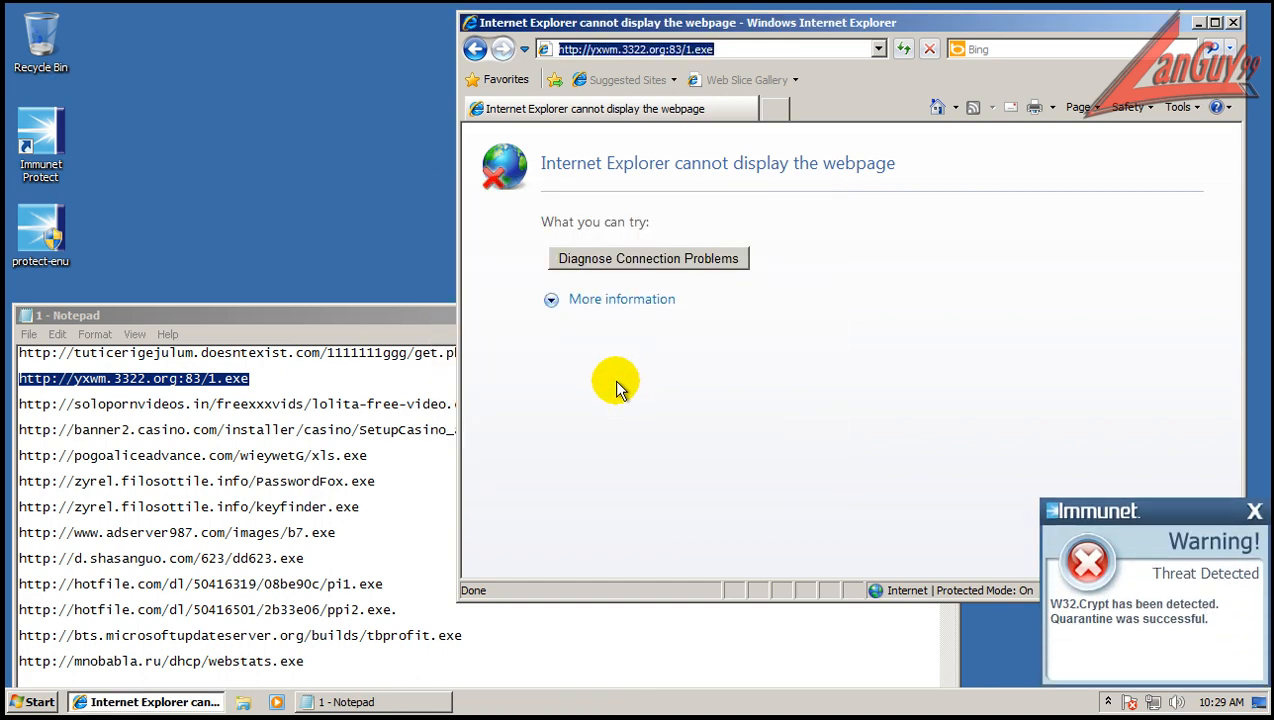
mouse_move(1044, 607)
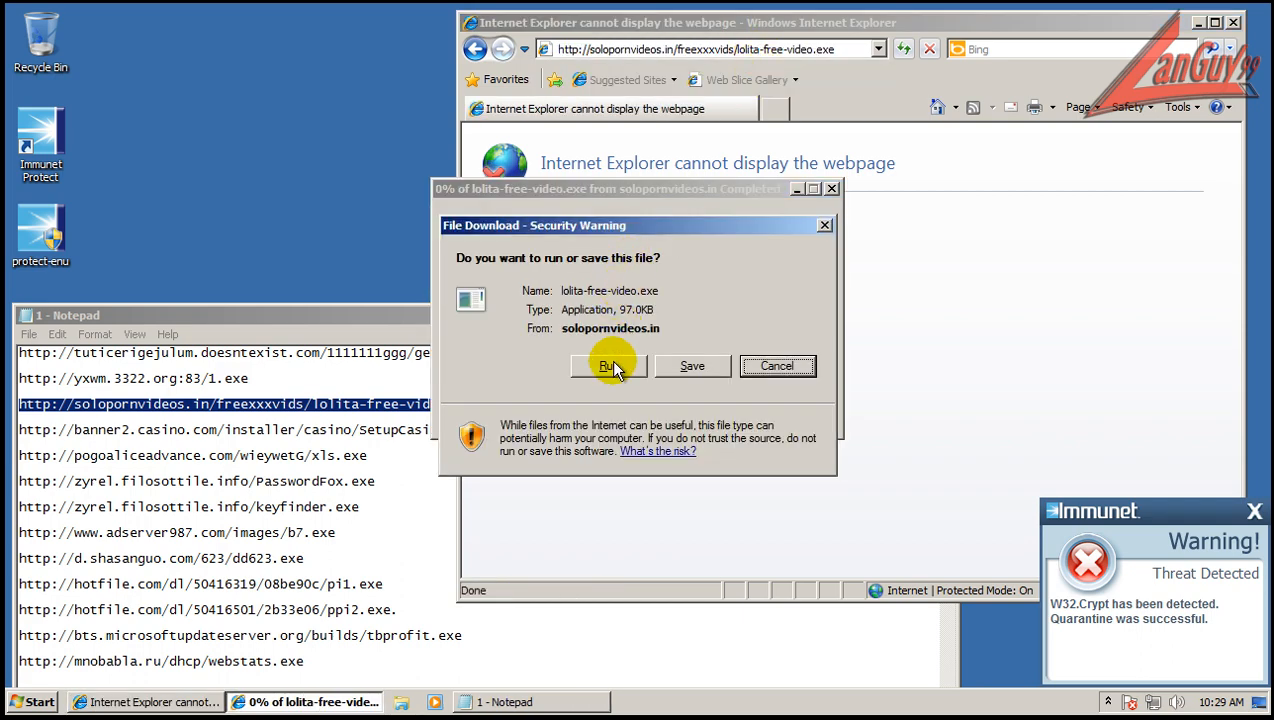
left_click(605, 365)
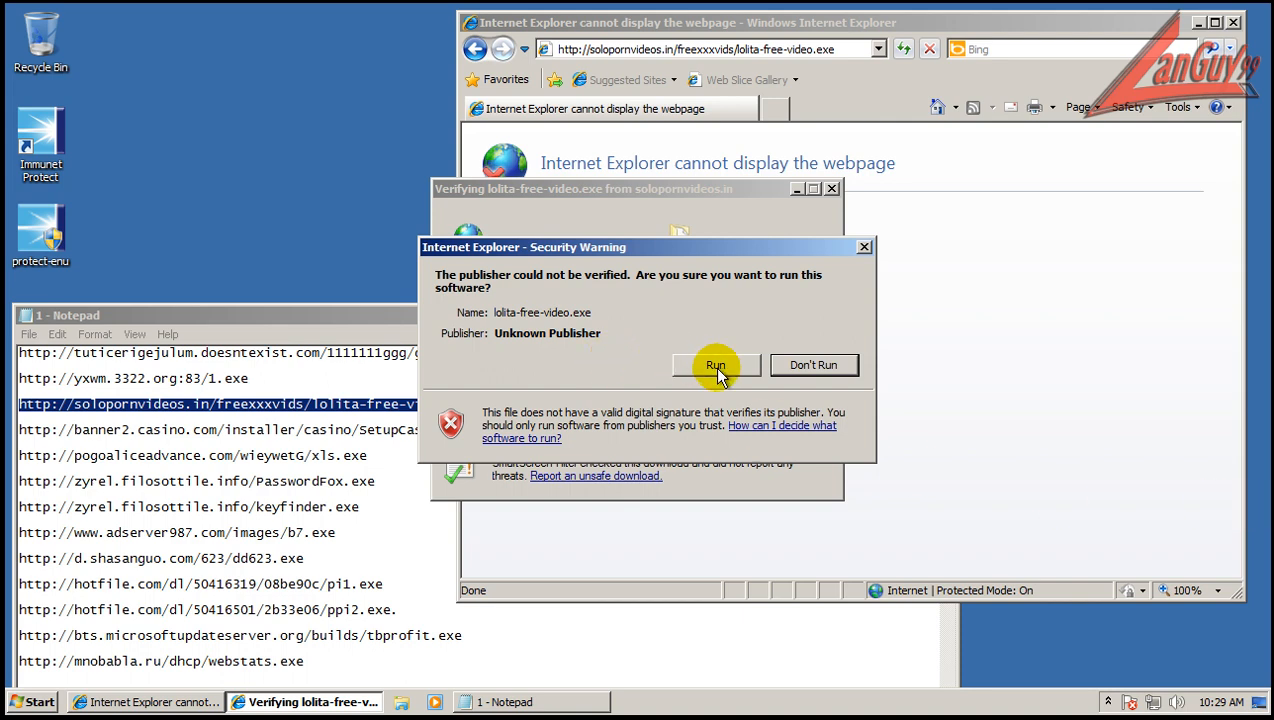
left_click(813, 364)
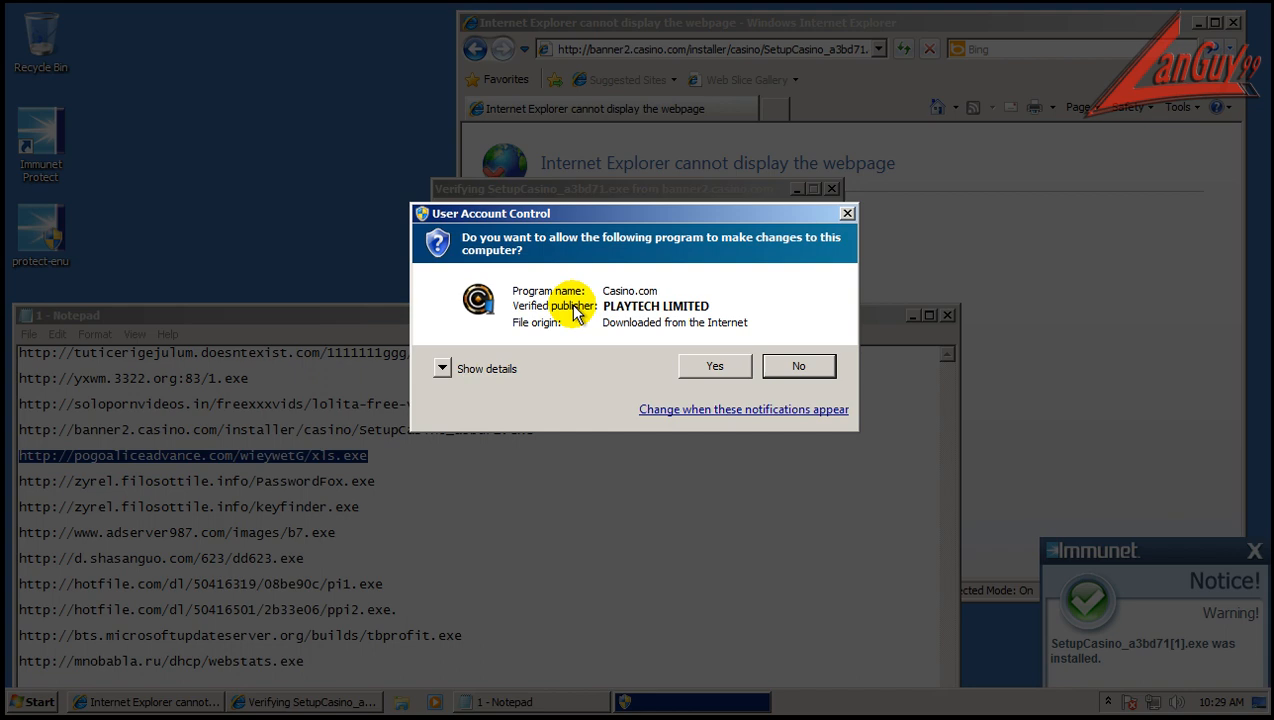
Step: Allow the Casino.com installer, choose English, and accept its license terms
left_click(714, 365)
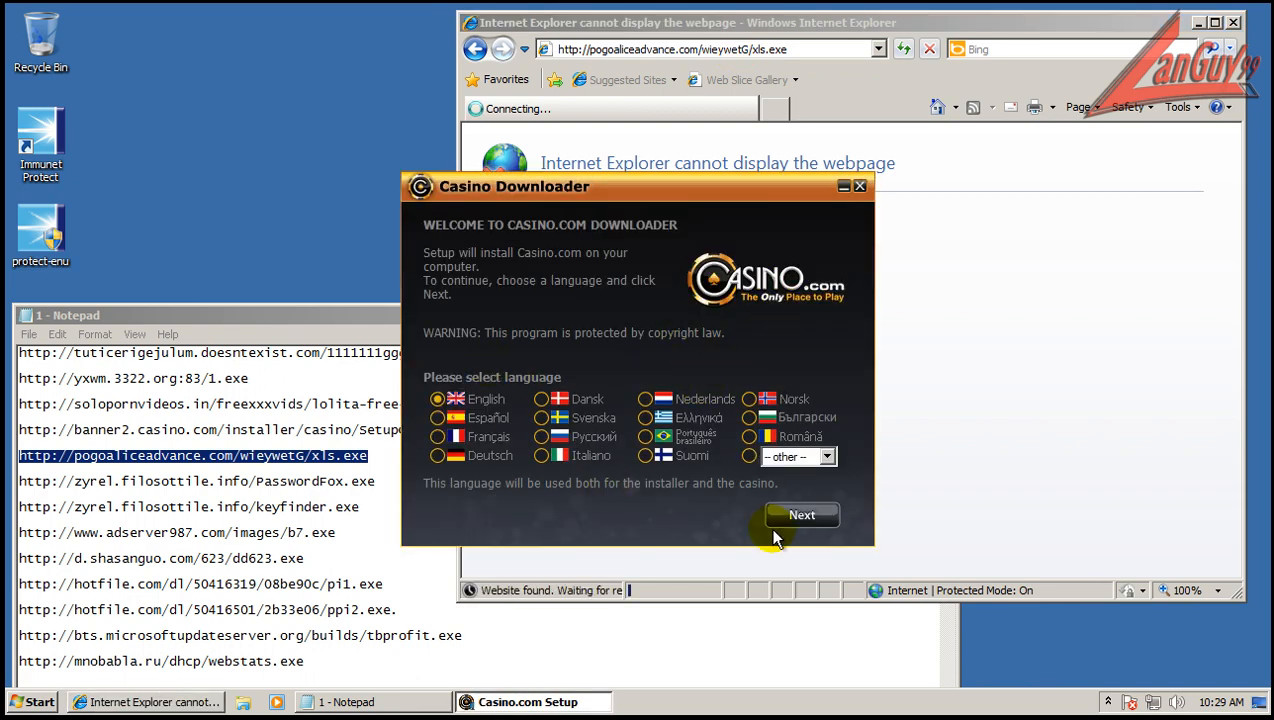
left_click(801, 514)
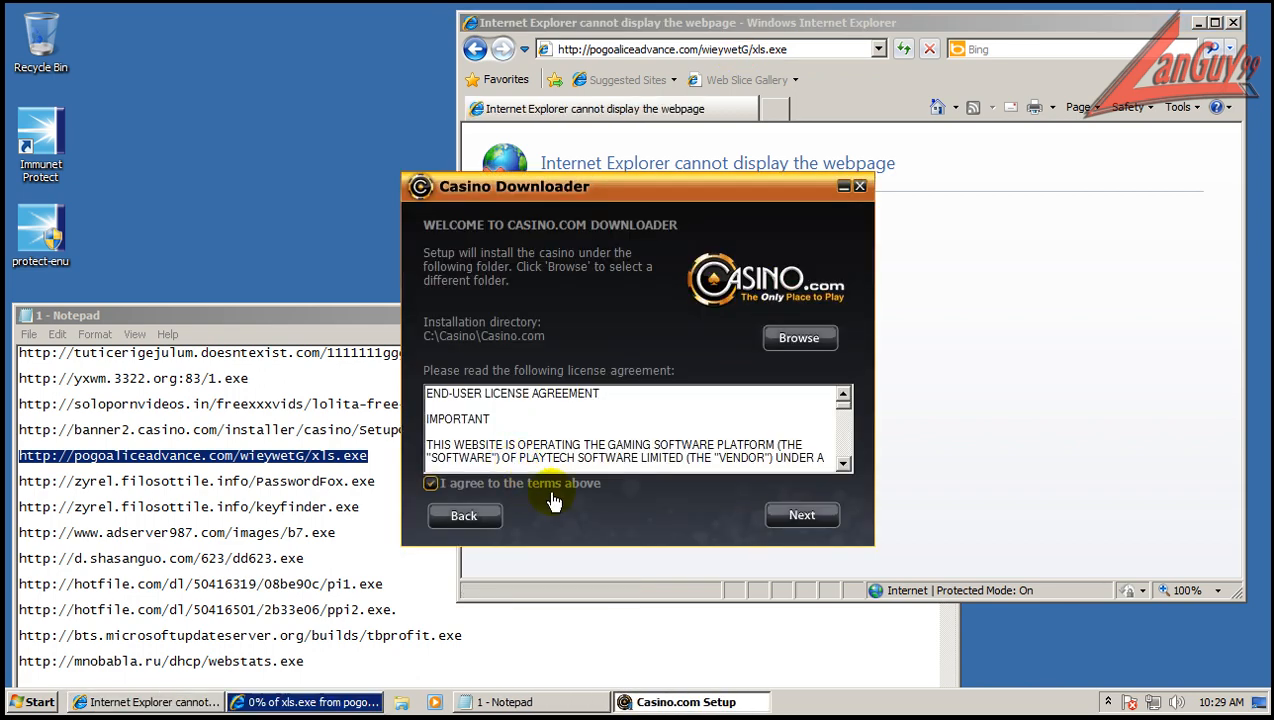
left_click(801, 515)
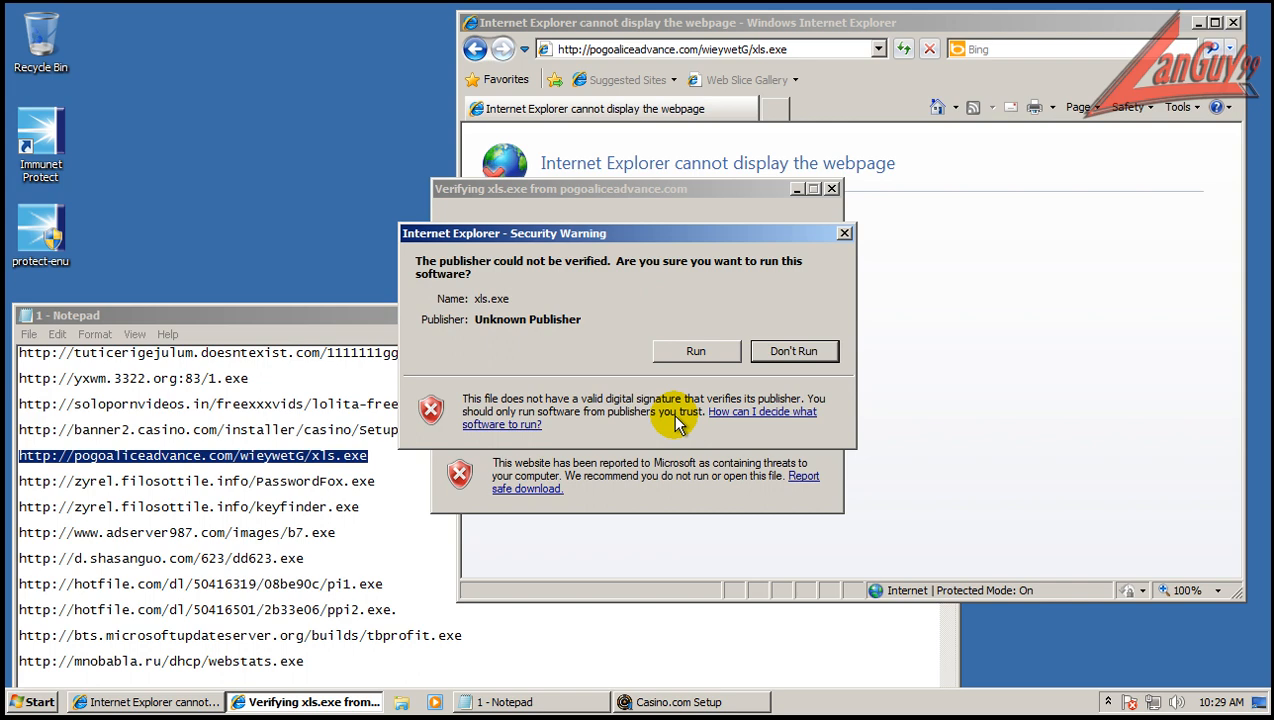
Step: Run the unverified xls.exe, then run keyfinder.exe to show the product key
left_click(793, 351)
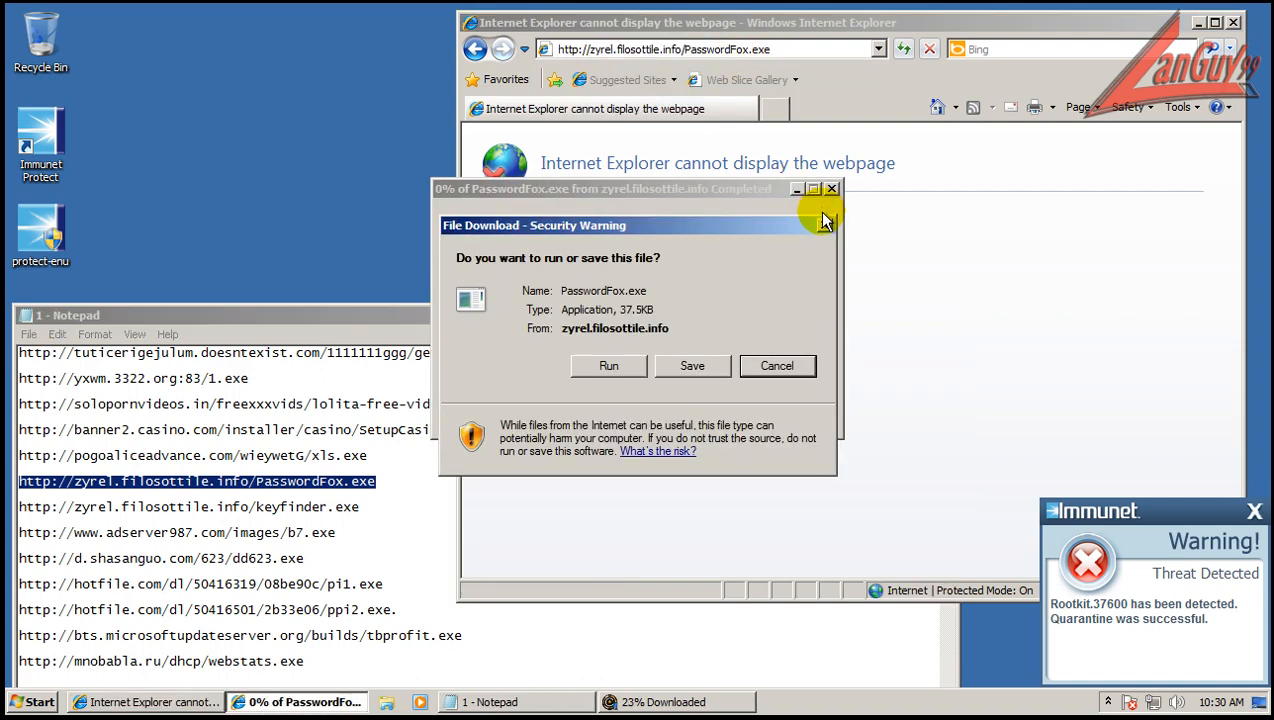
left_click(608, 365)
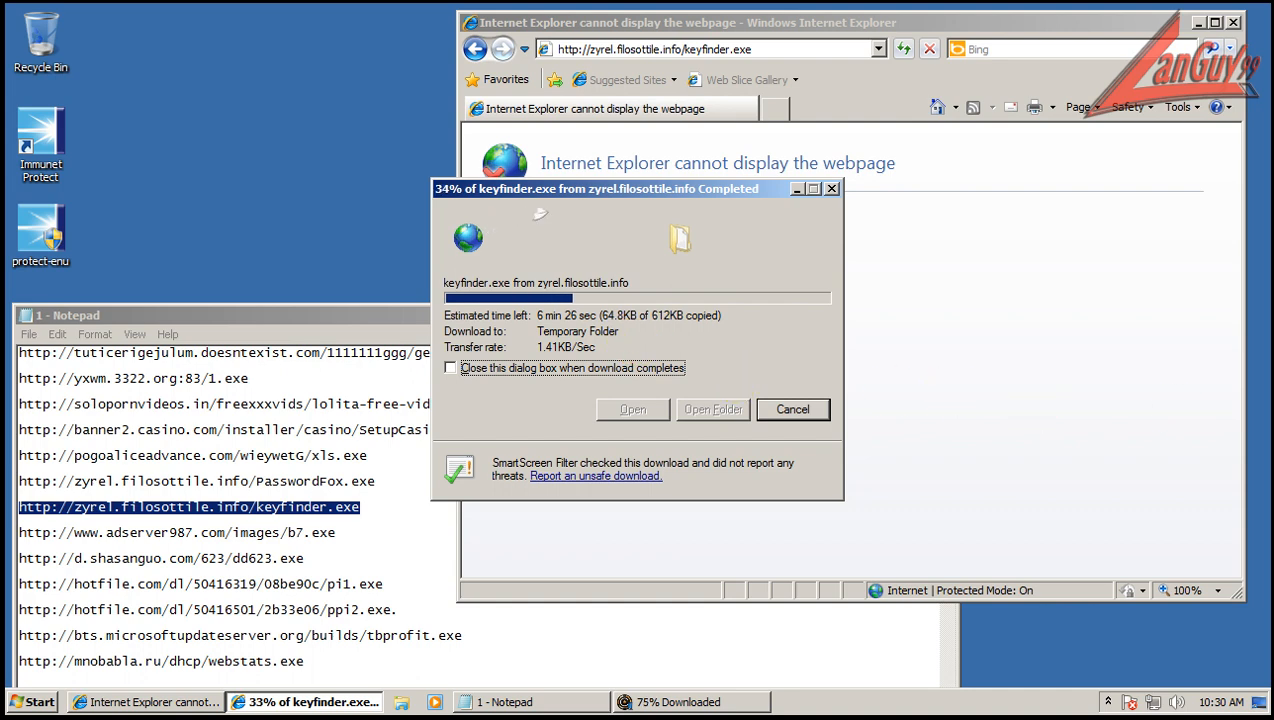
mouse_move(963, 423)
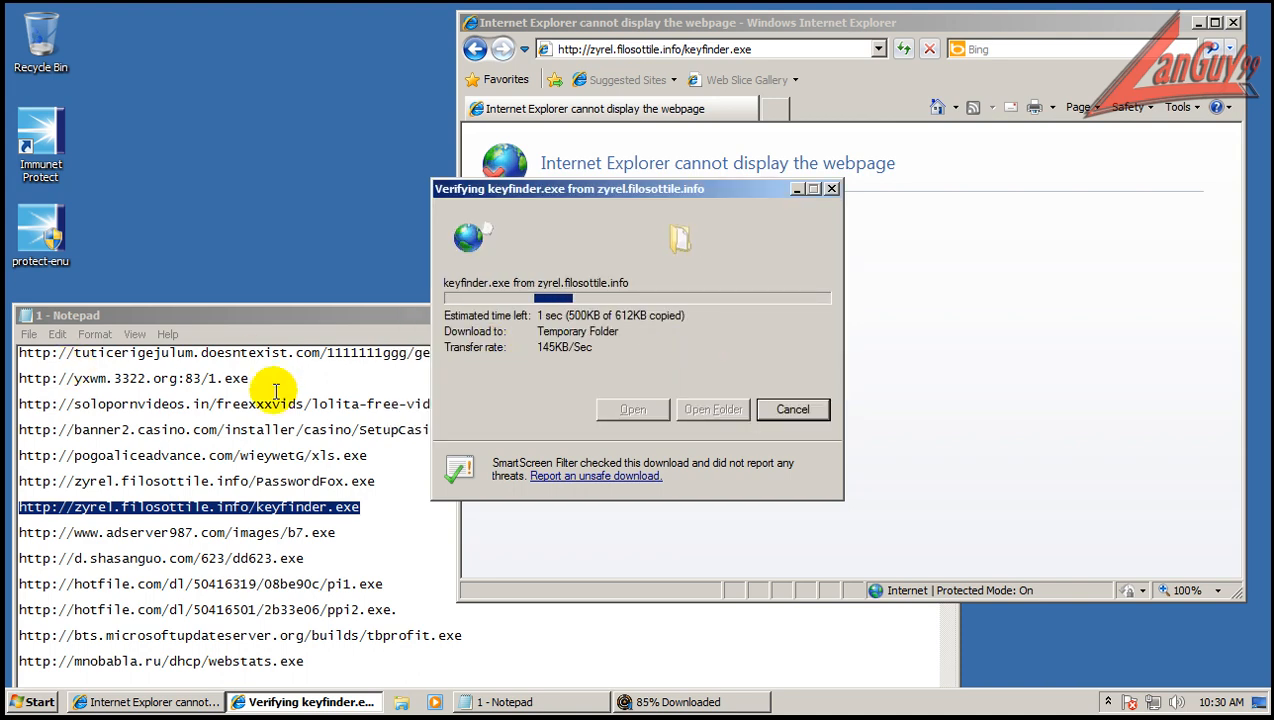
left_click(632, 409)
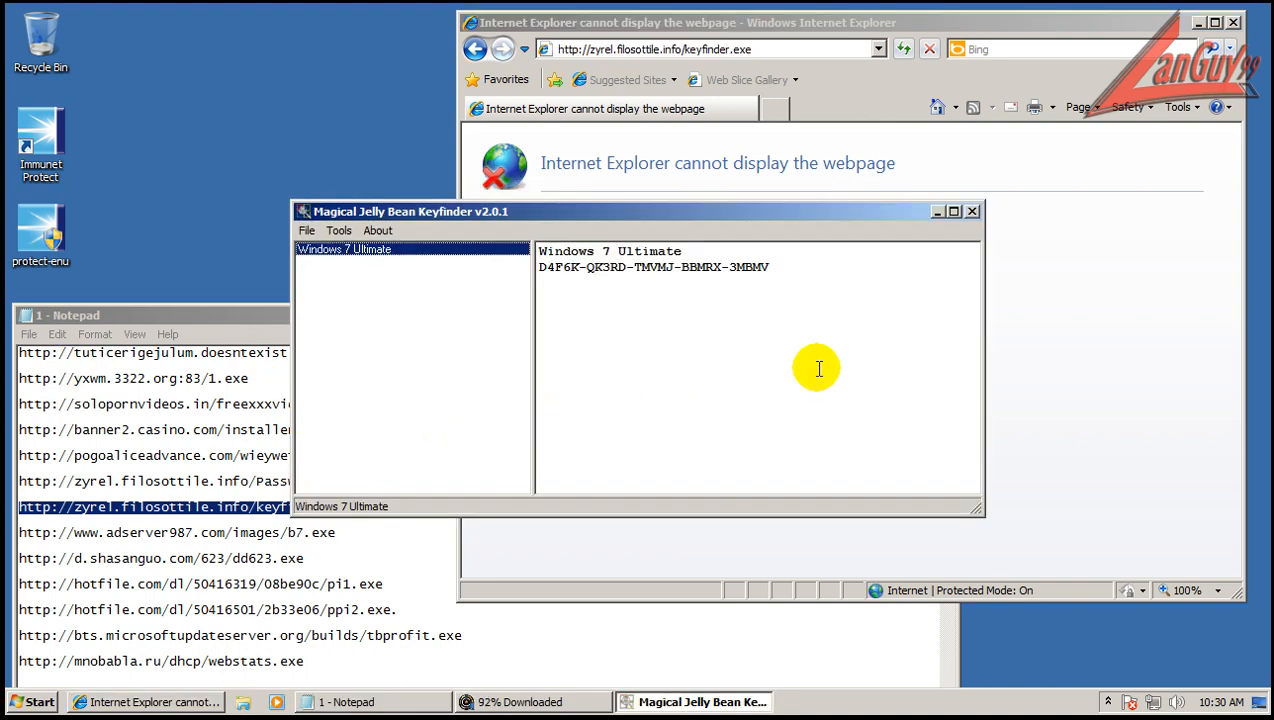
mouse_move(972, 211)
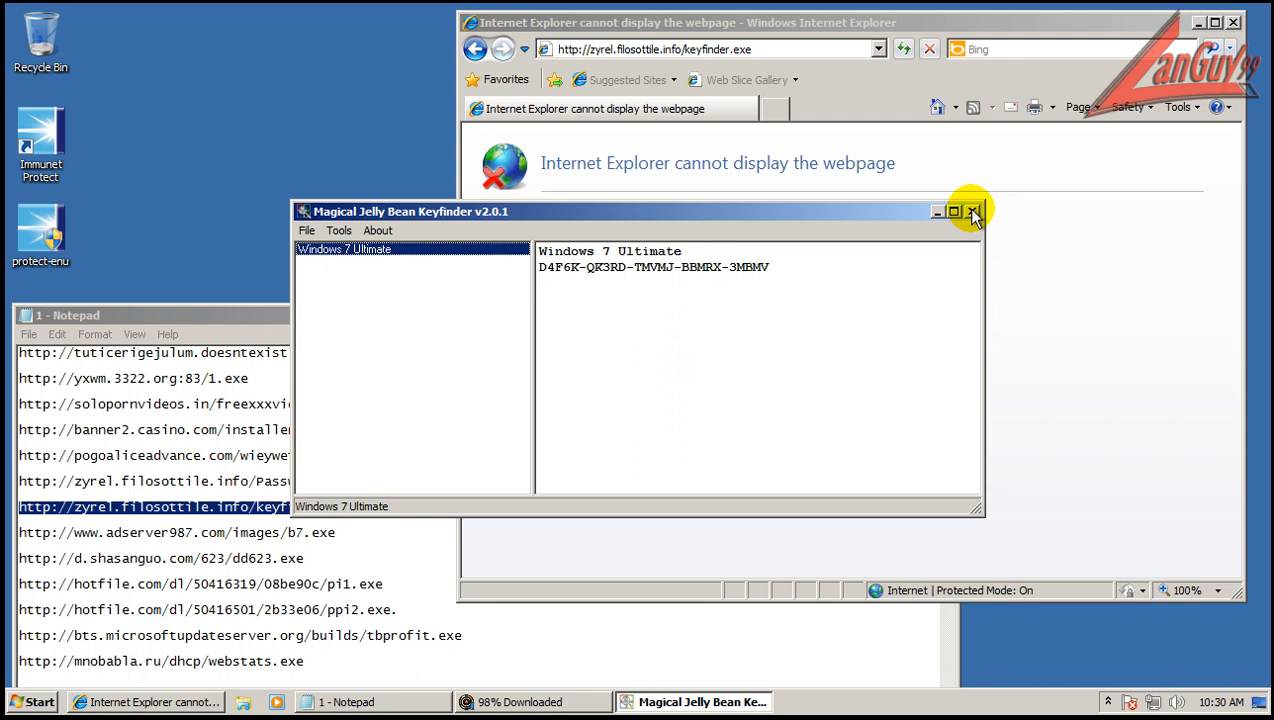
Step: Close Keyfinder, run xls.exe, and dismiss the cactivex.dll installed notice
left_click(972, 211)
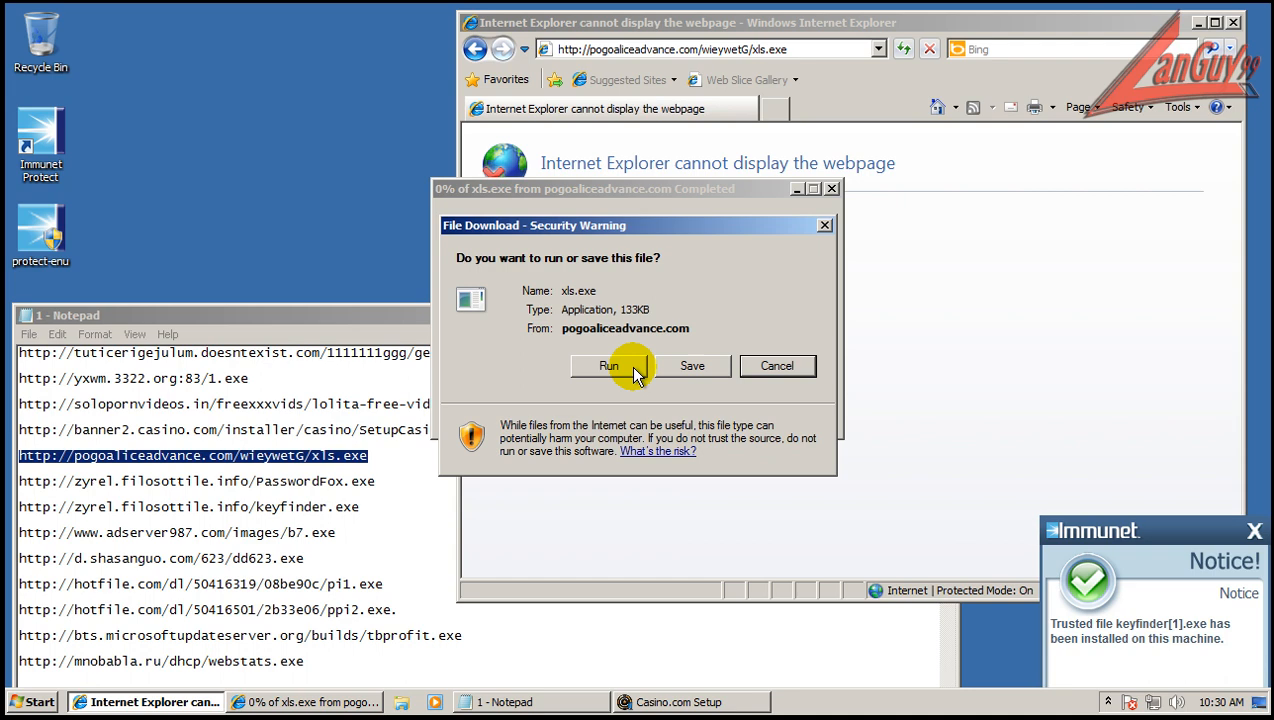
left_click(609, 365)
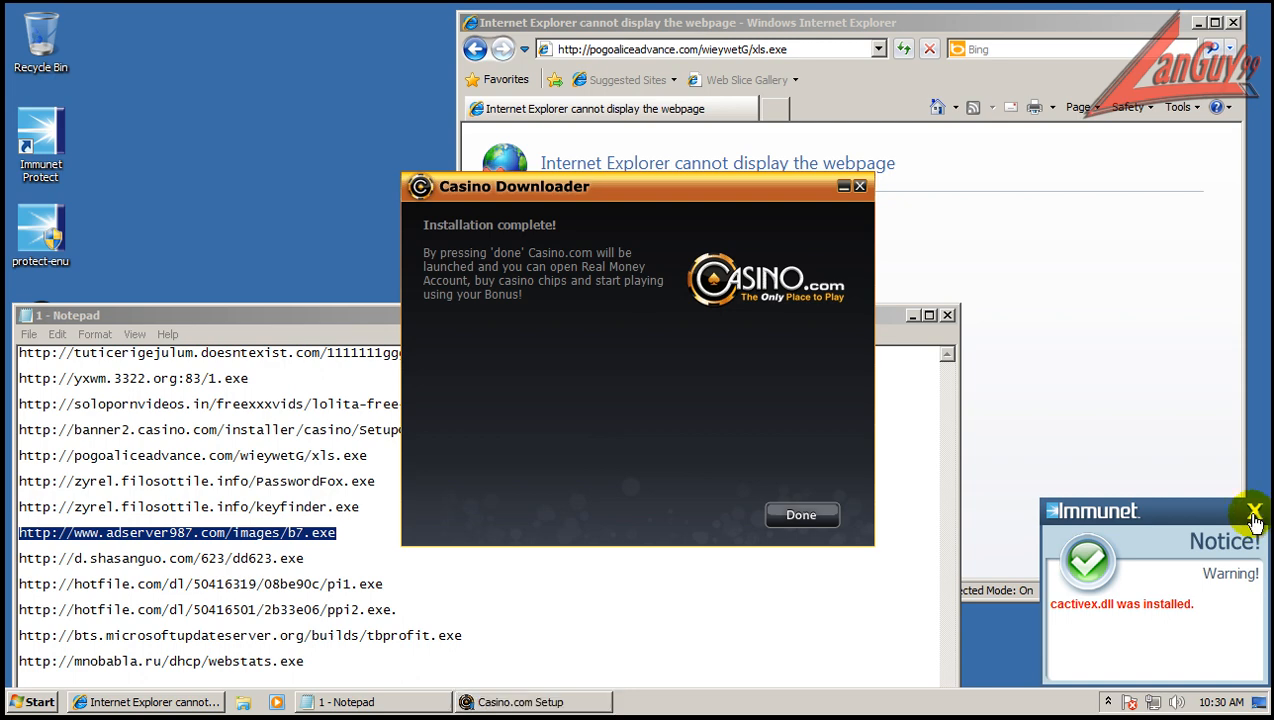
left_click(800, 514)
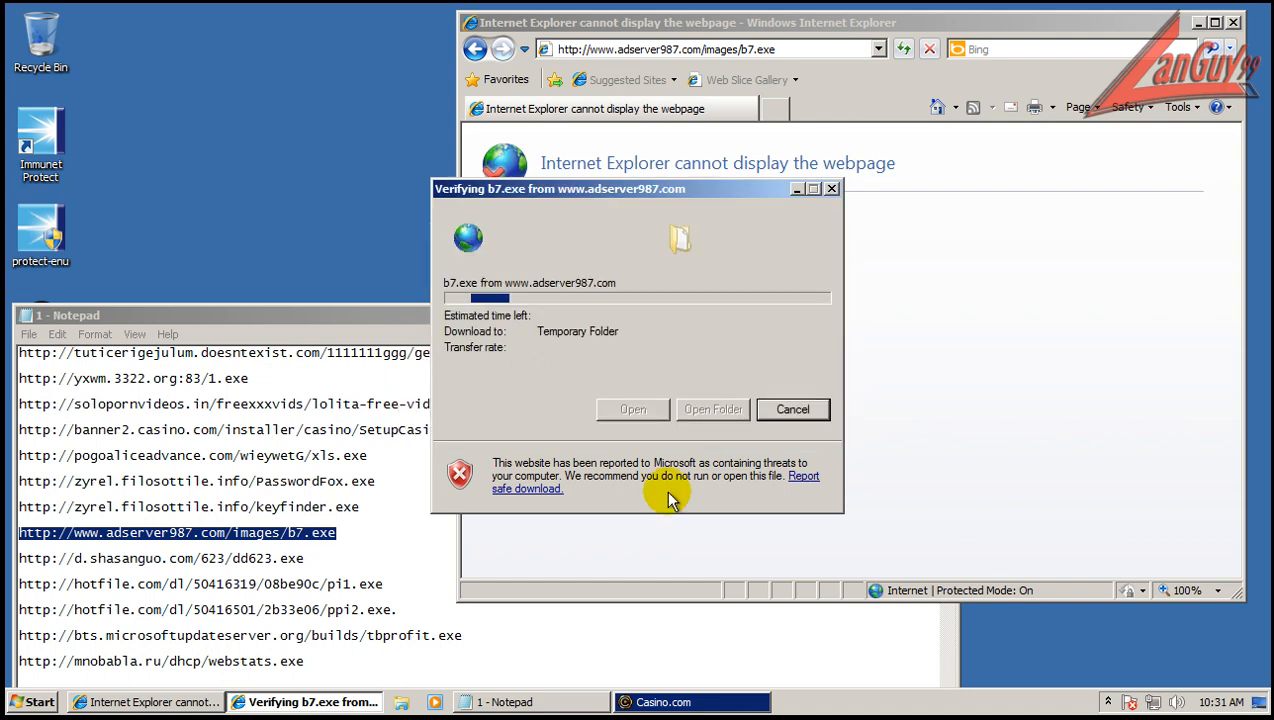
mouse_move(440, 598)
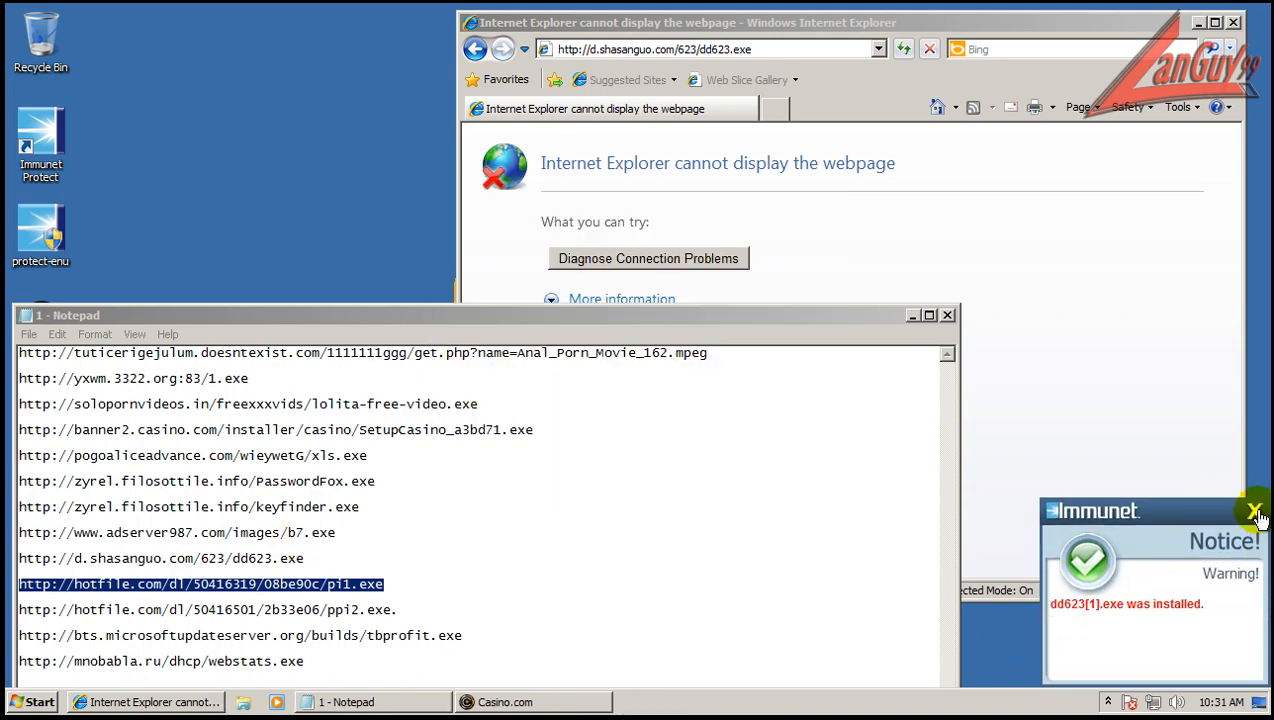
Step: Allow dd623[1].exe, run pi1.exe despite warnings, dismiss the Trojan alert, and save ppi2.exe
left_click(1256, 510)
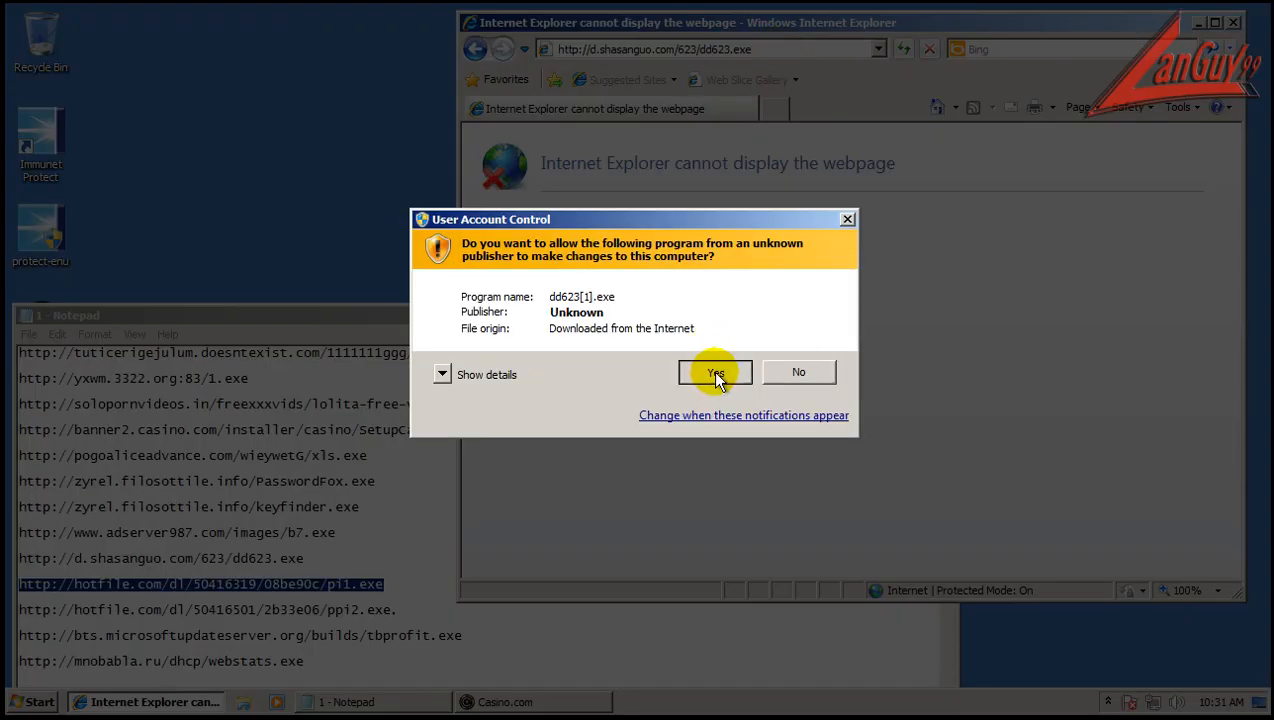
left_click(714, 372)
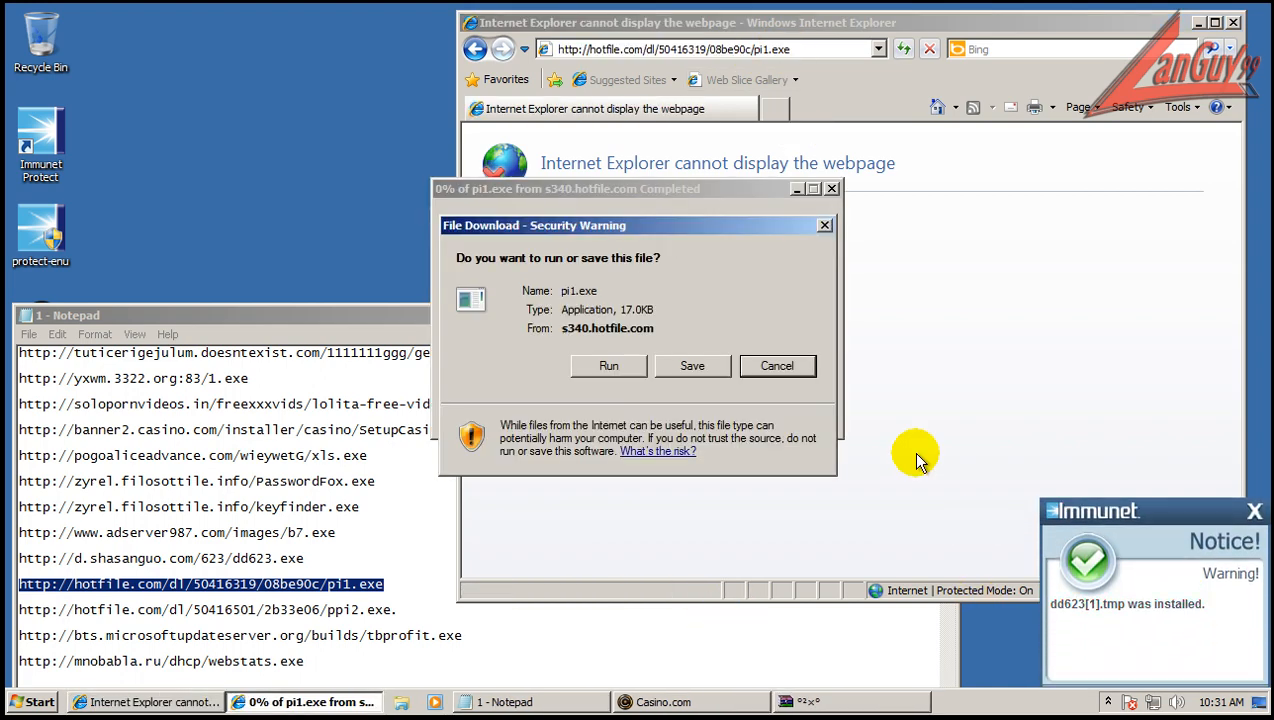
left_click(608, 365)
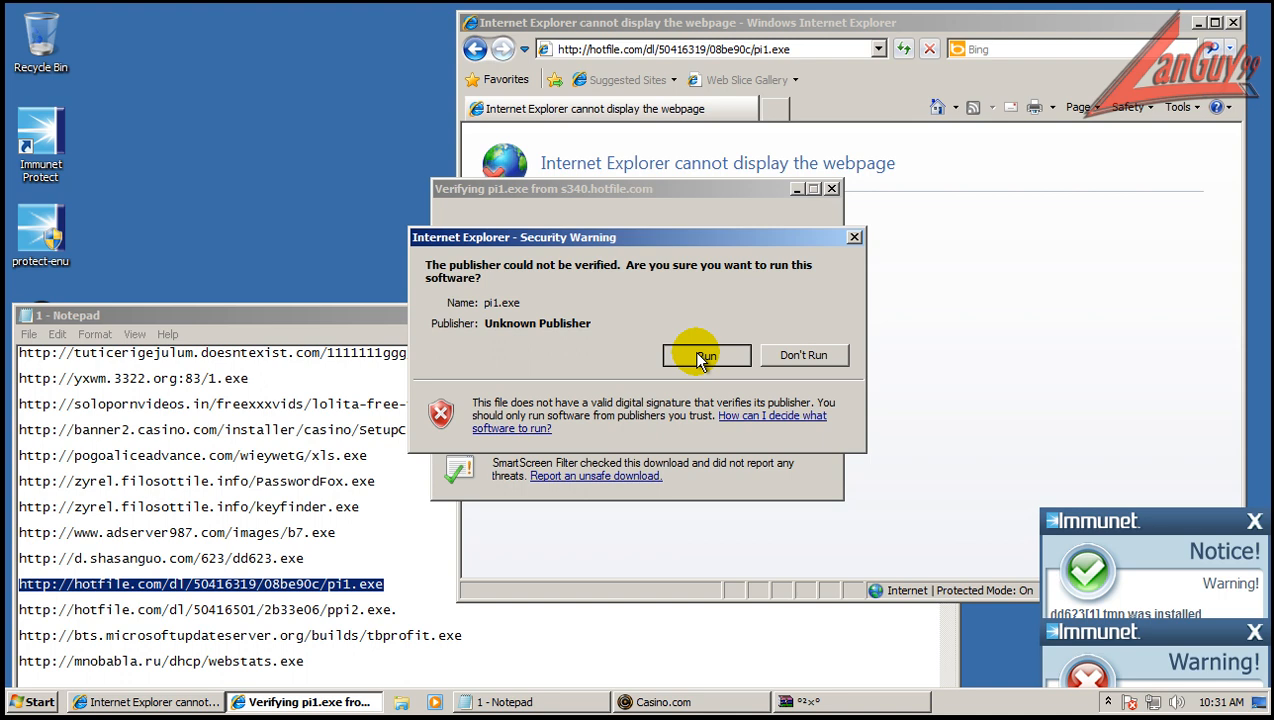
left_click(706, 355)
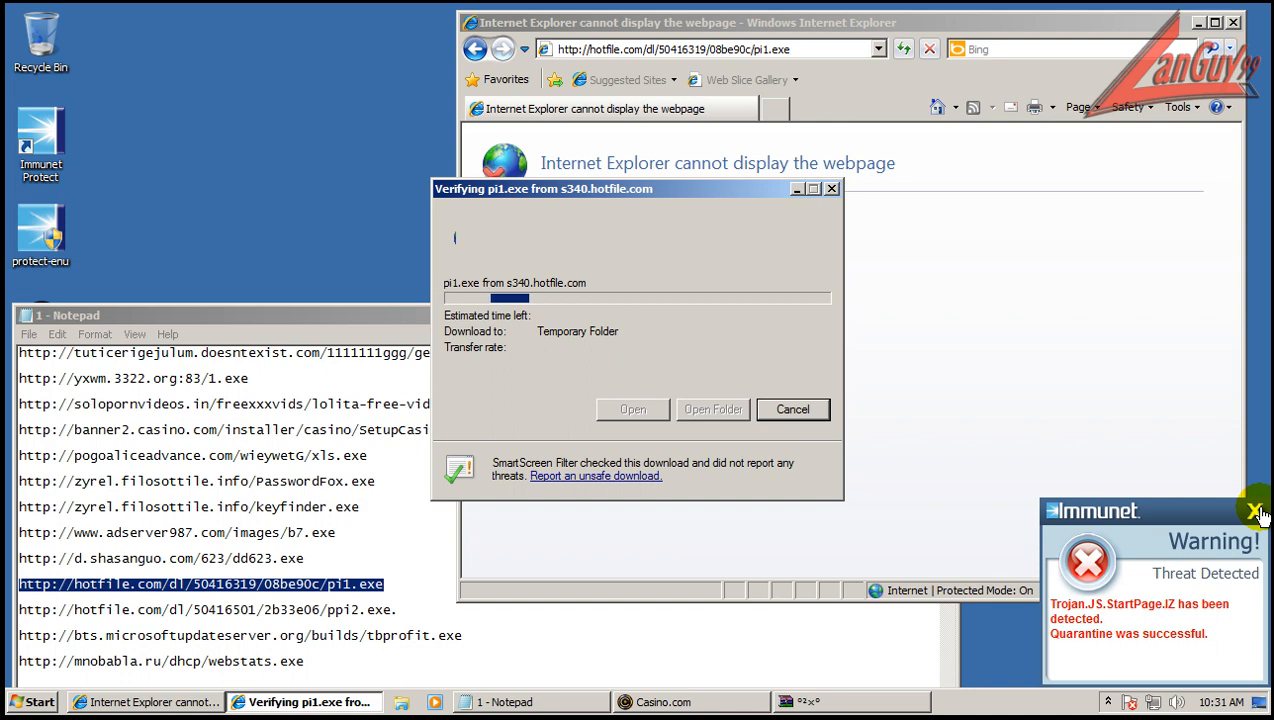
left_click(1256, 510)
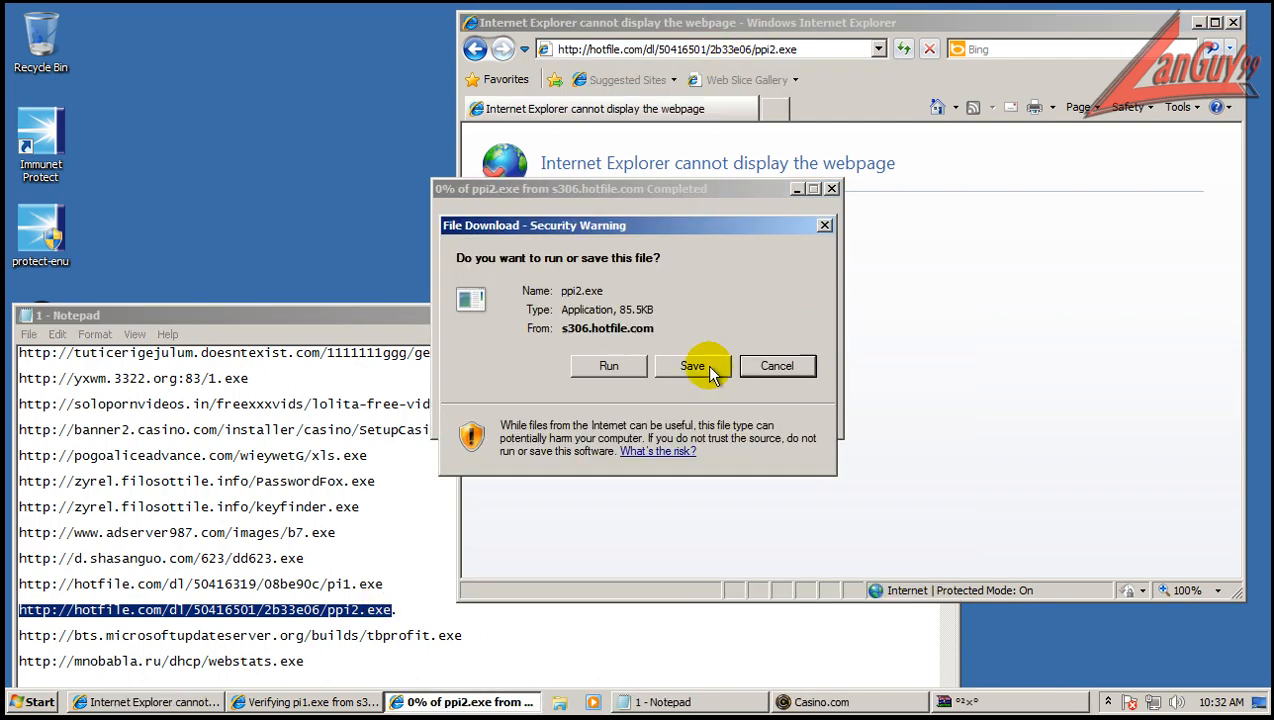
left_click(692, 365)
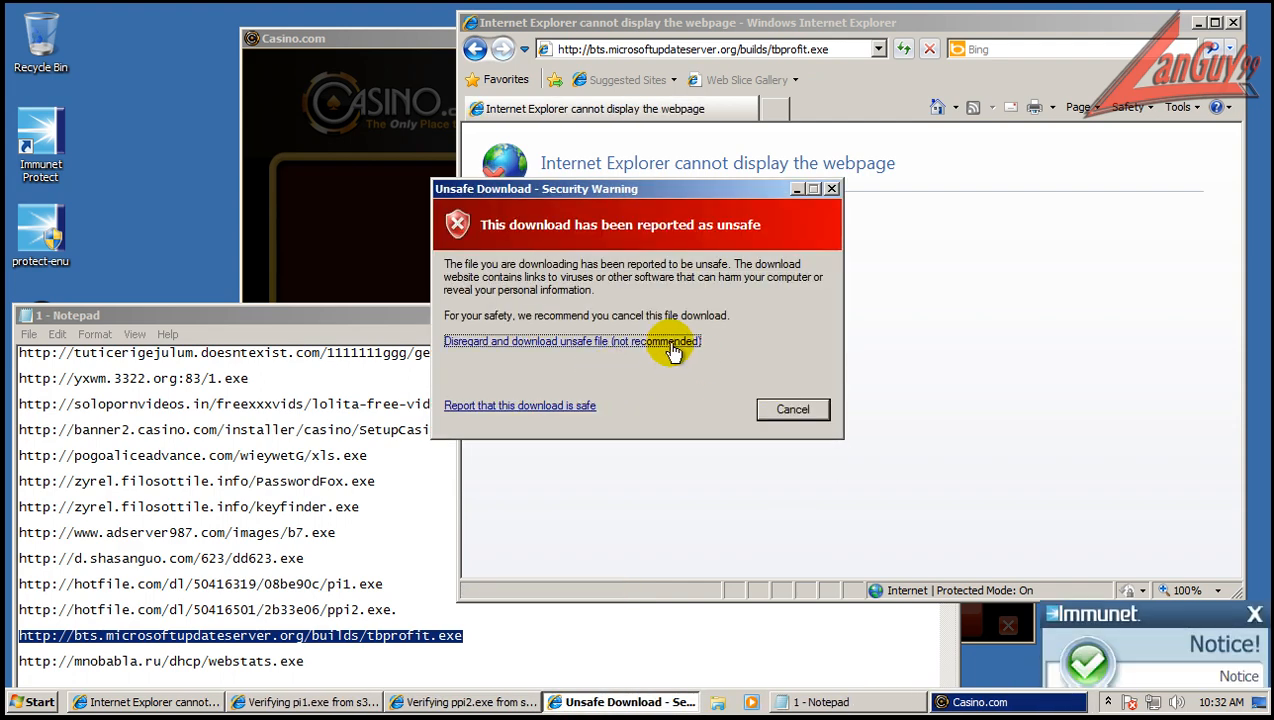
Step: Download unsafe tbprofit.exe, exit Casino.com, and dismiss the command processor permission request
left_click(570, 341)
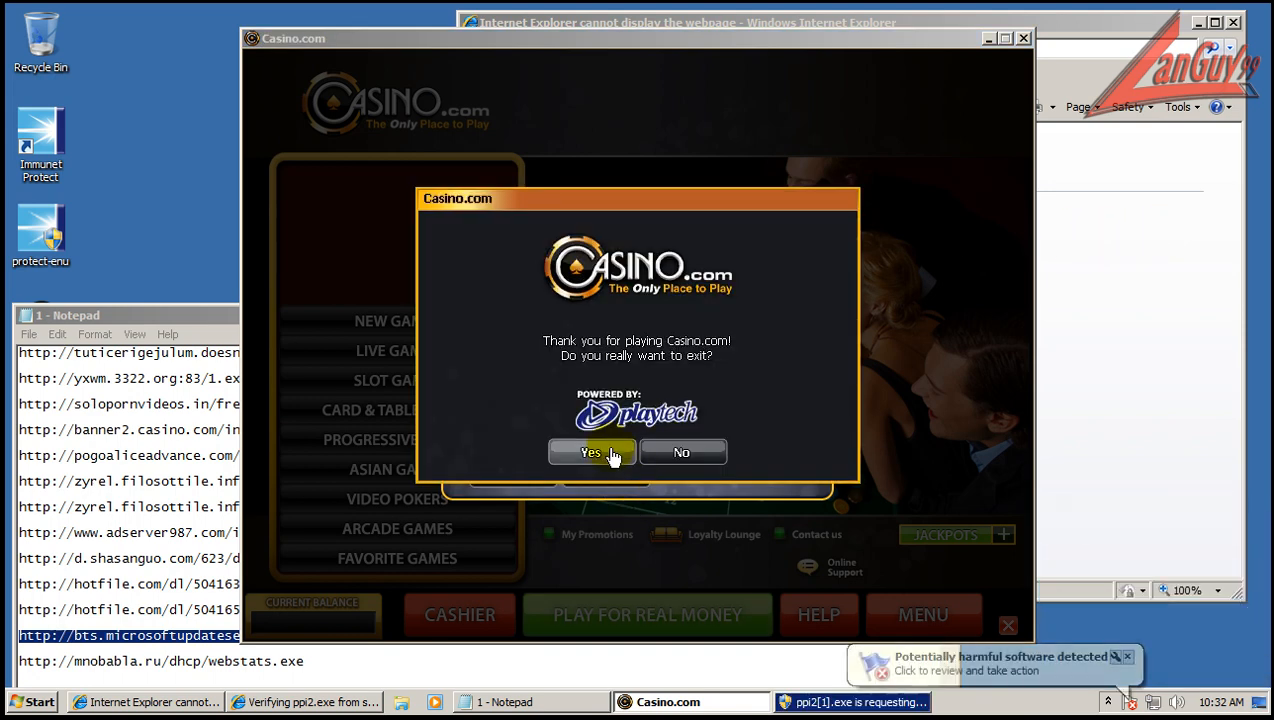
left_click(591, 452)
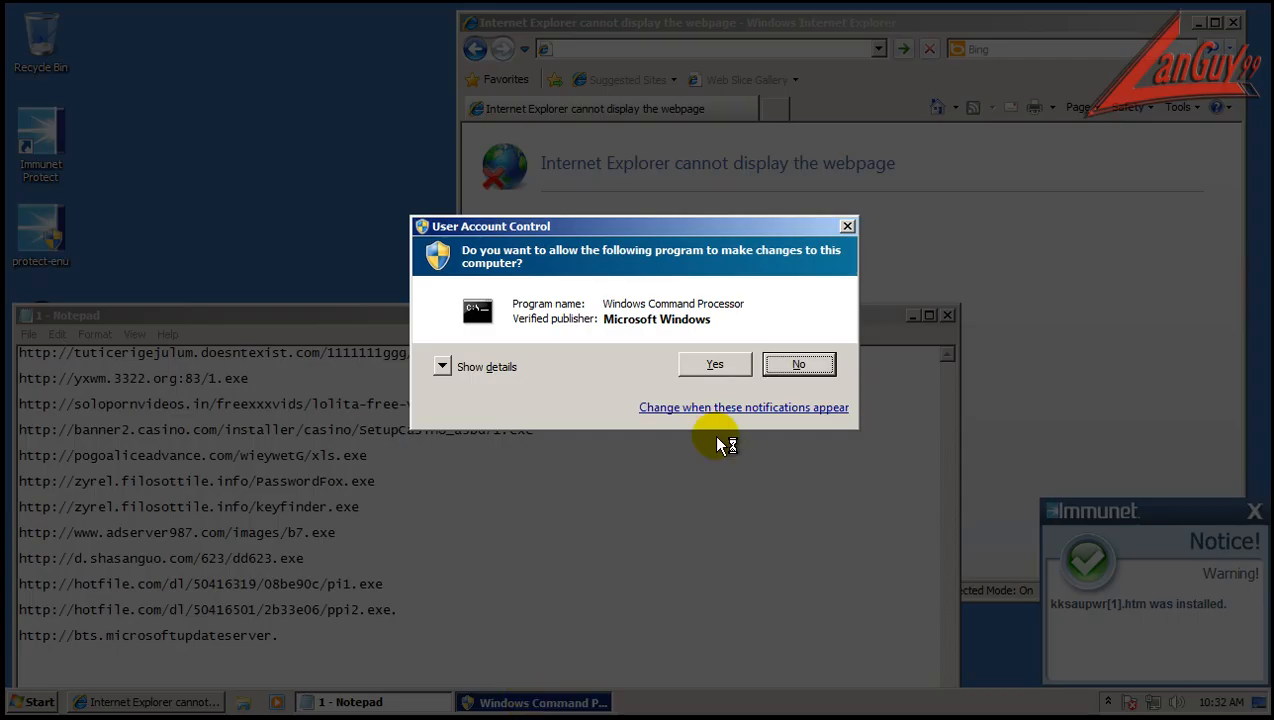
left_click(798, 364)
type("http://mnobabla.ru/dhcp/webstats.exe")
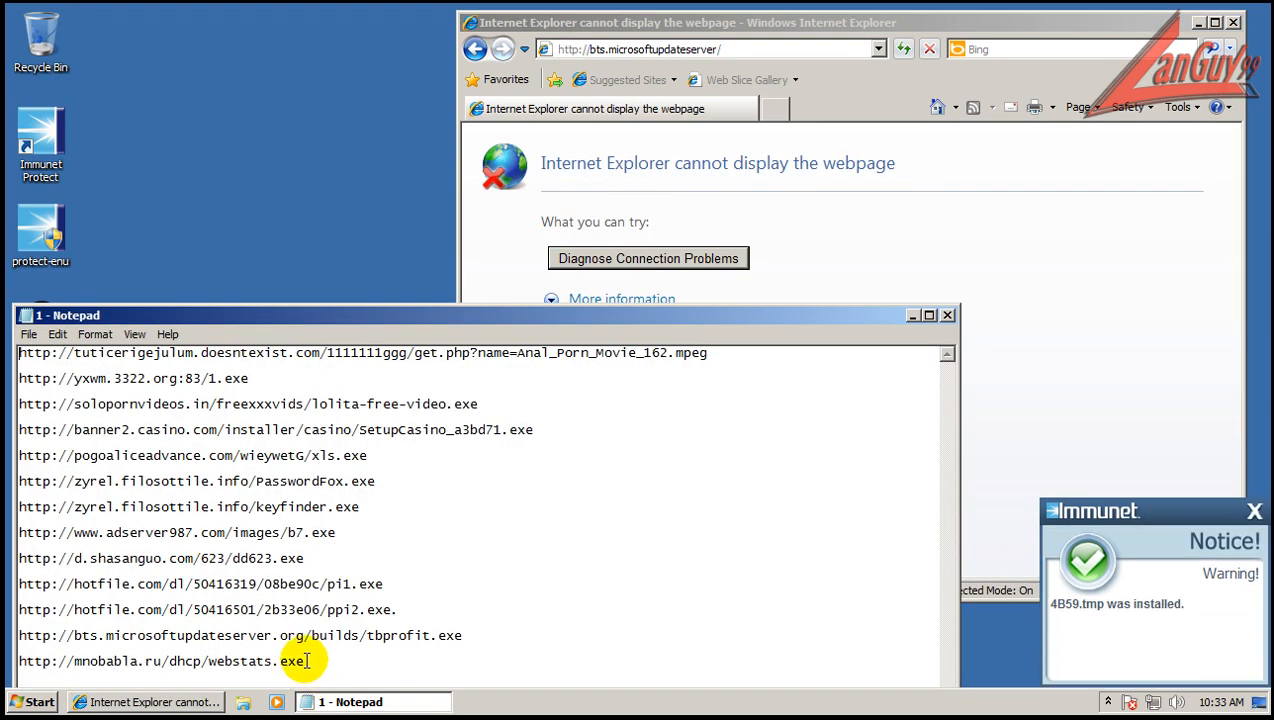
Step: Select the webstats.exe address from the Notepad list and run the downloaded file
triple_click(160, 661)
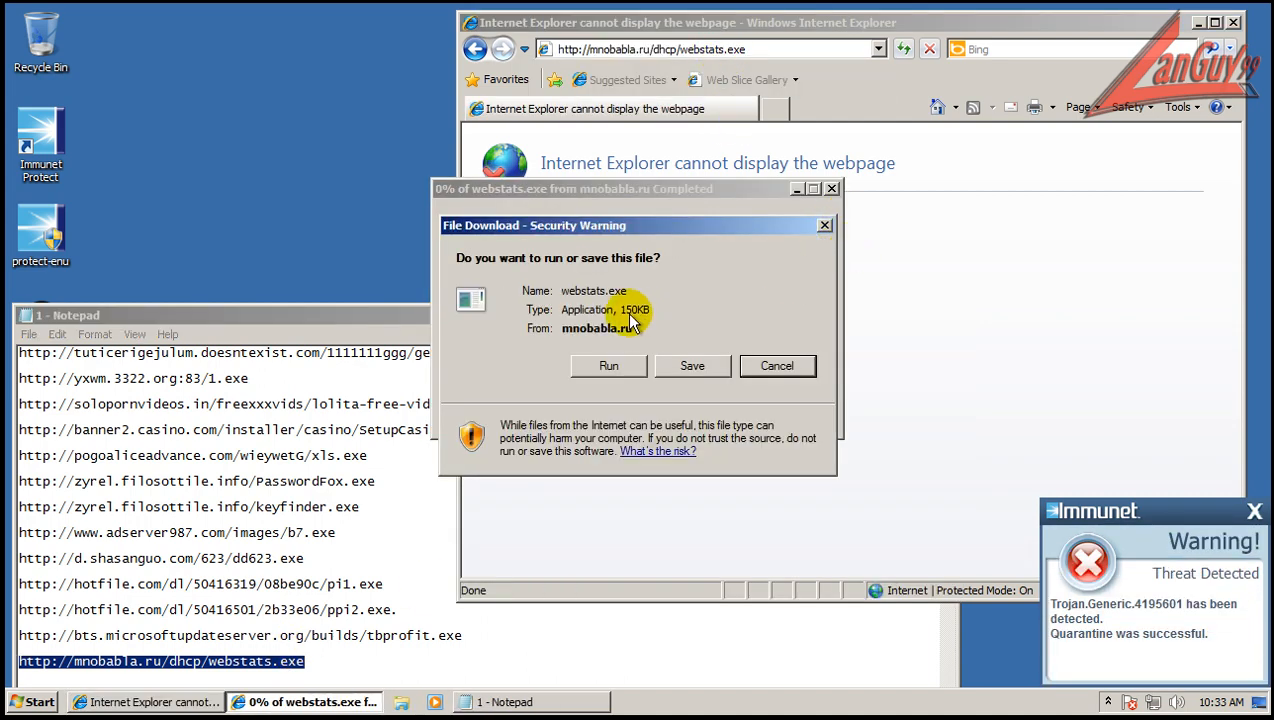
left_click(608, 365)
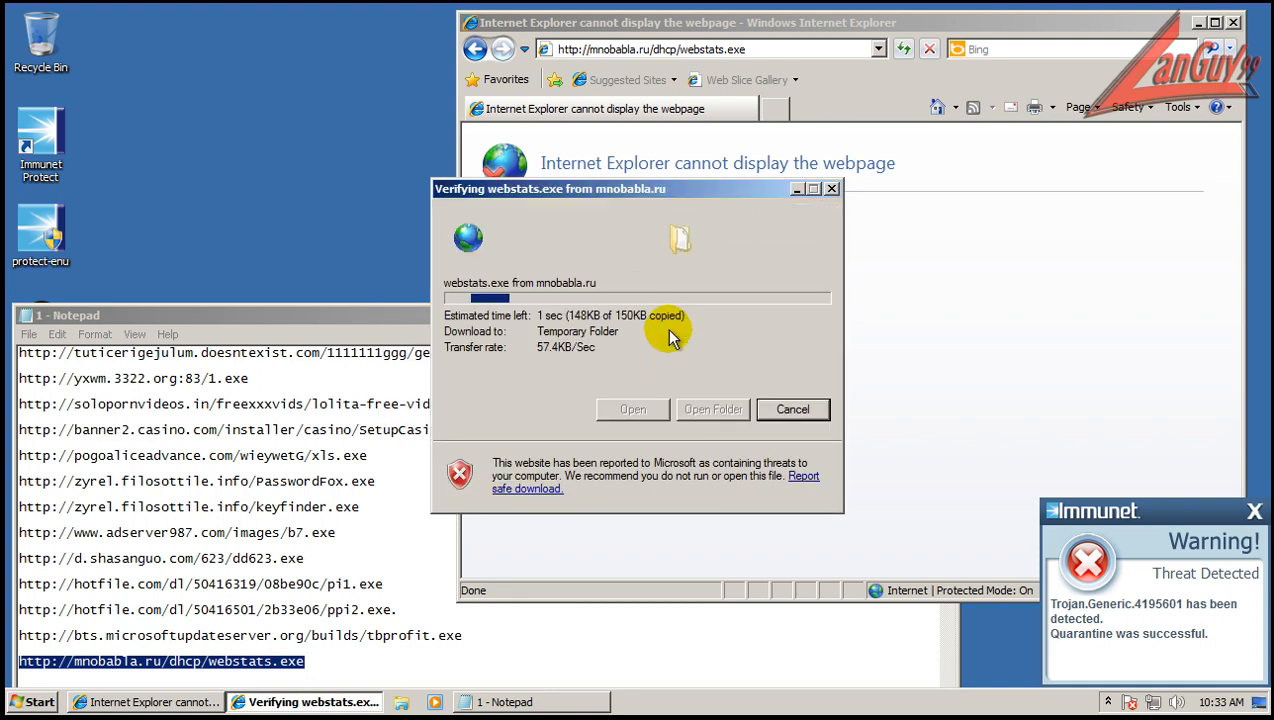
left_click(792, 409)
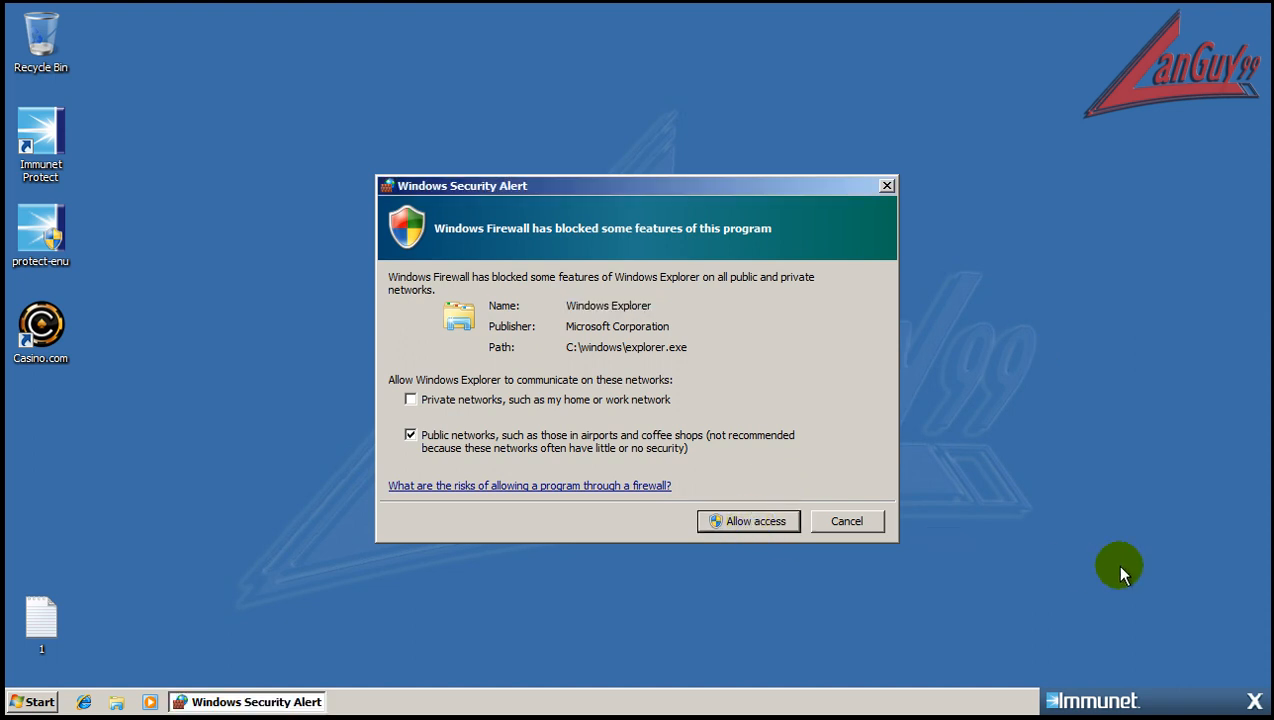
Step: Cancel the Windows Firewall alert, close the Immunet notice, and show hidden tray icons
left_click(748, 521)
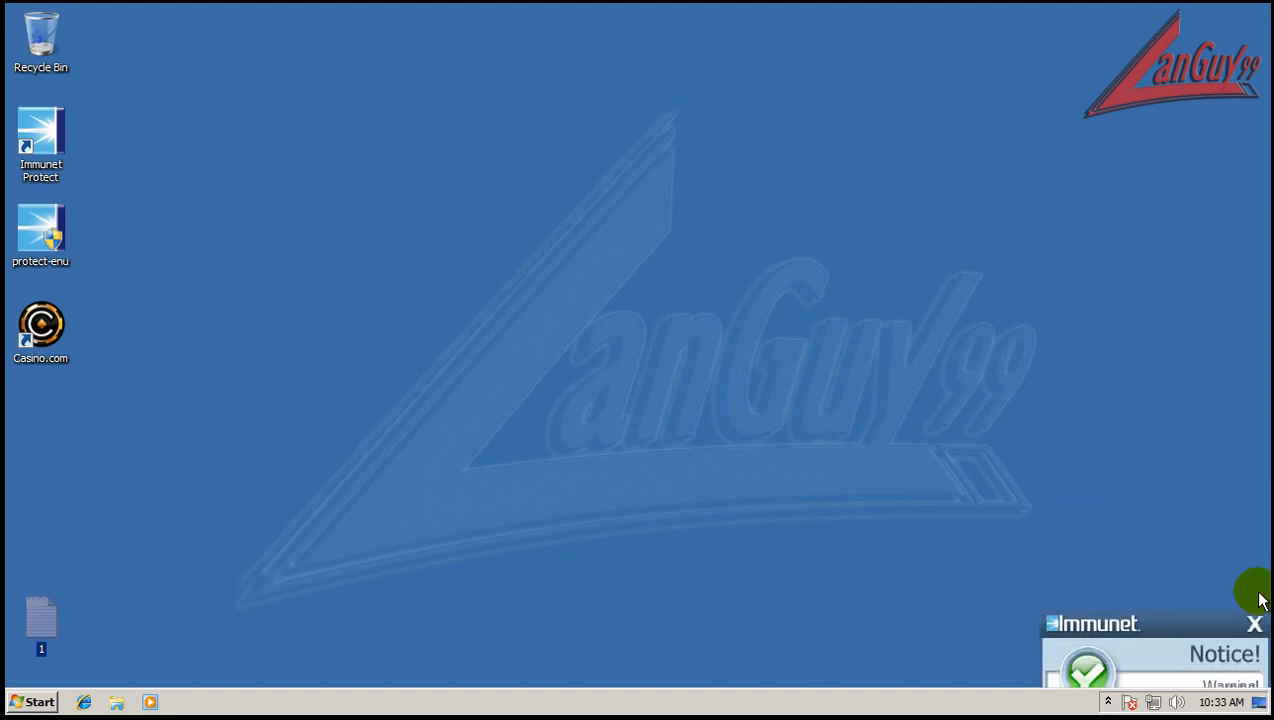
left_click(1255, 624)
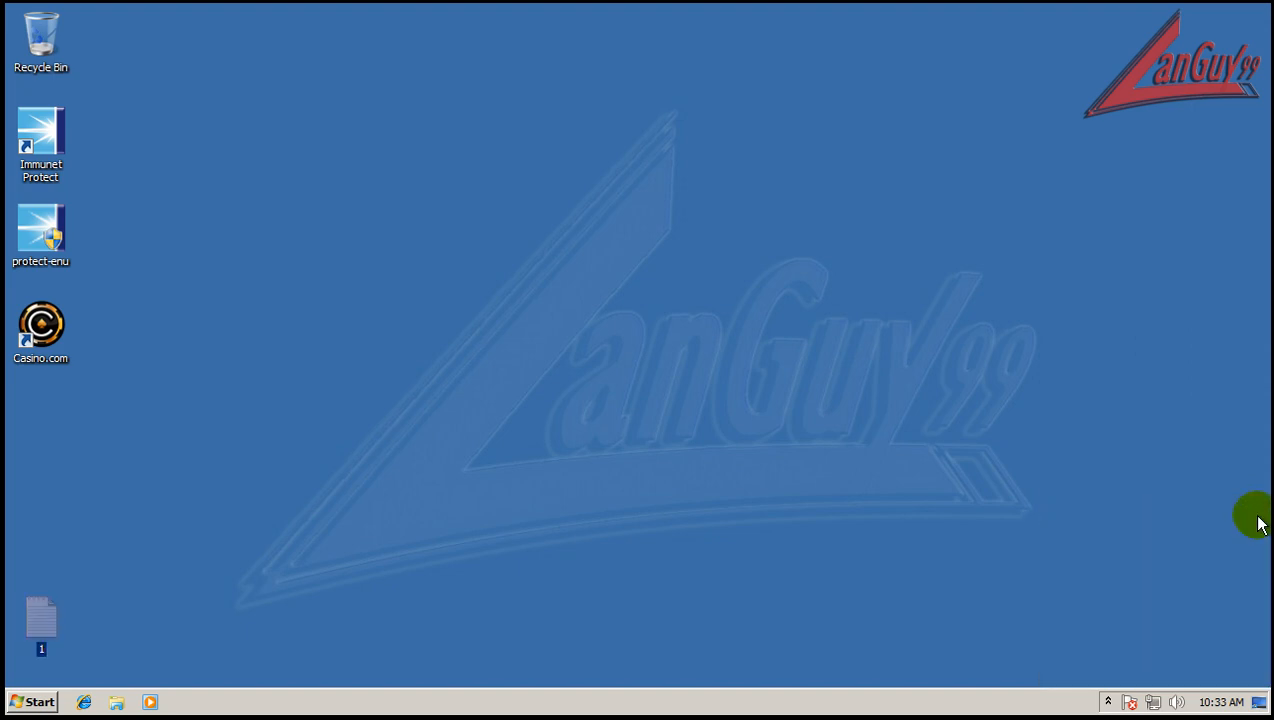
left_click(1108, 701)
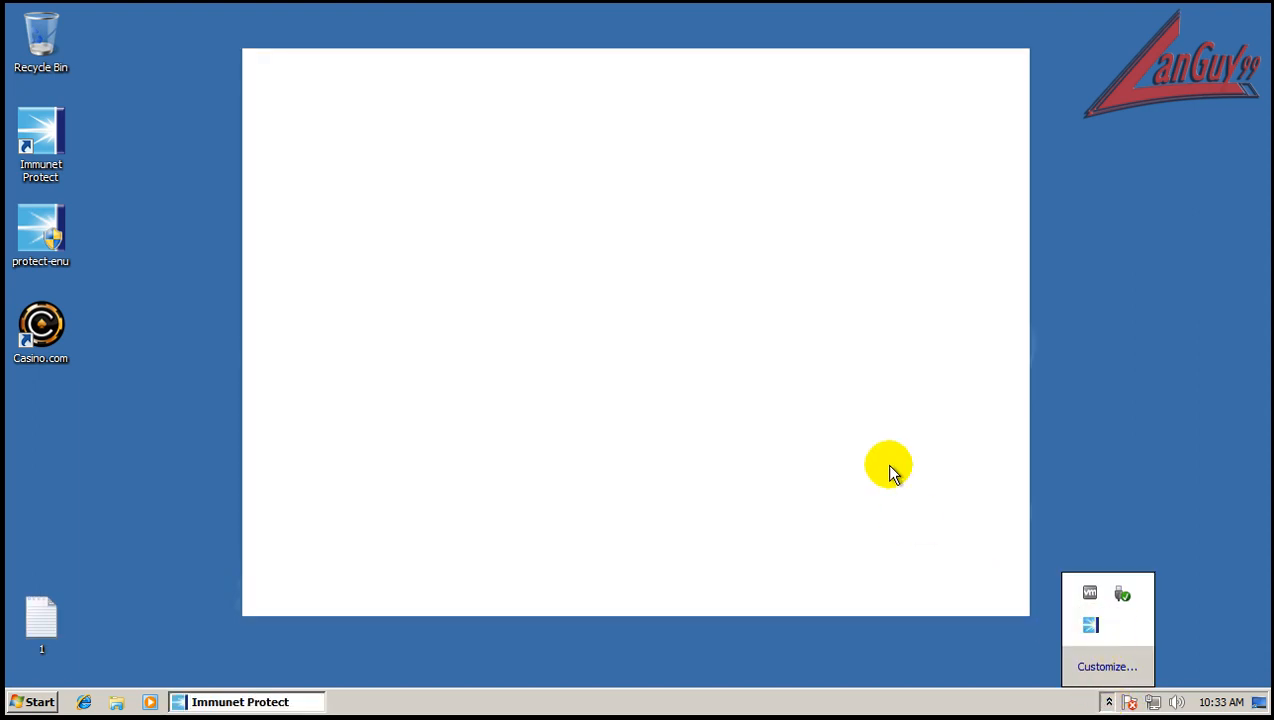
Step: Start and cancel a full scan, then run a rootkit scan finding no threats
left_click(240, 701)
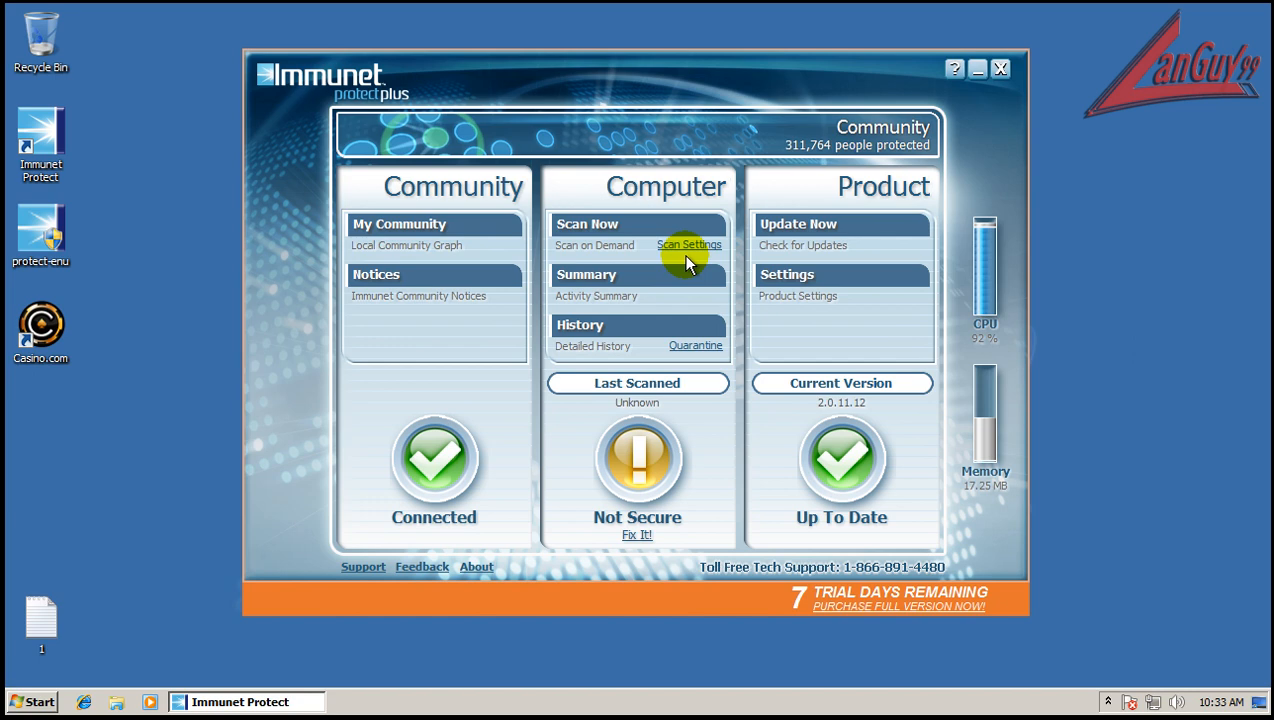
left_click(587, 223)
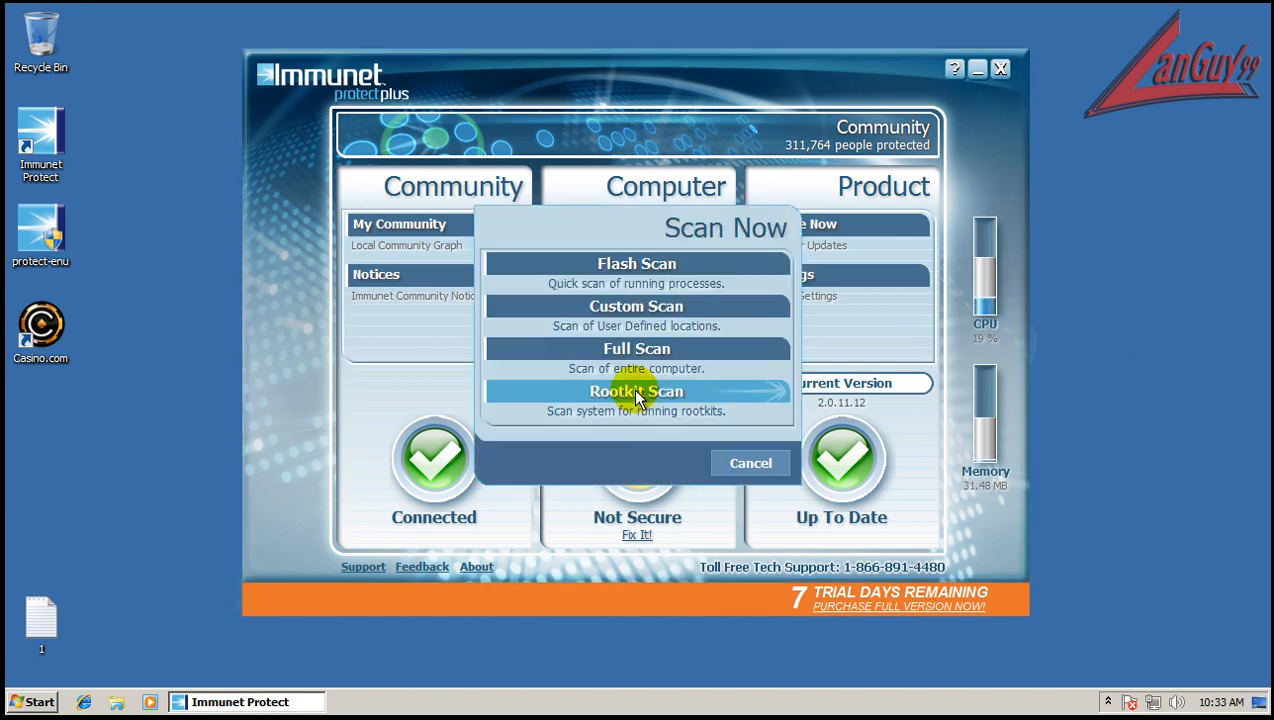
mouse_move(637, 348)
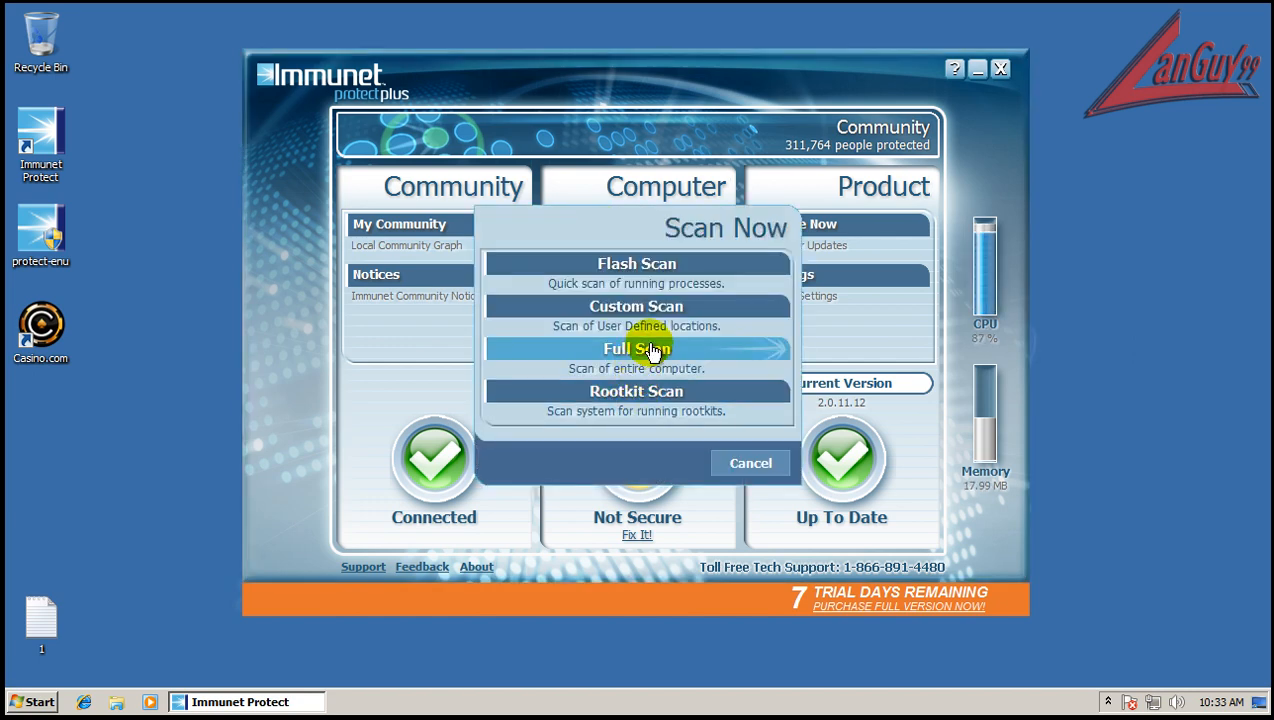
left_click(636, 348)
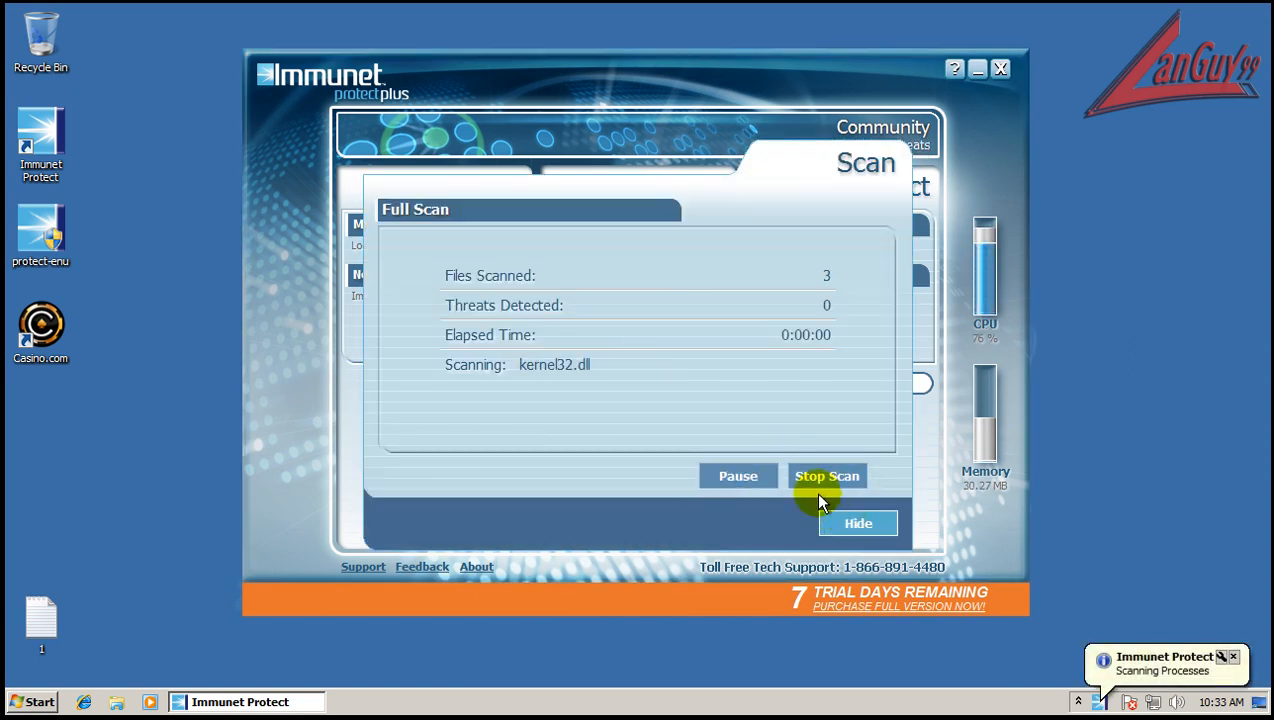
left_click(827, 475)
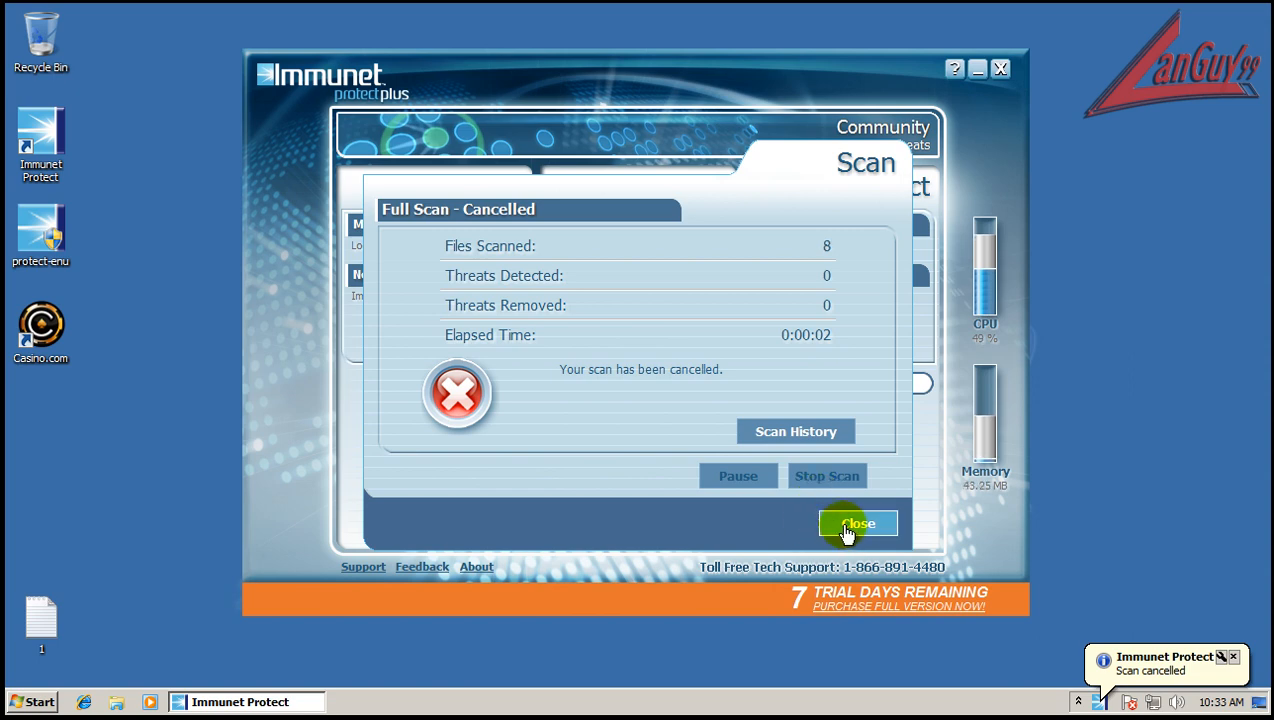
left_click(857, 523)
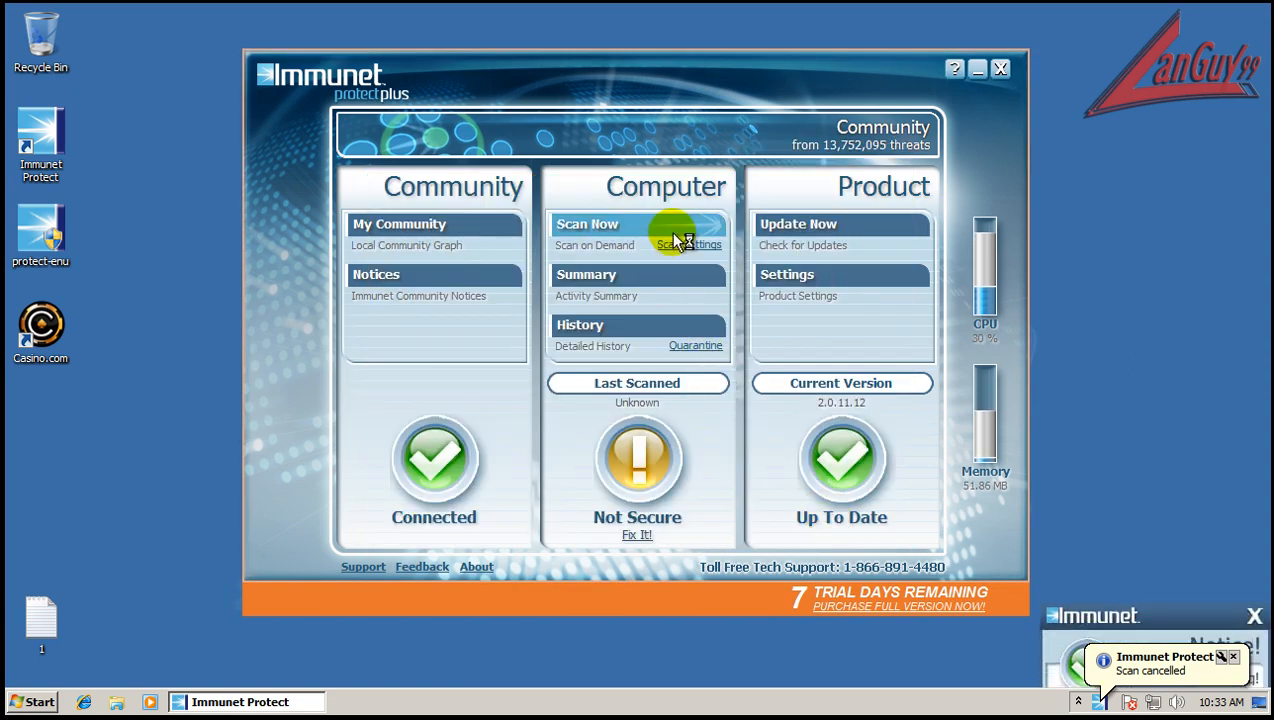
left_click(587, 224)
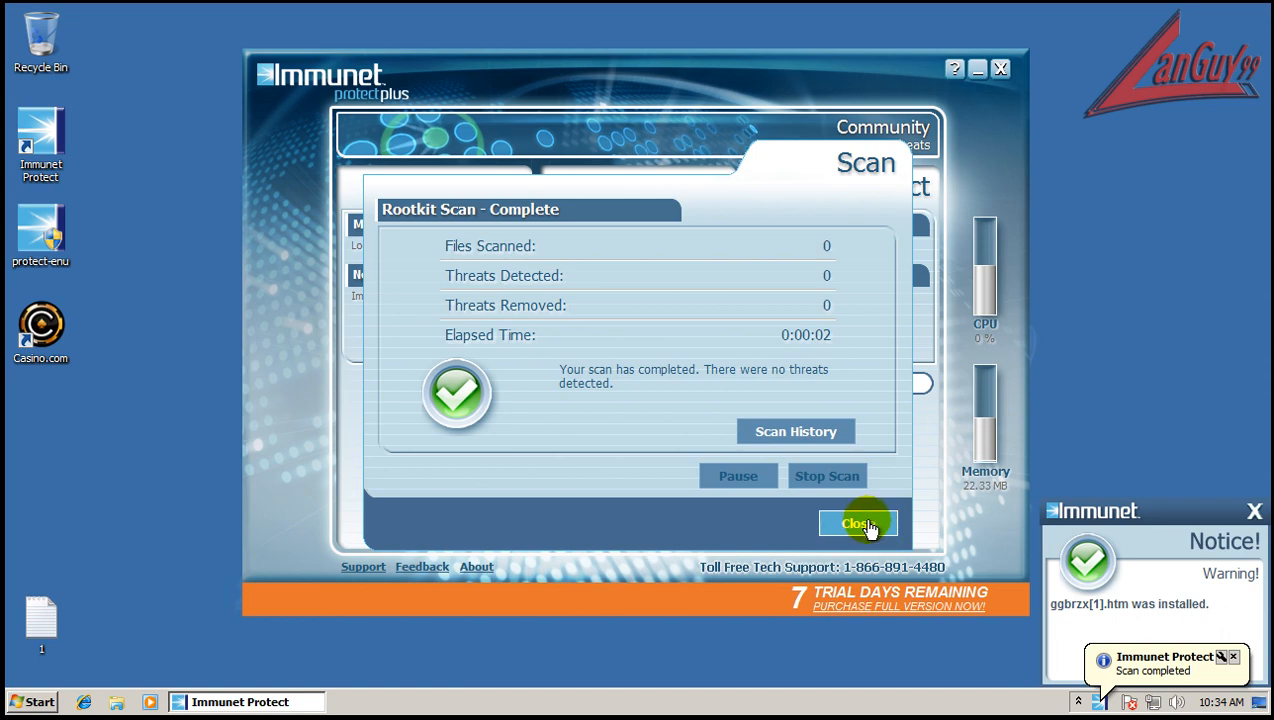
left_click(858, 523)
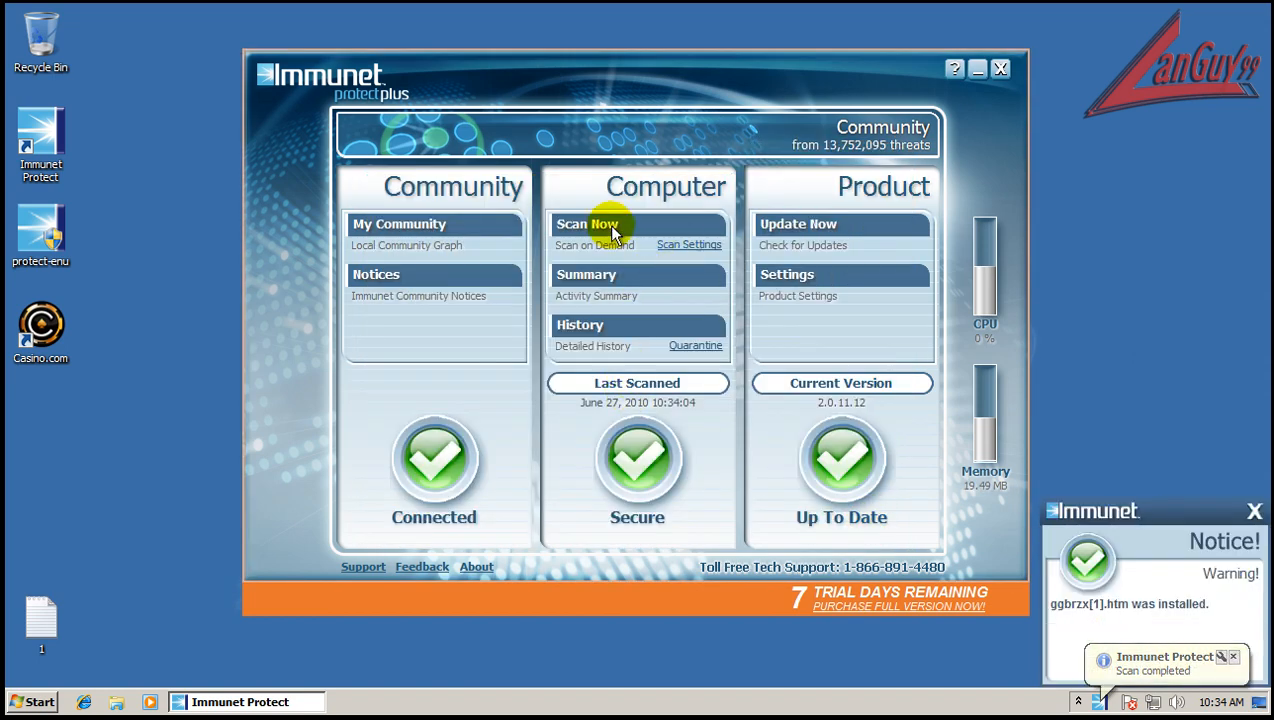
Step: Start a Full Scan of the entire computer, which scans 89,939 files and removes 29 threats
left_click(588, 224)
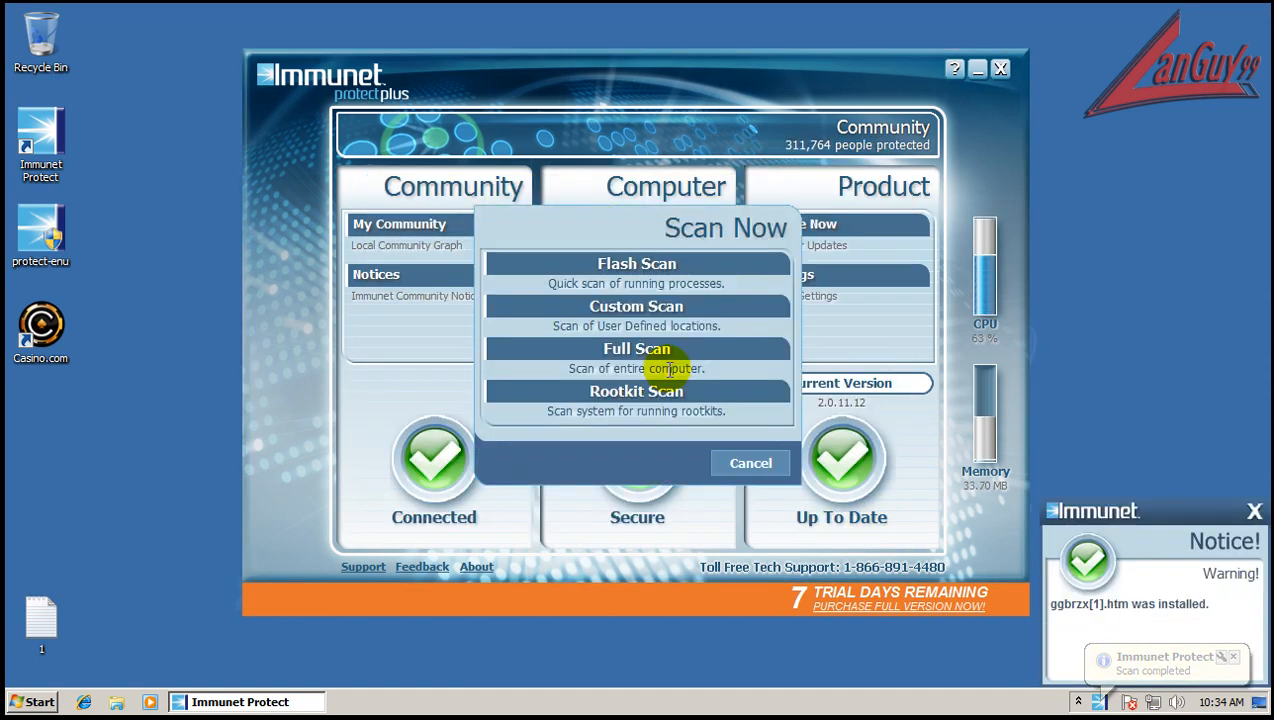
left_click(636, 348)
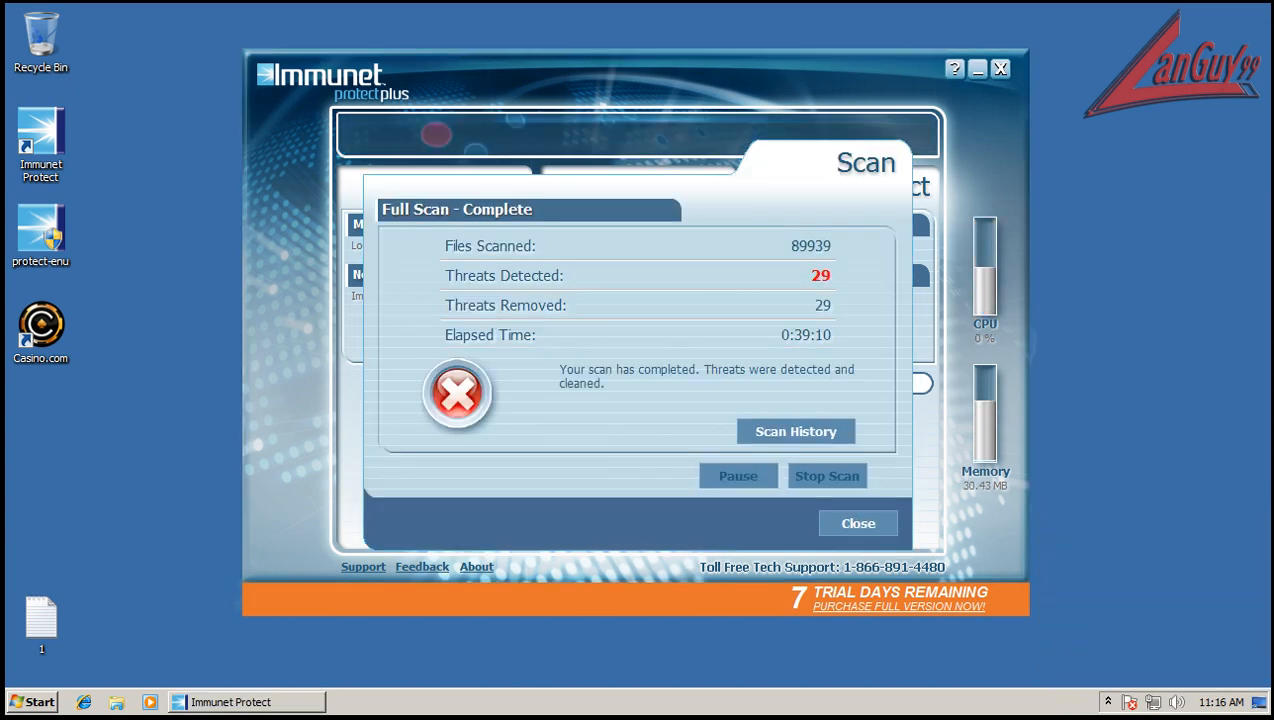
mouse_move(785, 553)
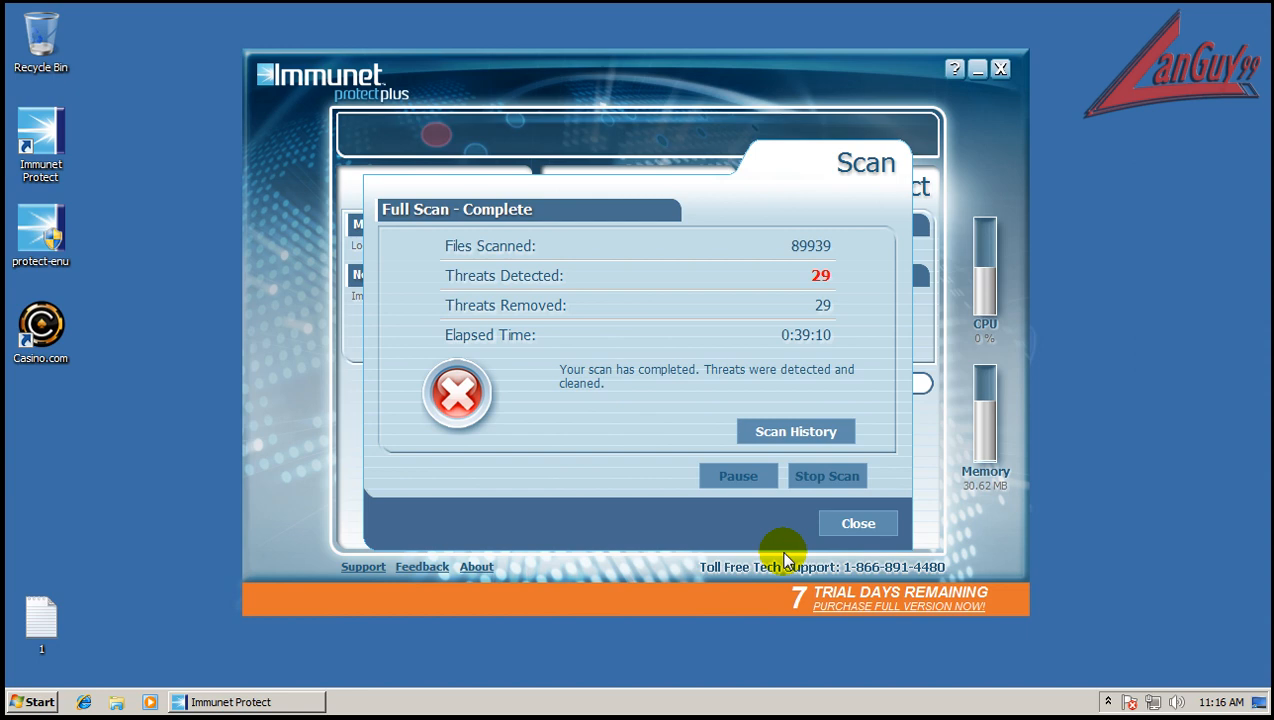
mouse_move(833, 273)
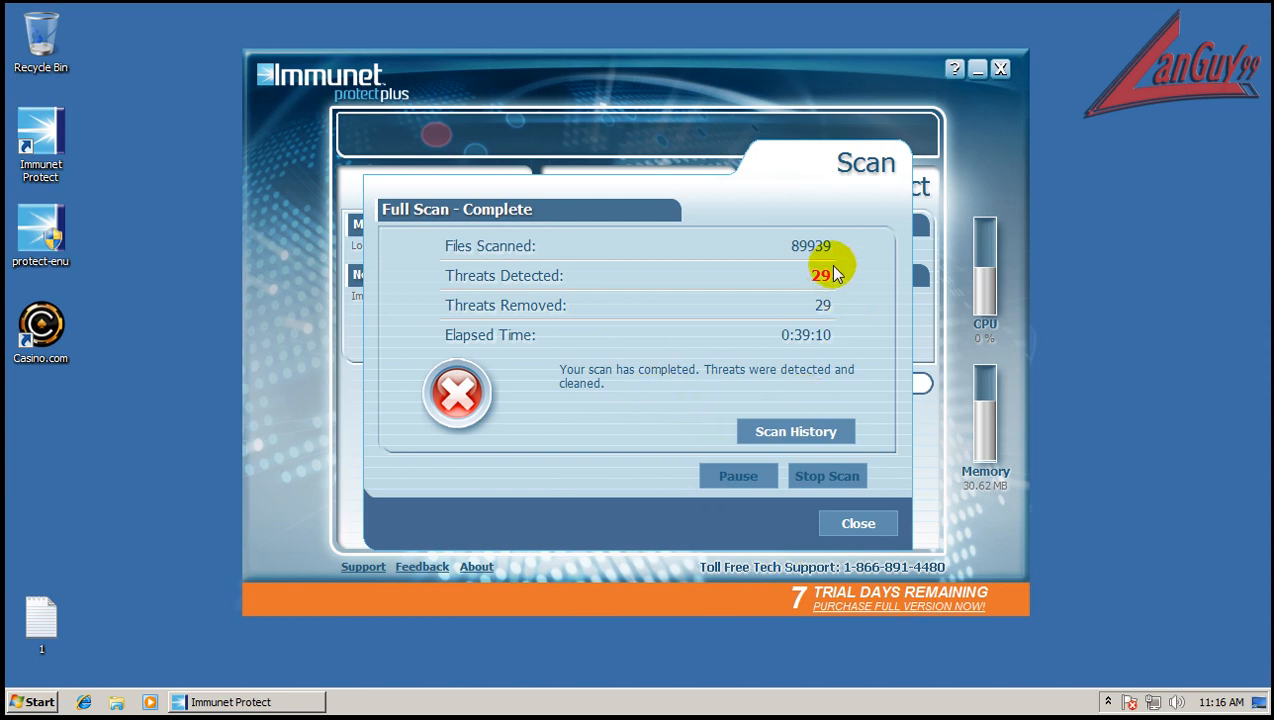
mouse_move(796, 431)
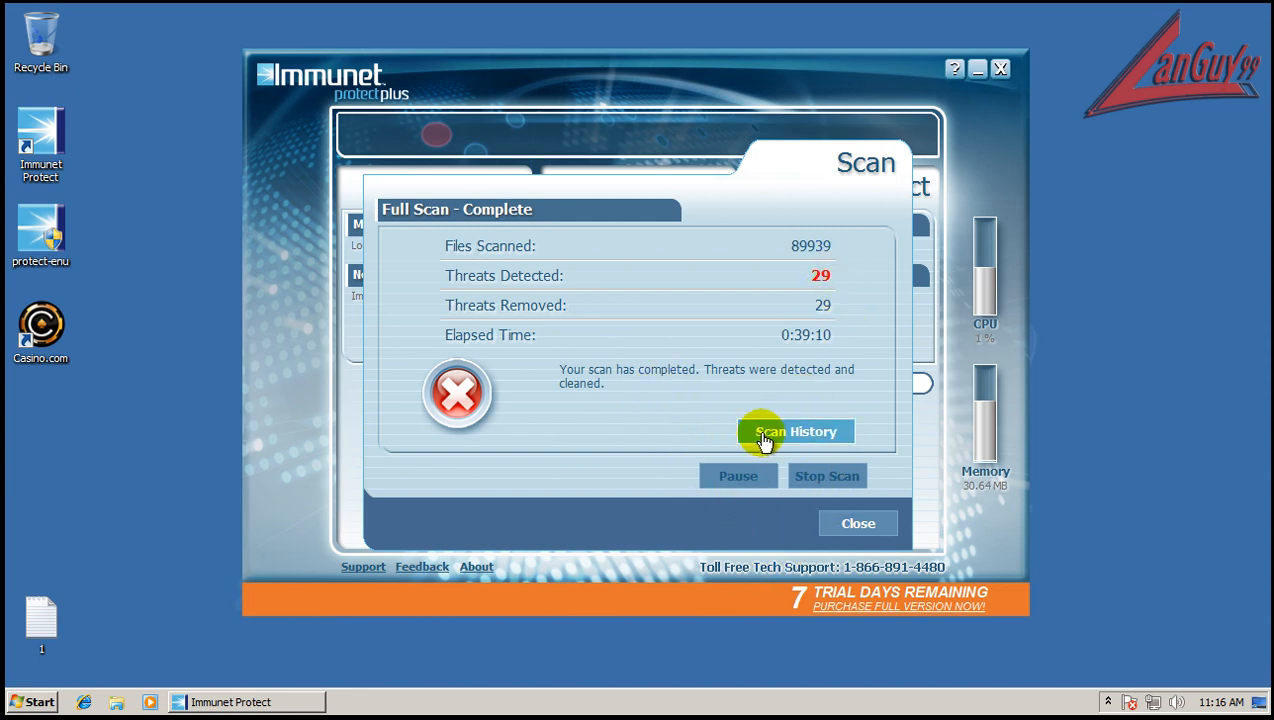
Step: Open Scan History, view the earlier Full Scan's details, then close the history
left_click(795, 431)
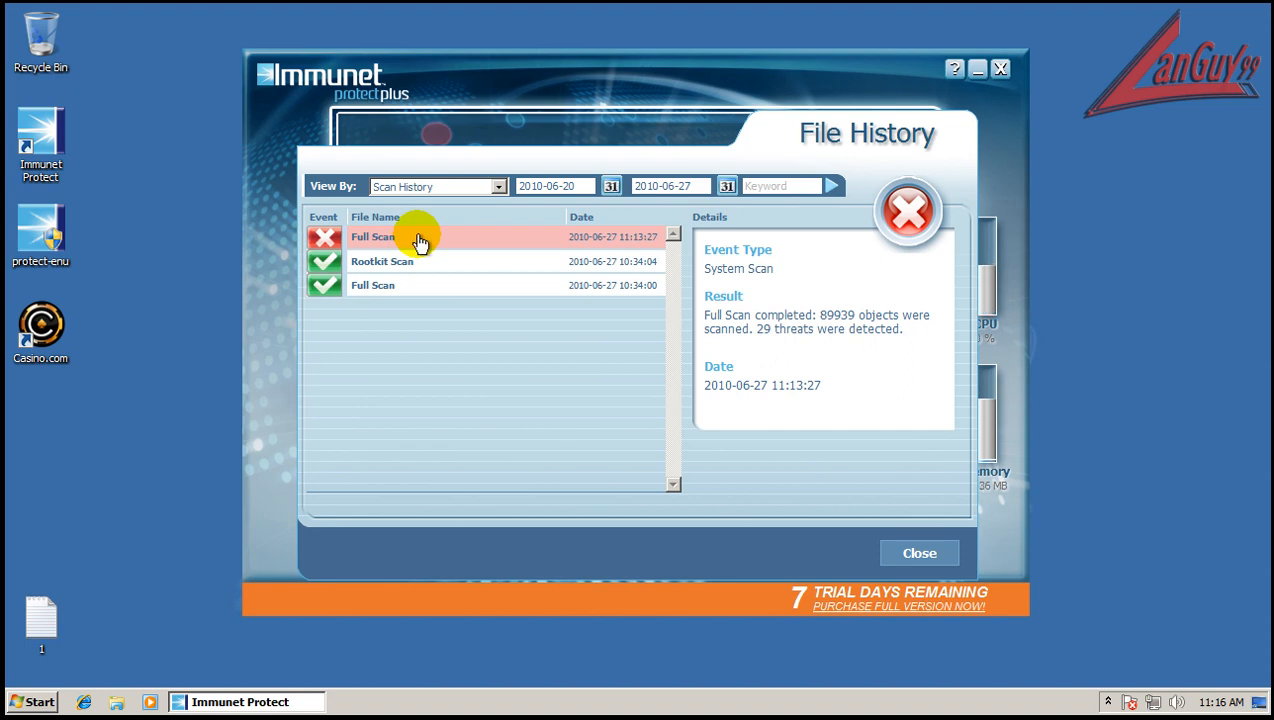
mouse_move(441, 249)
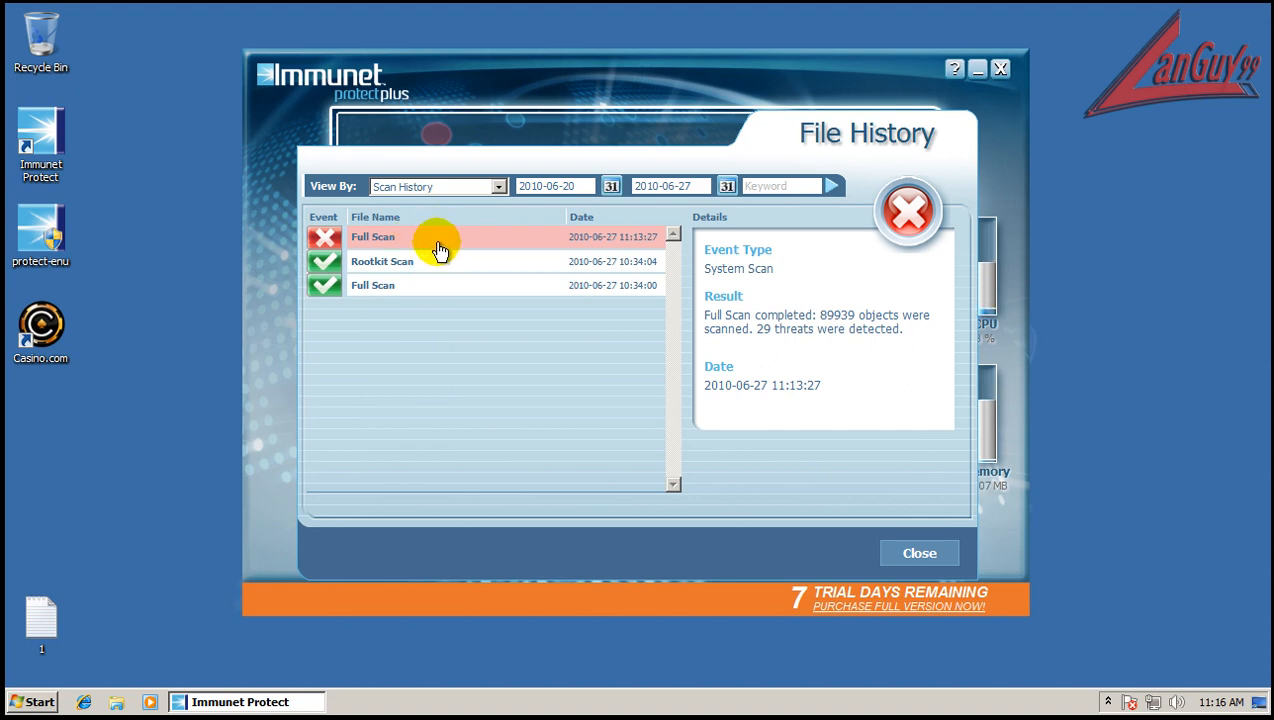
mouse_move(622, 428)
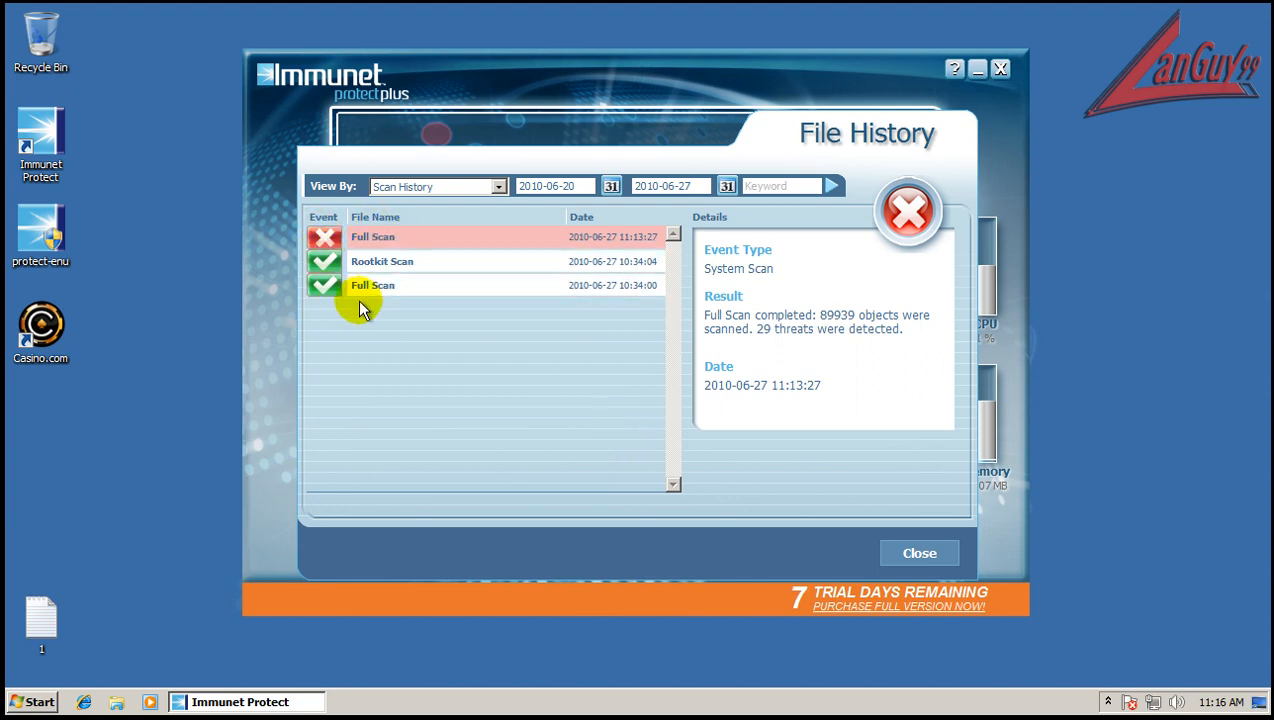
left_click(373, 285)
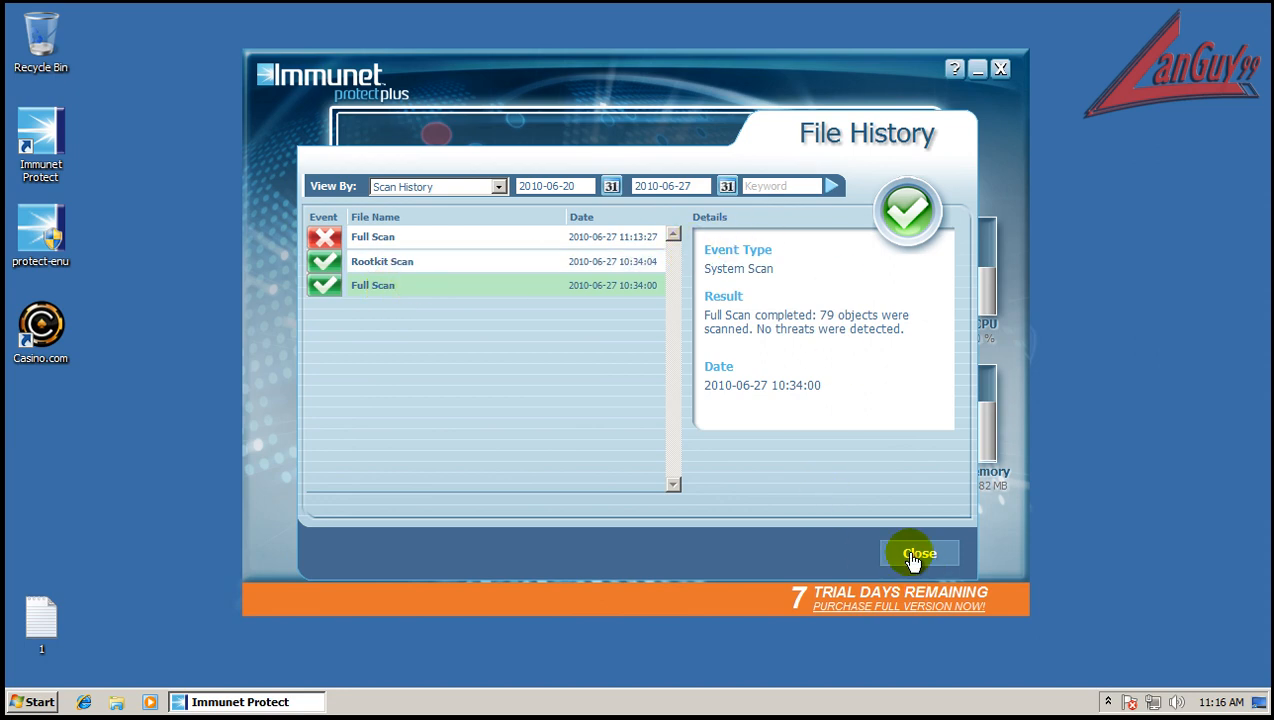
left_click(918, 553)
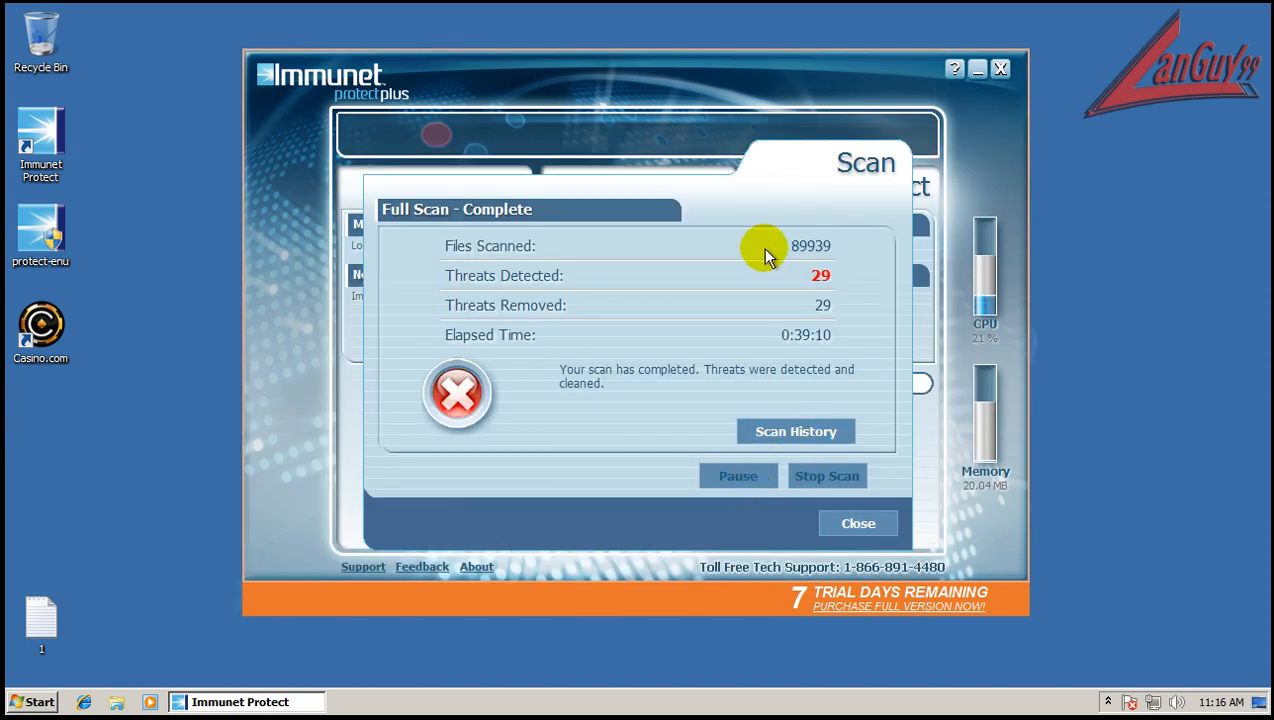
mouse_move(945, 390)
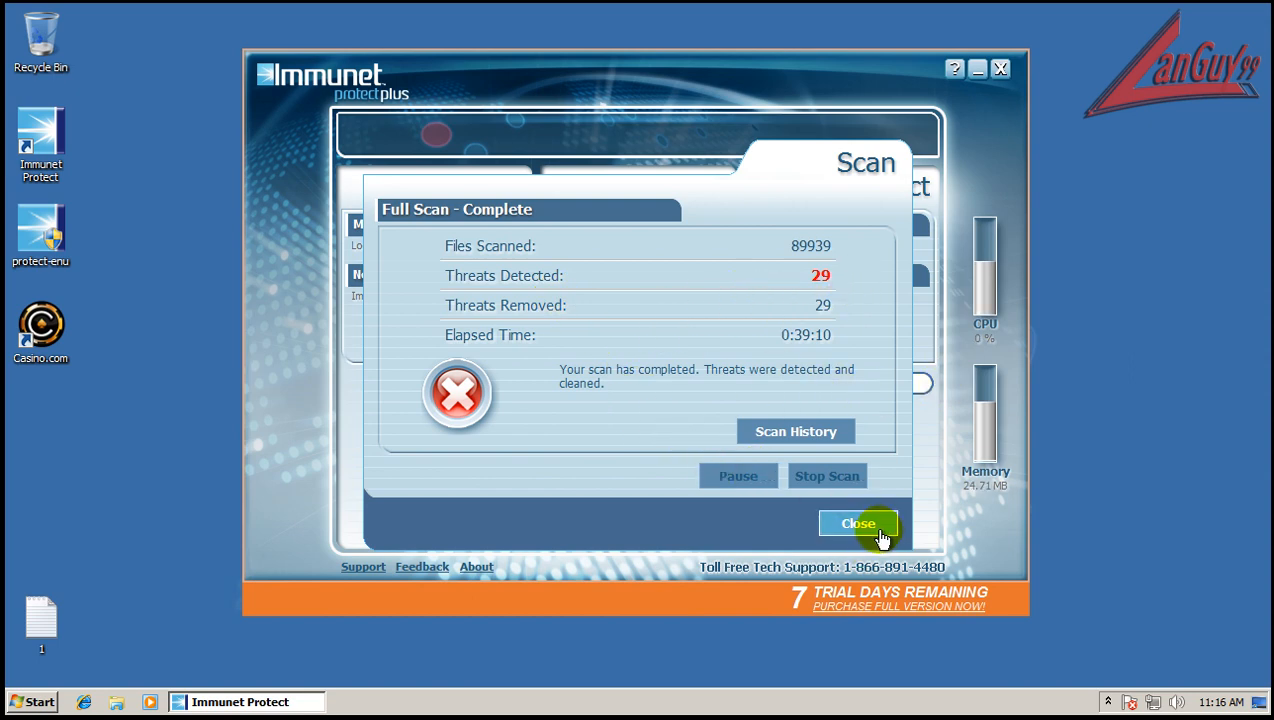
Step: Review the earlier clean Full Scan entry with history limited to scans, then close the results
left_click(857, 523)
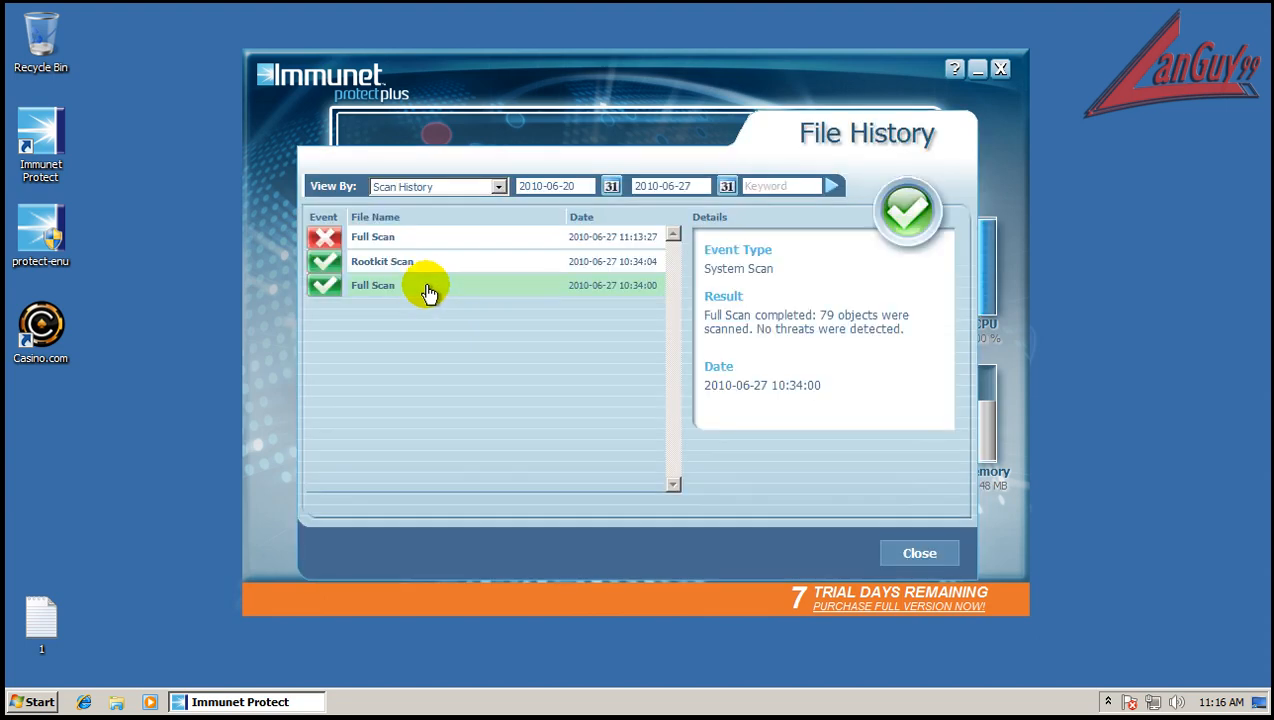
left_click(497, 186)
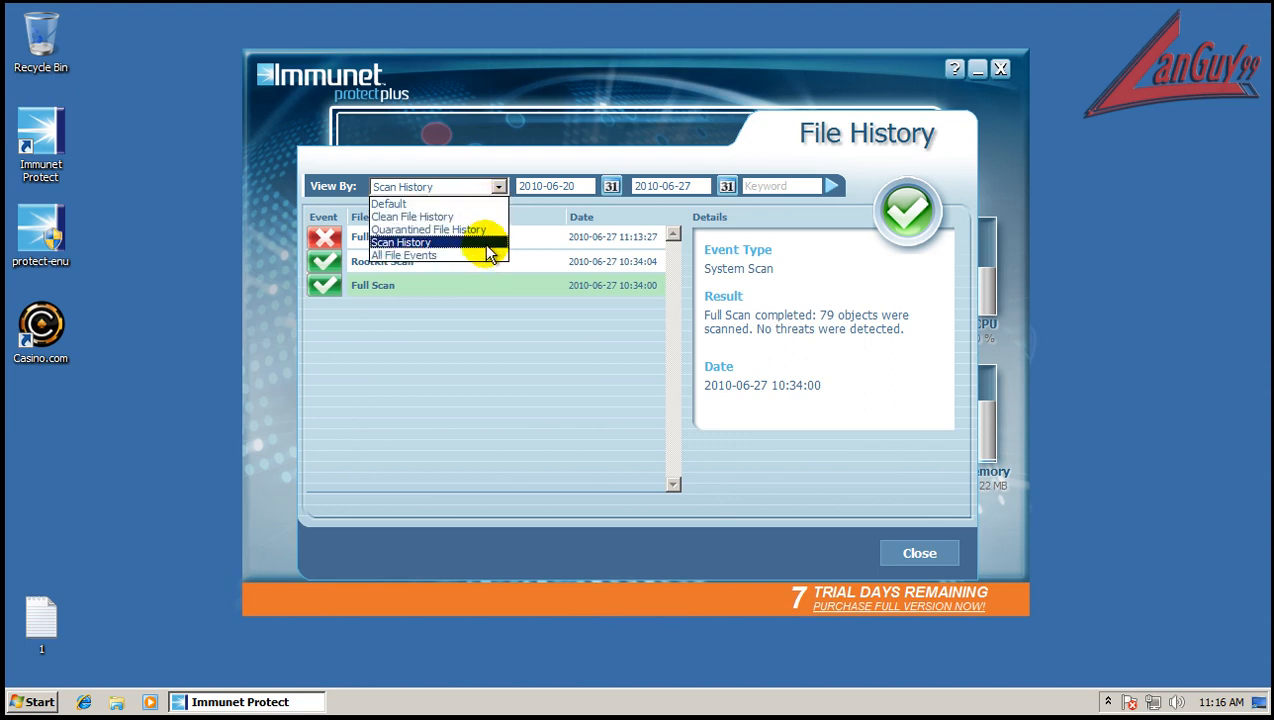
left_click(401, 242)
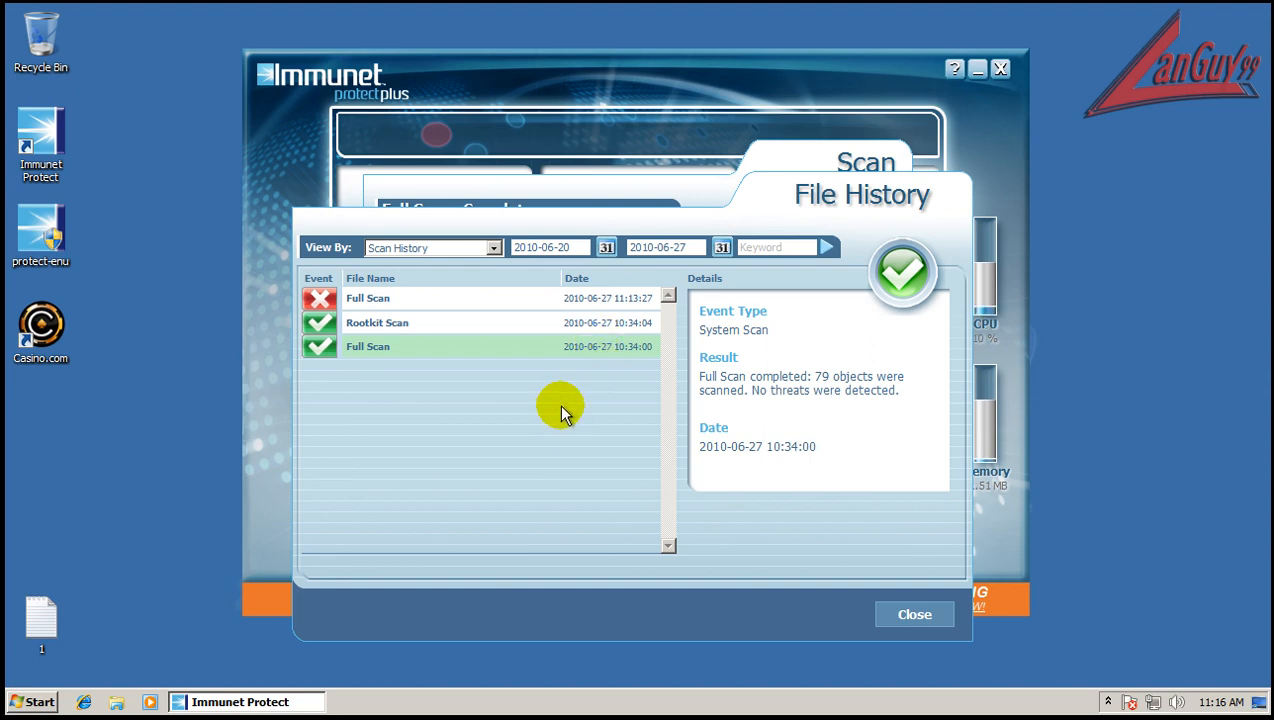
mouse_move(623, 153)
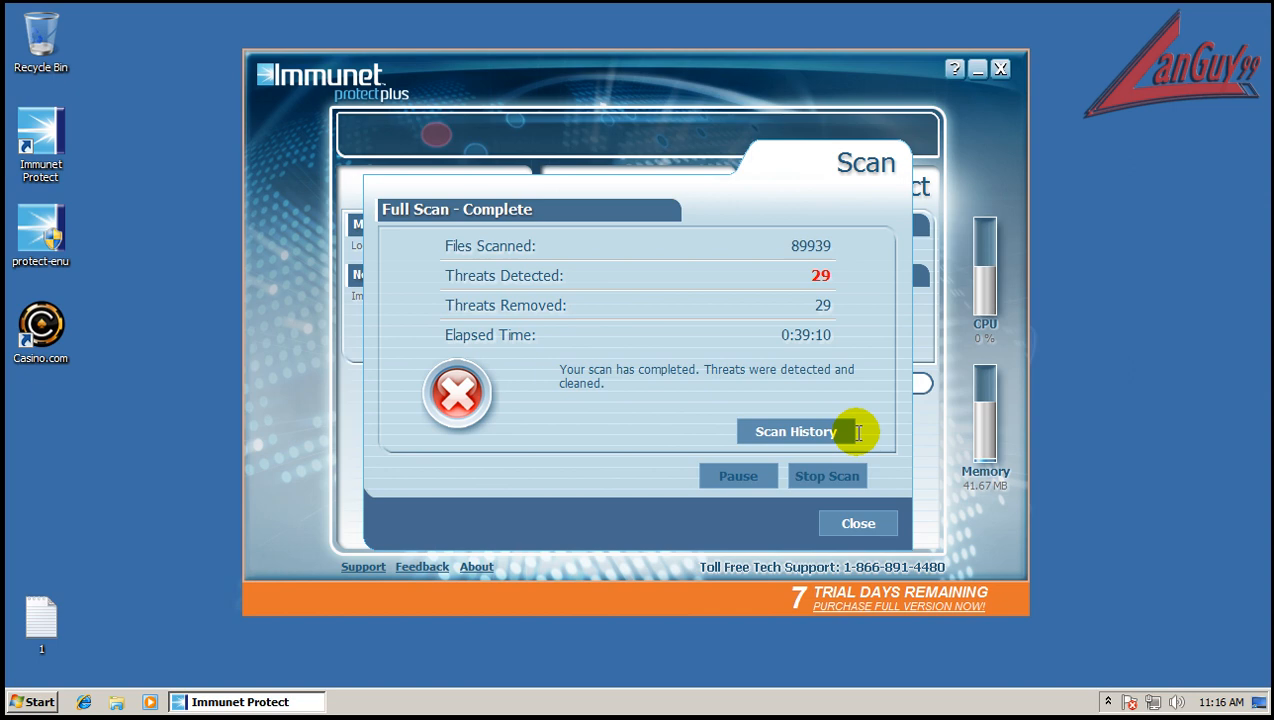
left_click(857, 523)
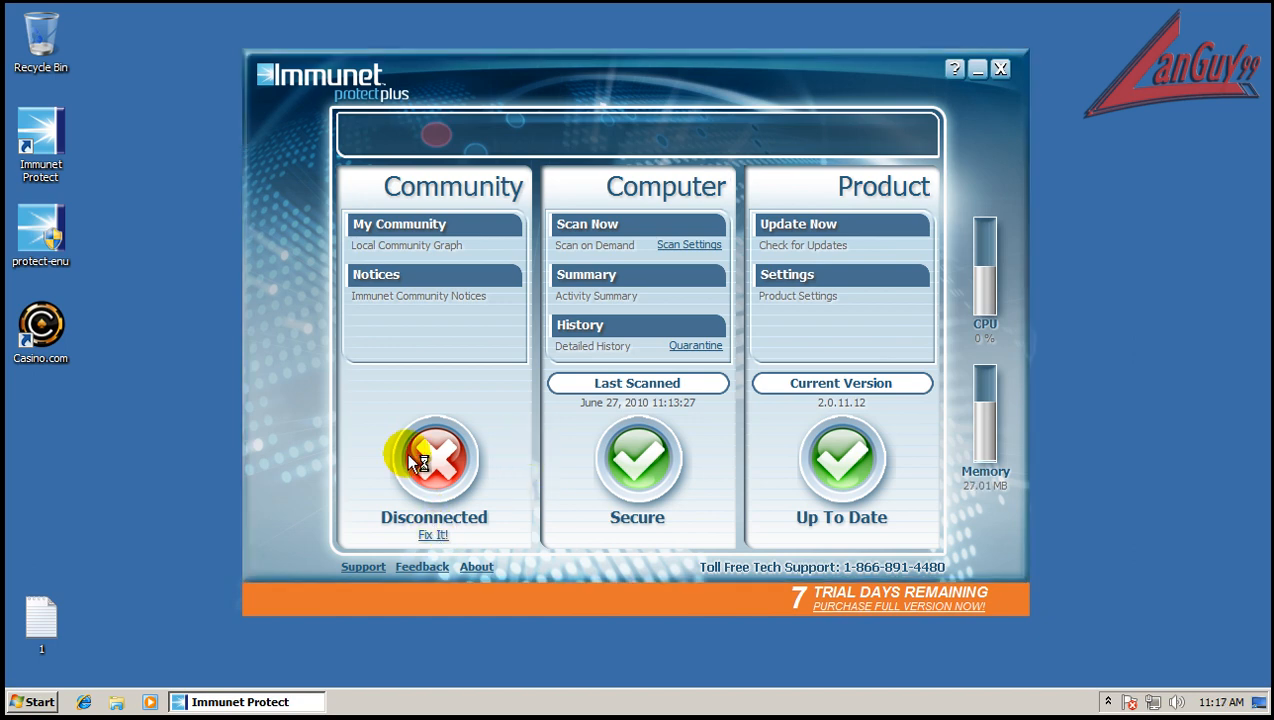
mouse_move(1065, 501)
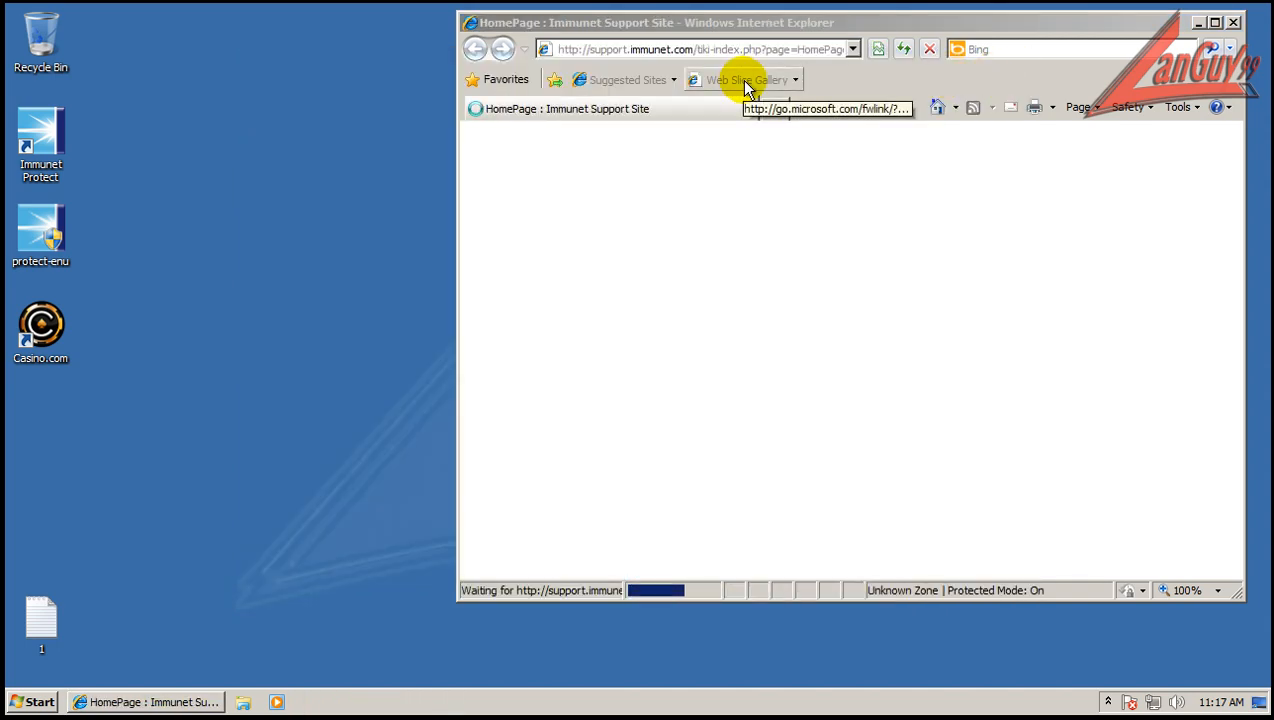
mouse_move(1197, 137)
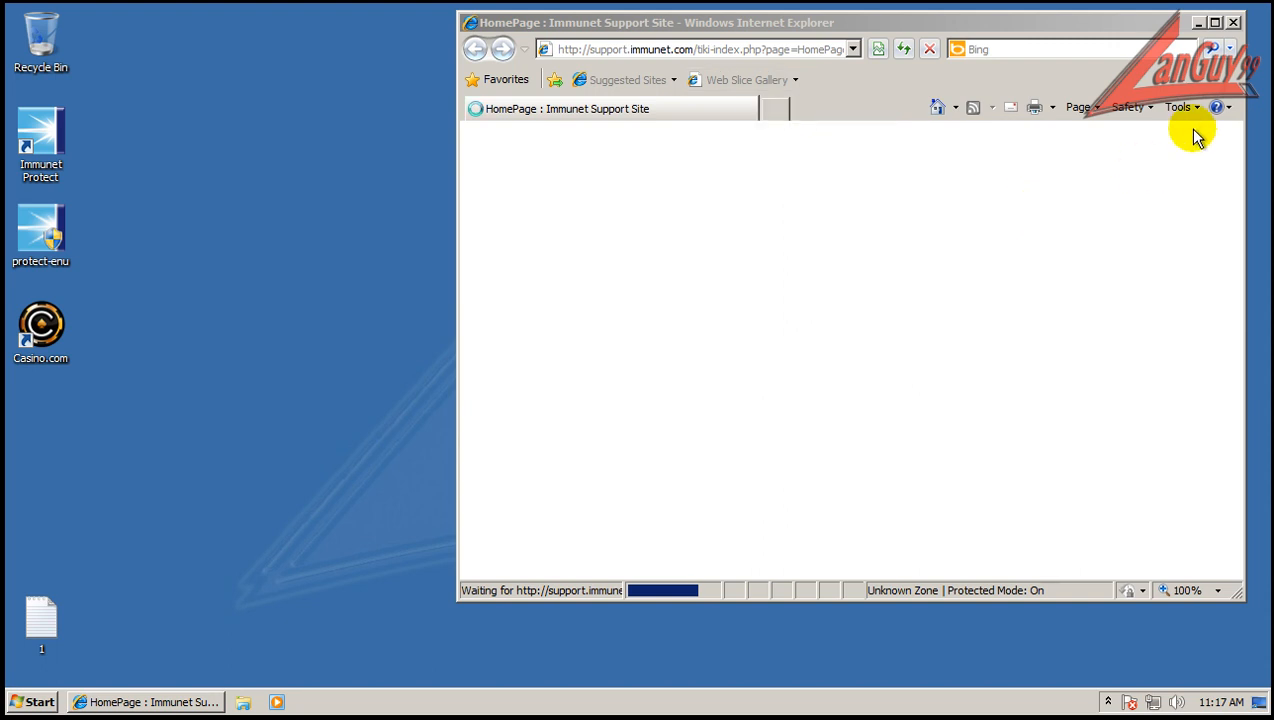
Step: Close the Immunet support site in Internet Explorer and reveal the hidden notification icons
left_click(1233, 22)
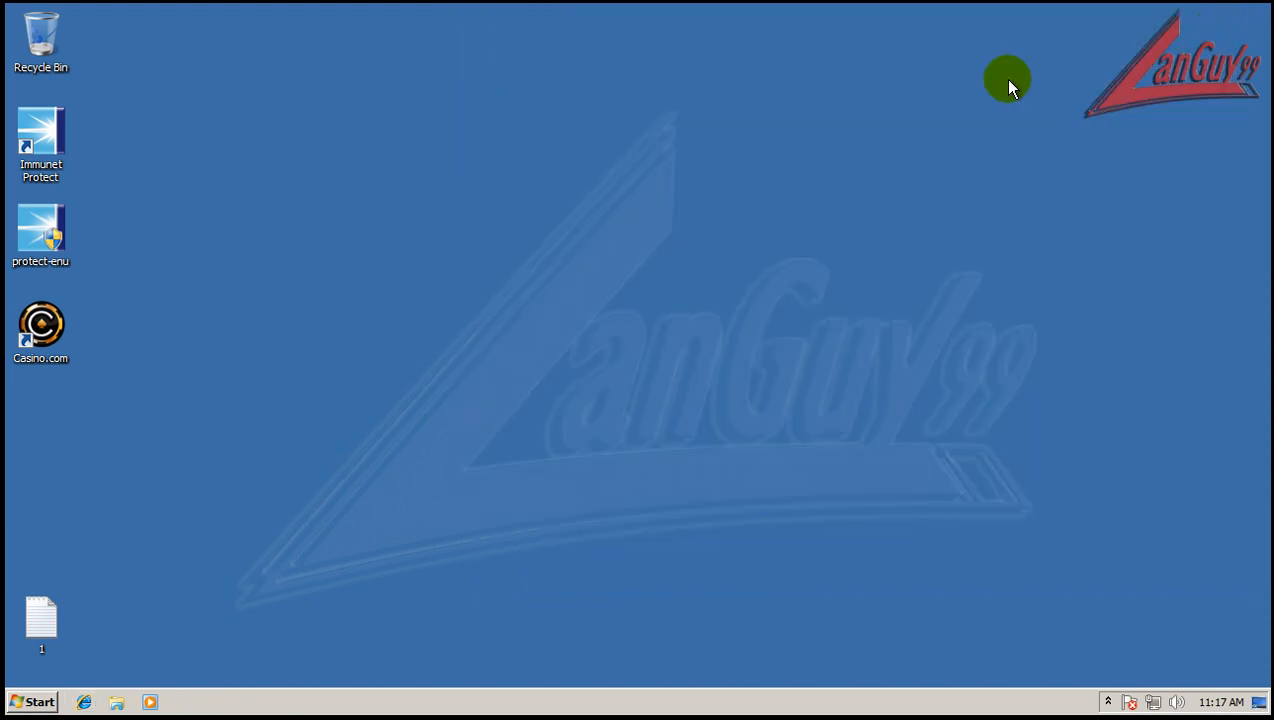
left_click(1108, 701)
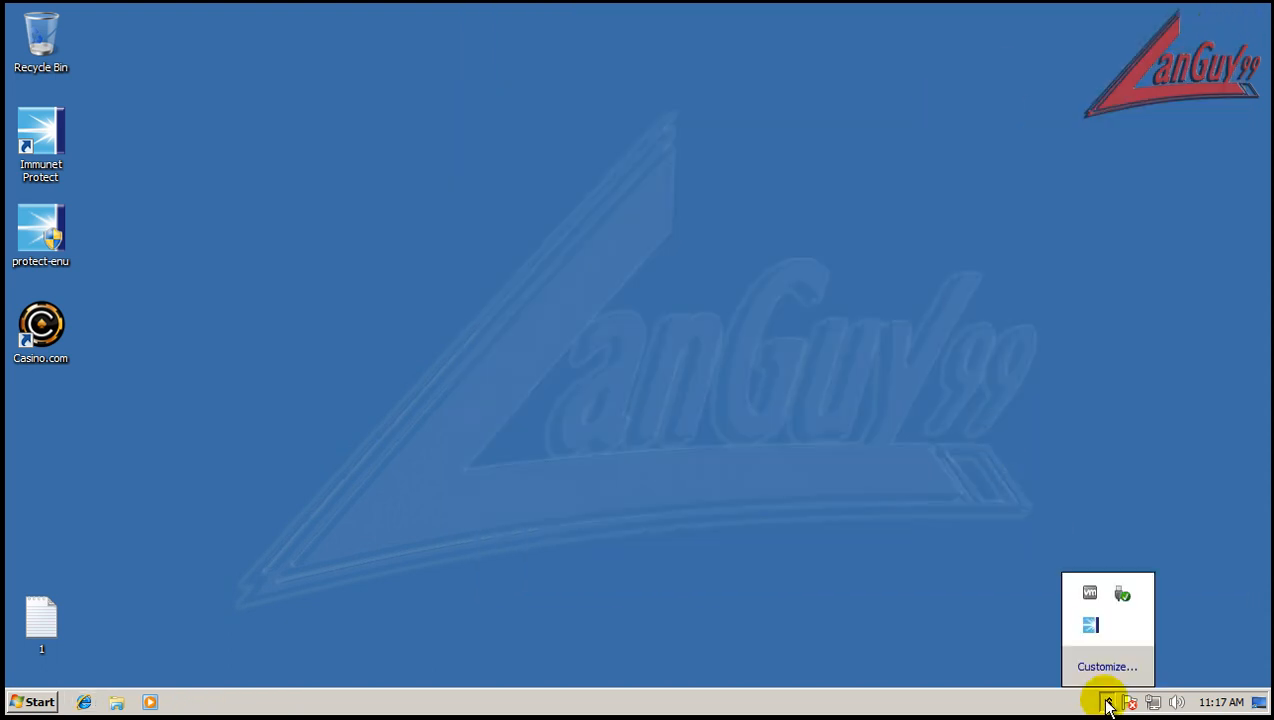
left_click(1108, 702)
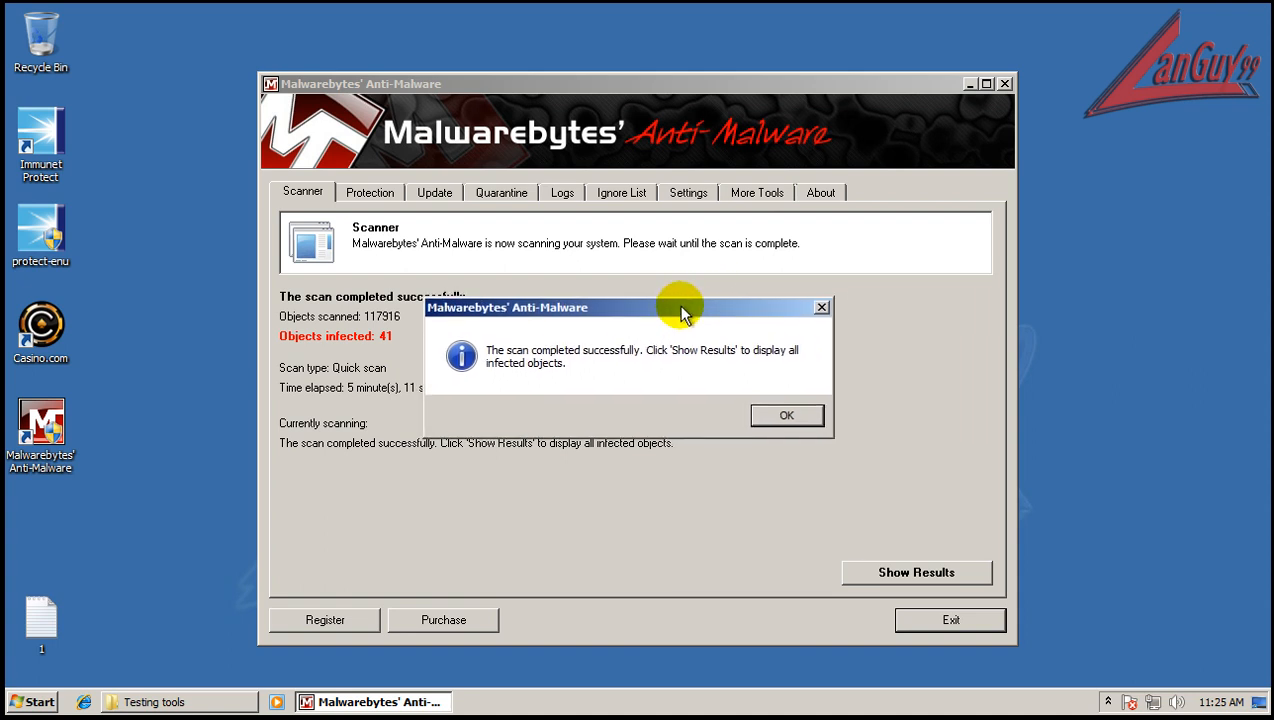
mouse_move(710, 415)
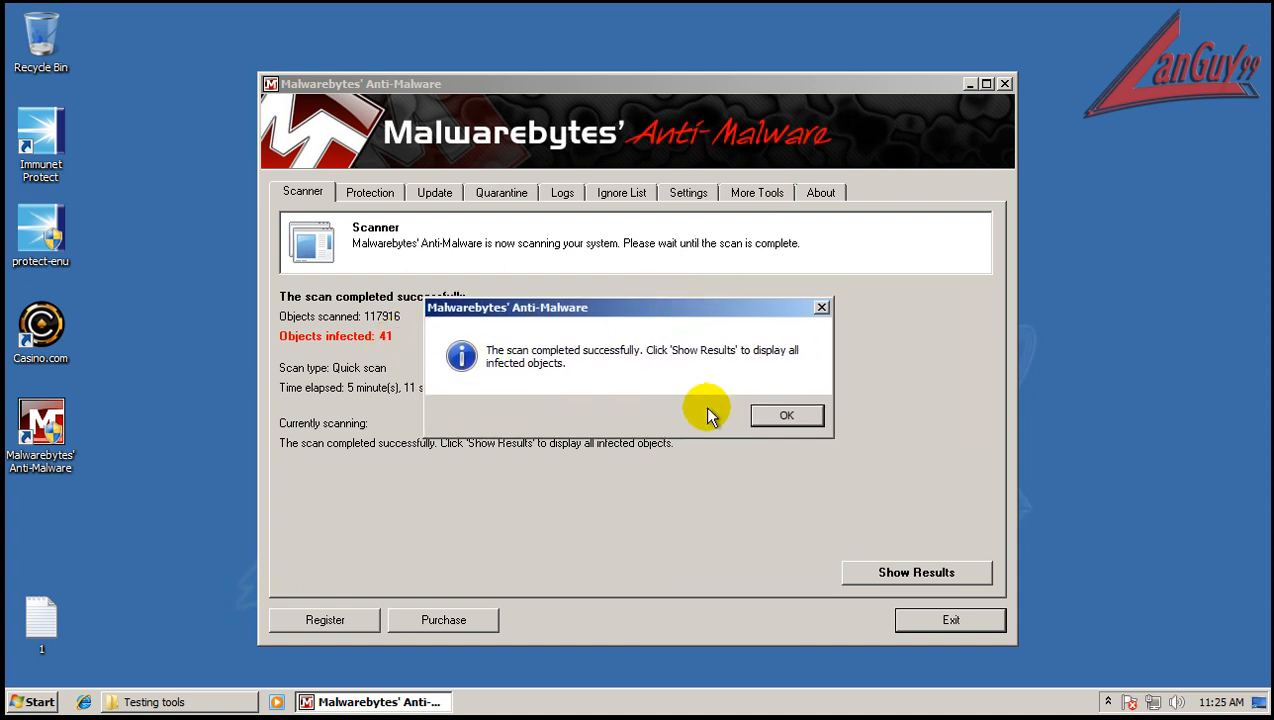
Step: Dismiss the Malwarebytes scan-completed notice to show the 41 infected objects
left_click(786, 415)
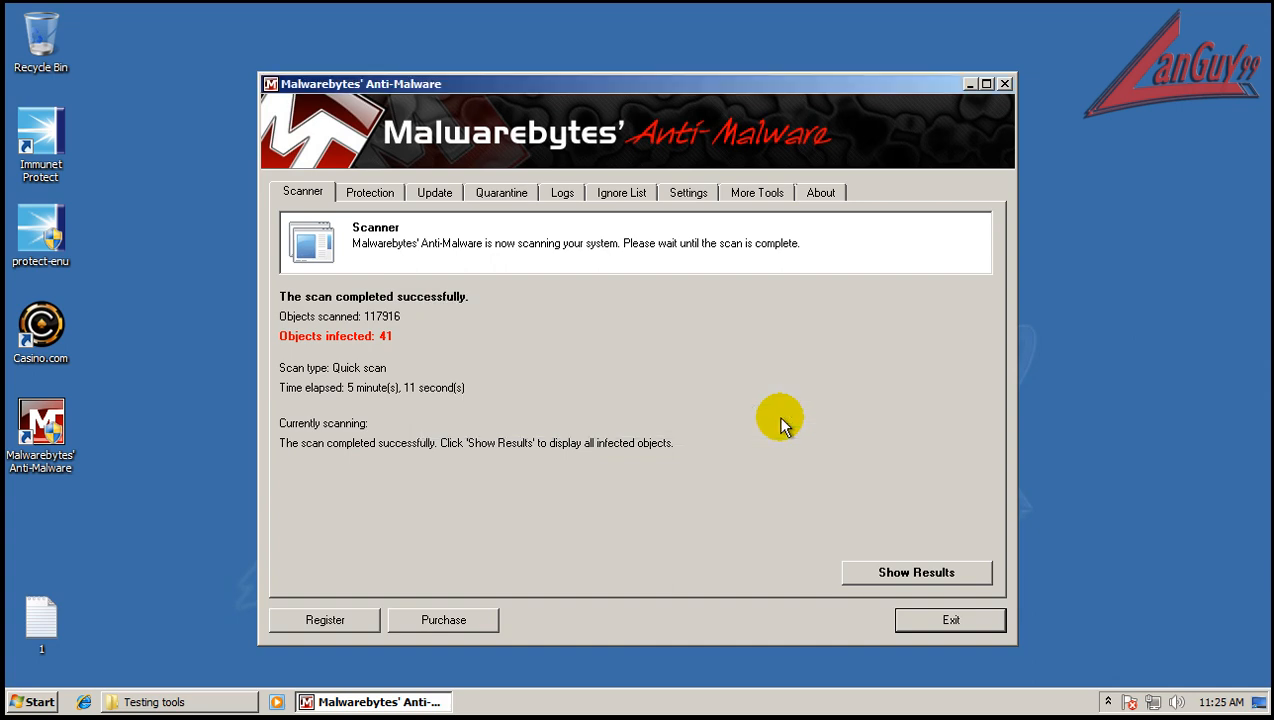
left_click(914, 572)
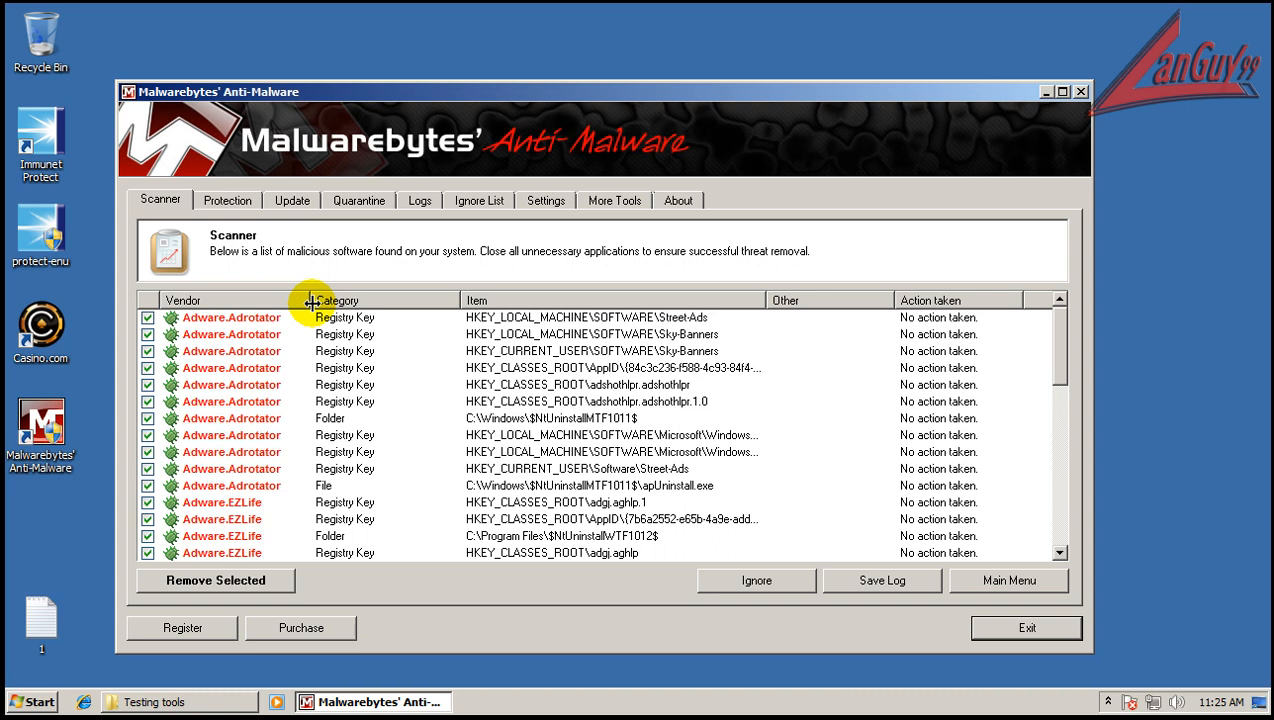
mouse_move(270, 373)
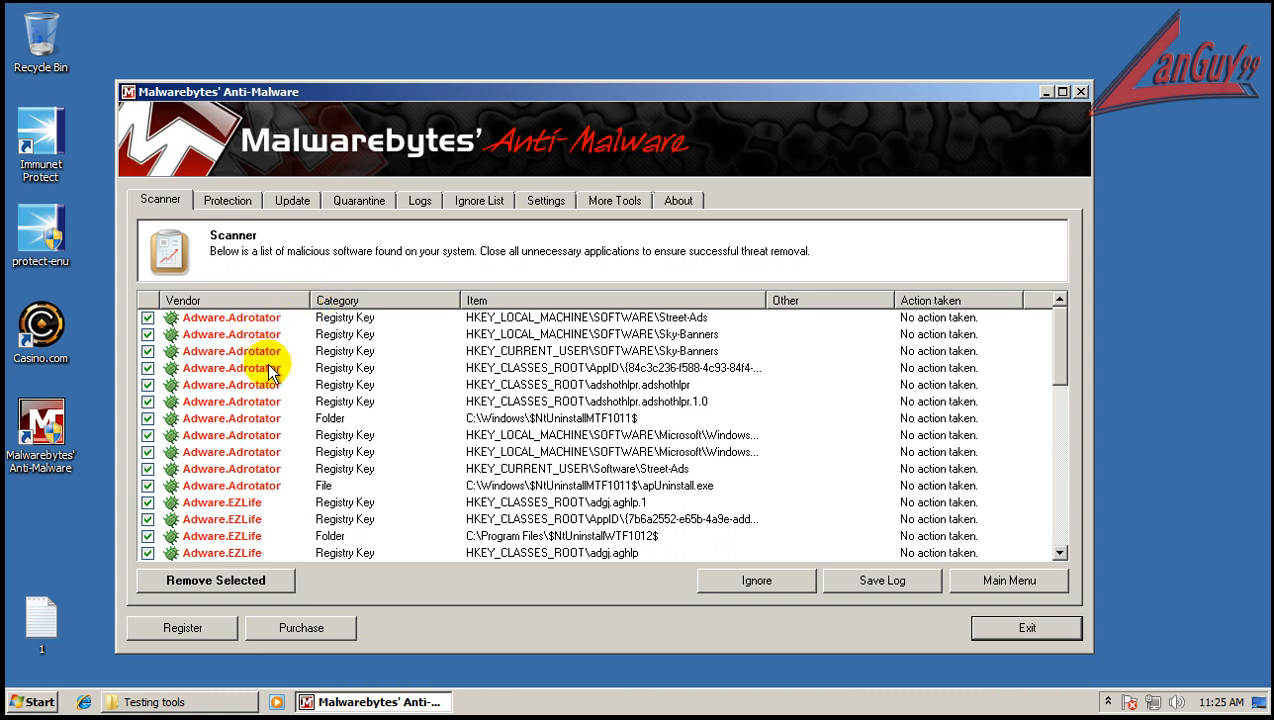
mouse_move(270, 427)
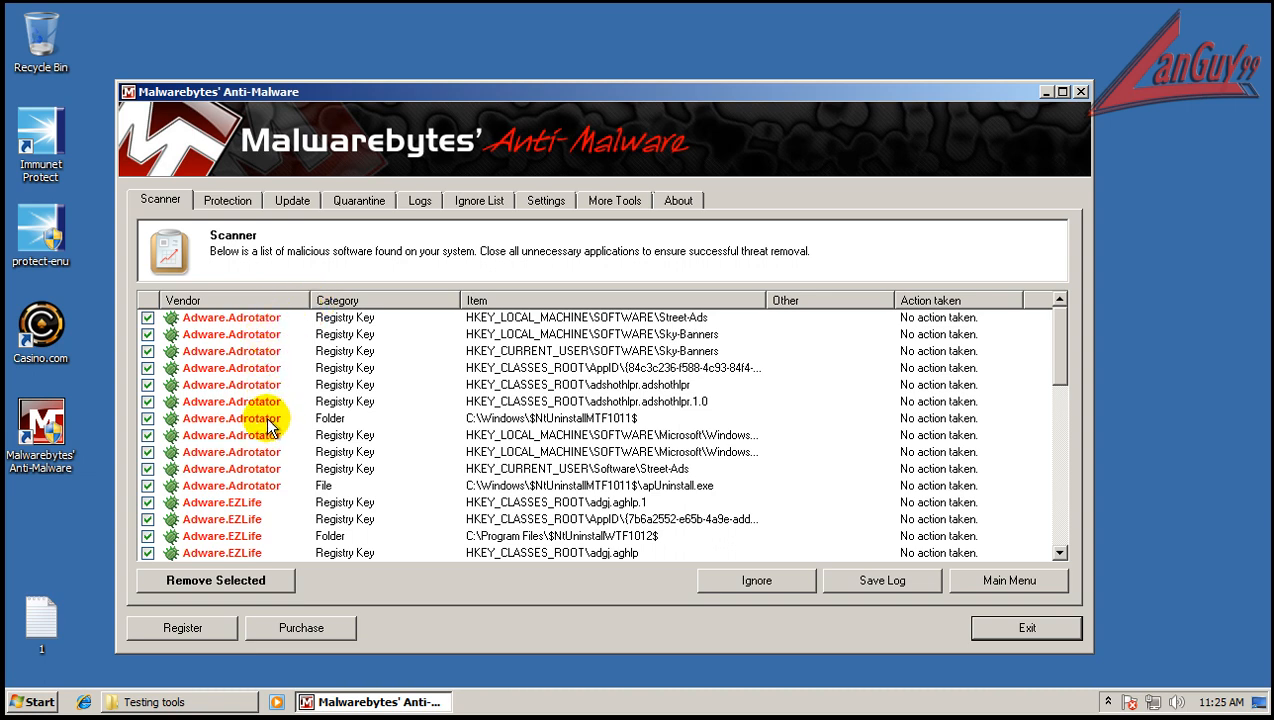
Step: Inspect the Adware.Adrotator entries, scroll through all results, and remove every detected item
left_click(230, 418)
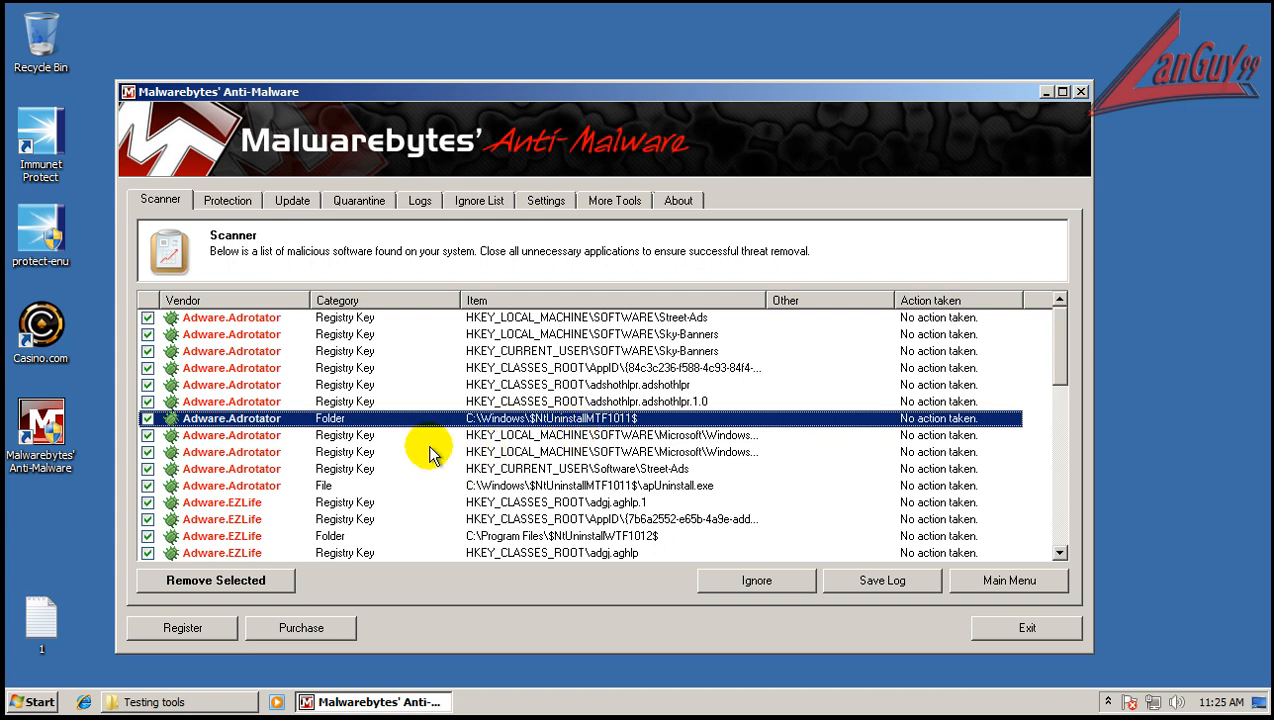
left_click(330, 485)
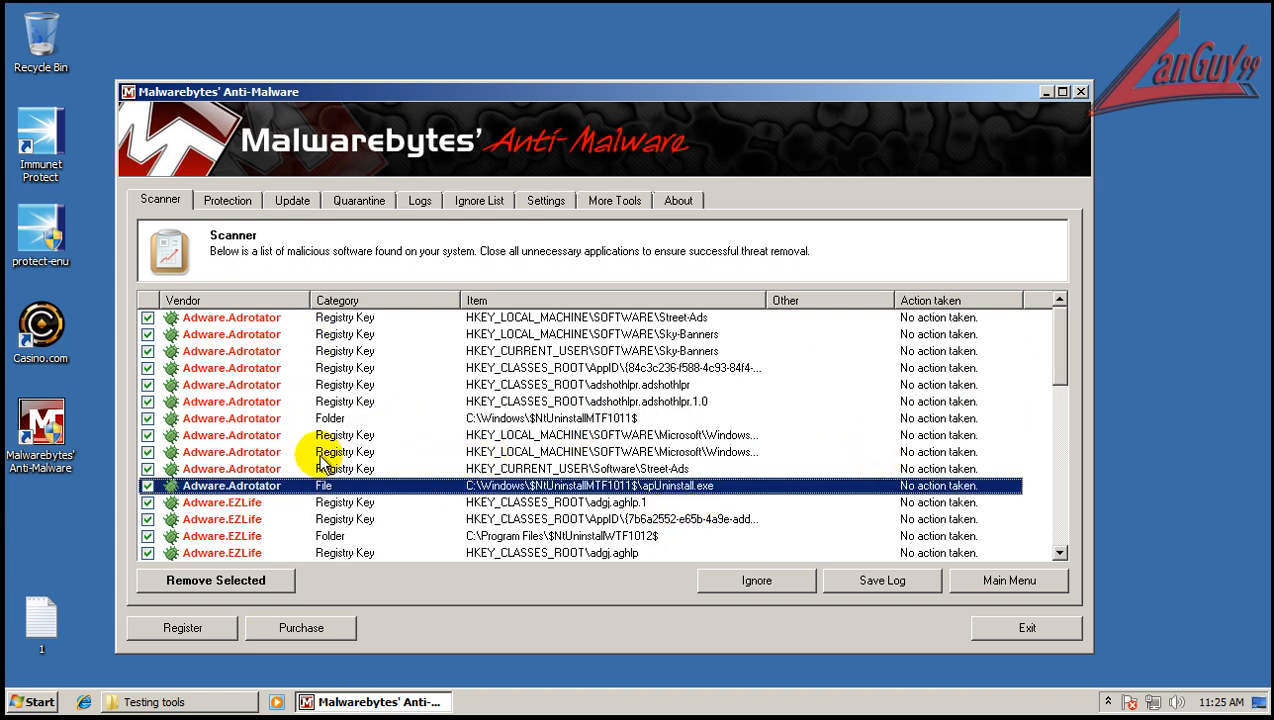
scroll("down", 3)
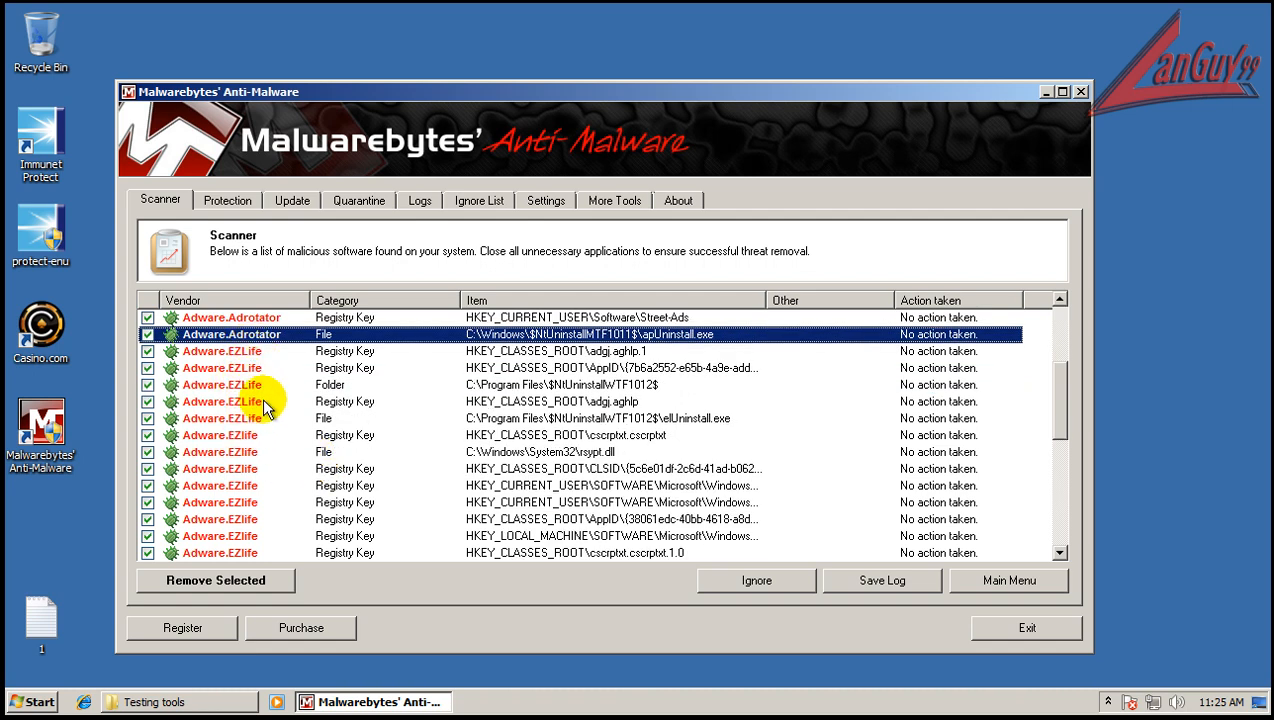
mouse_move(370, 463)
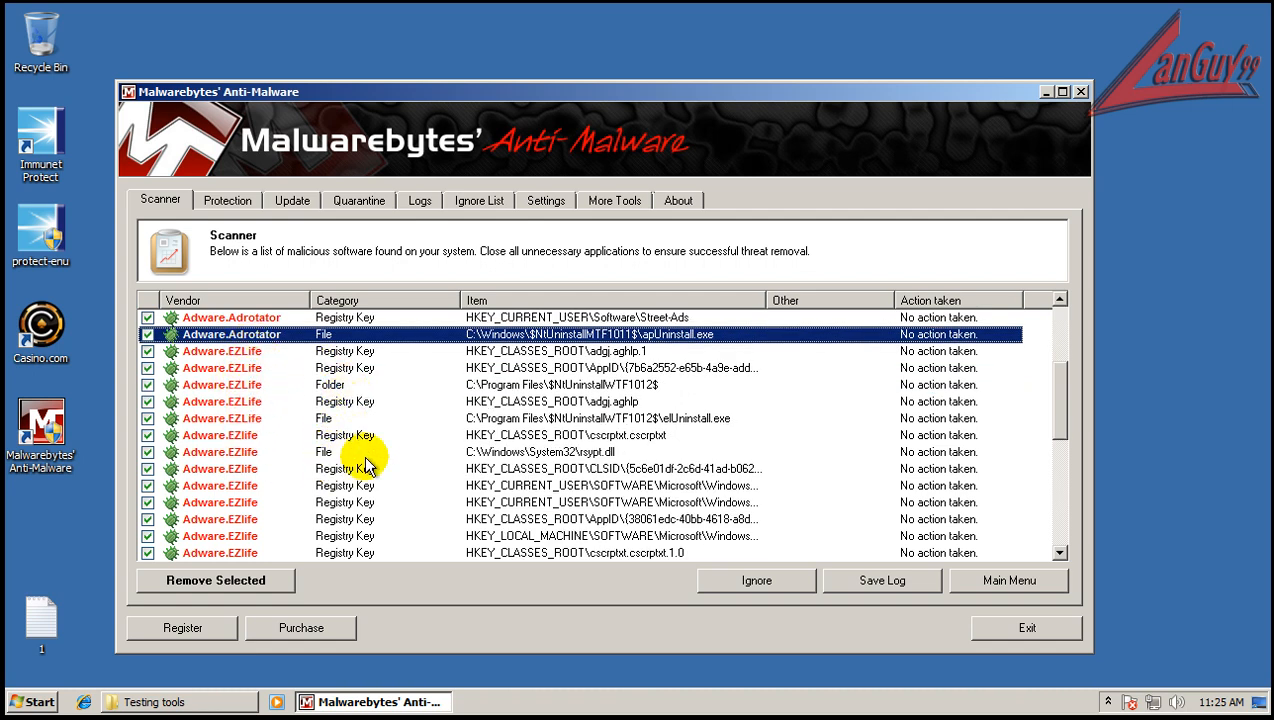
scroll("down", 3)
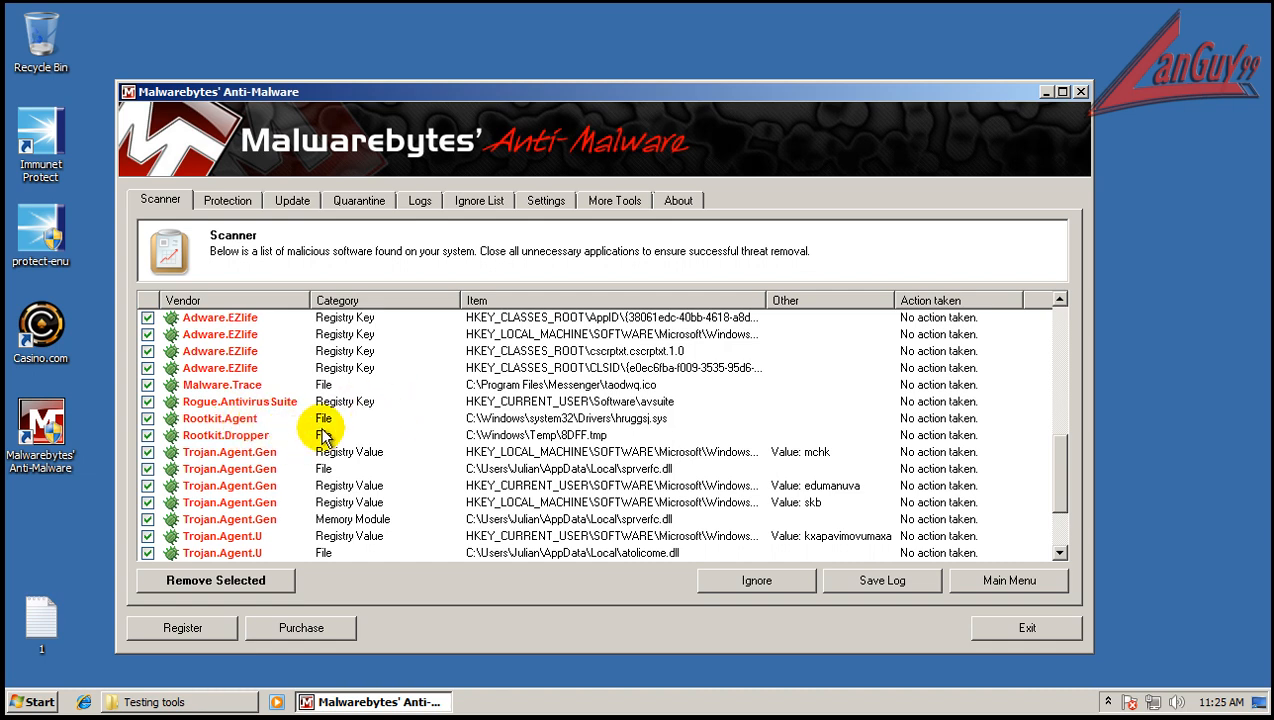
mouse_move(302, 410)
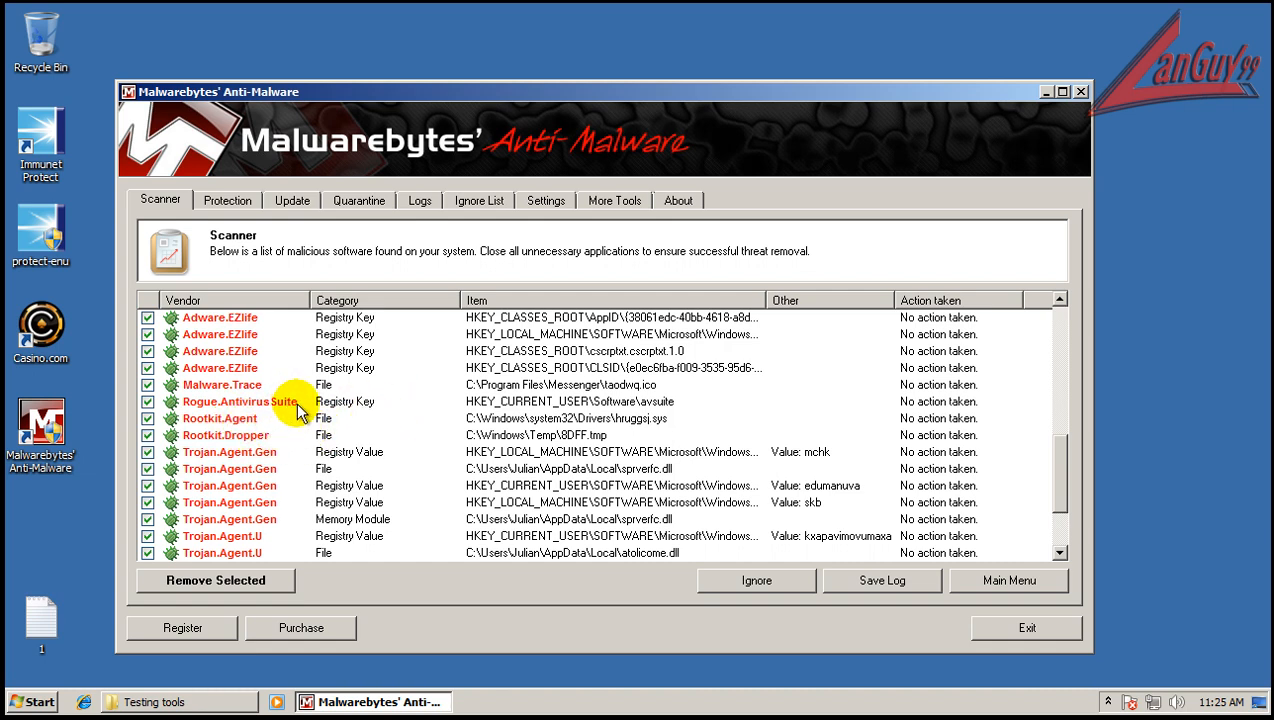
mouse_move(350, 396)
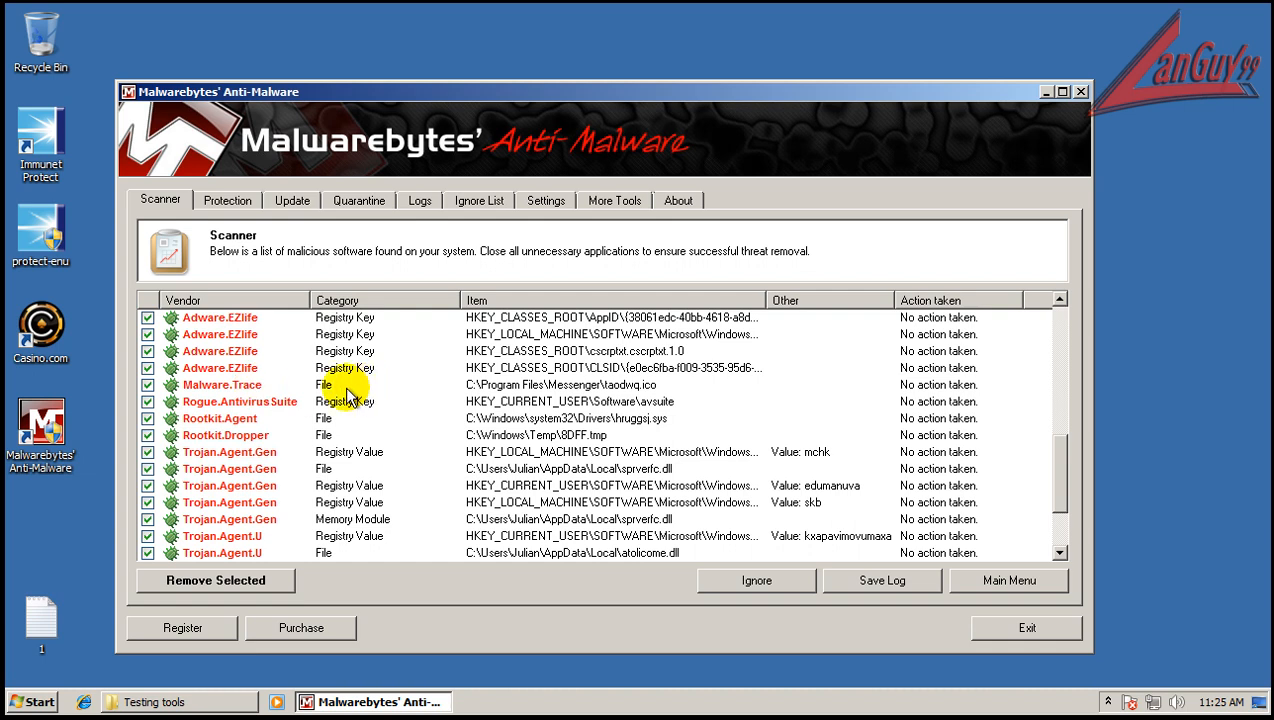
scroll("down", 3)
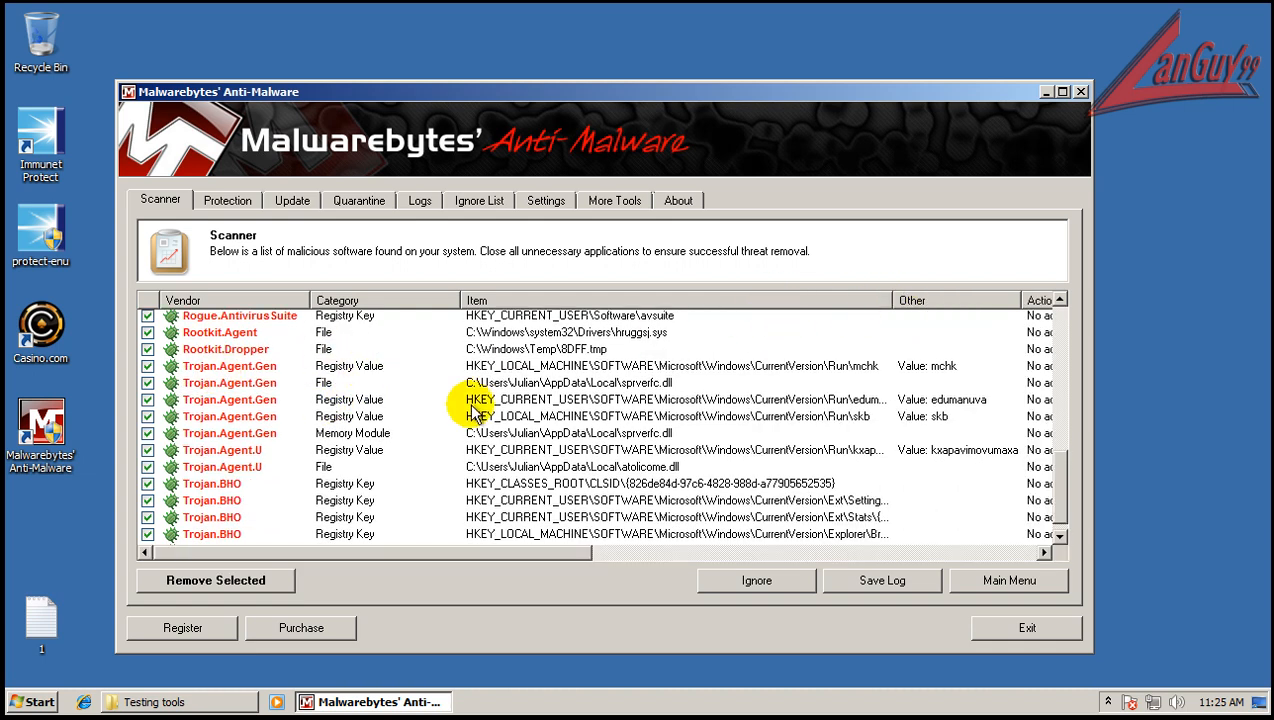
scroll("down", 3)
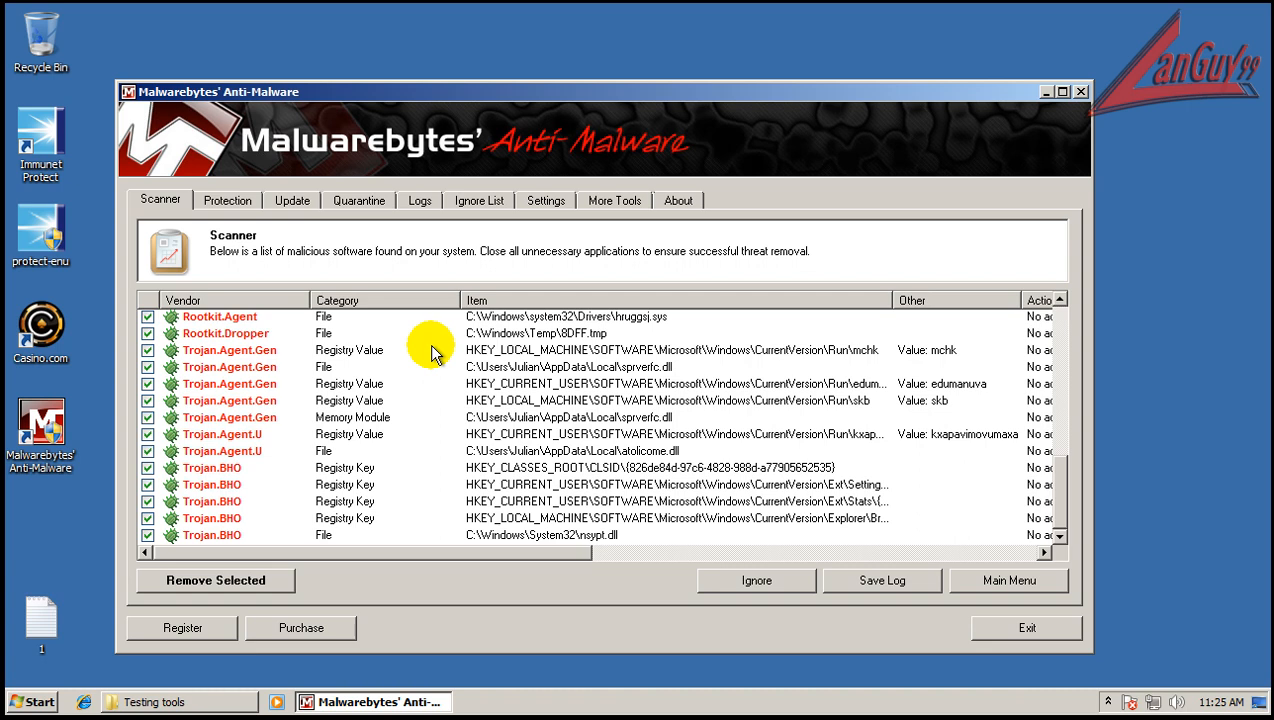
mouse_move(838, 261)
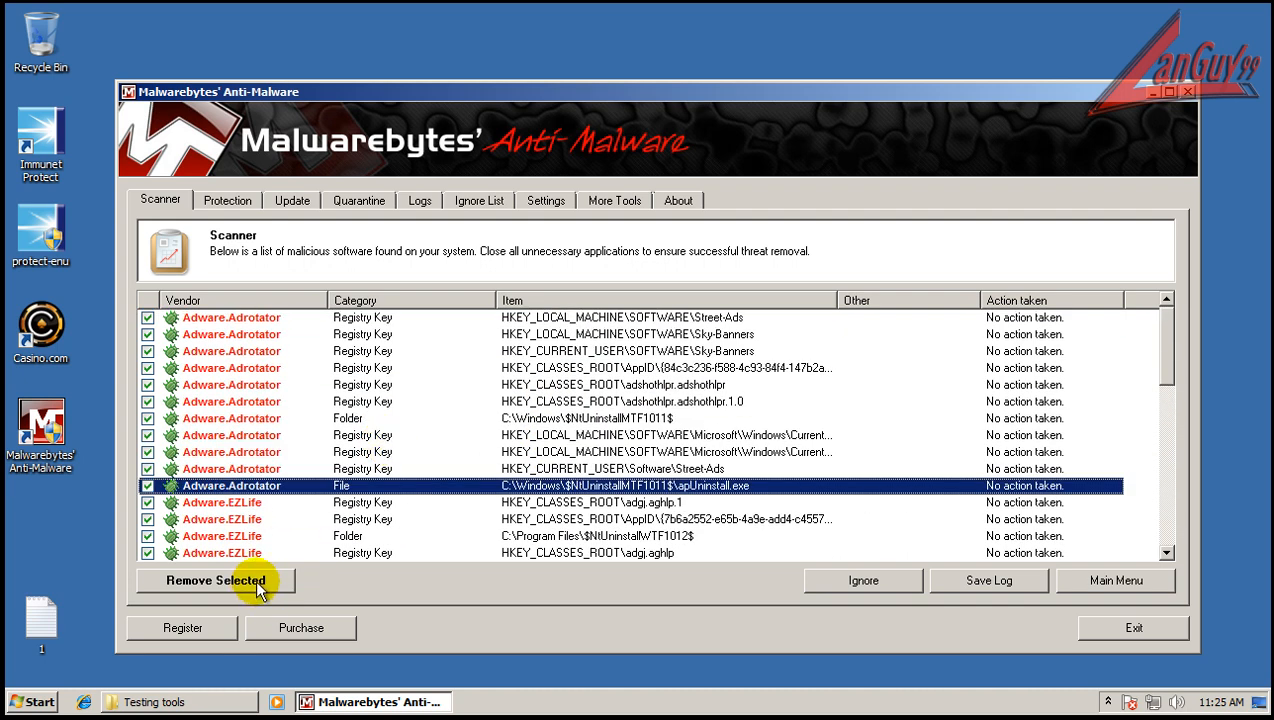
left_click(213, 581)
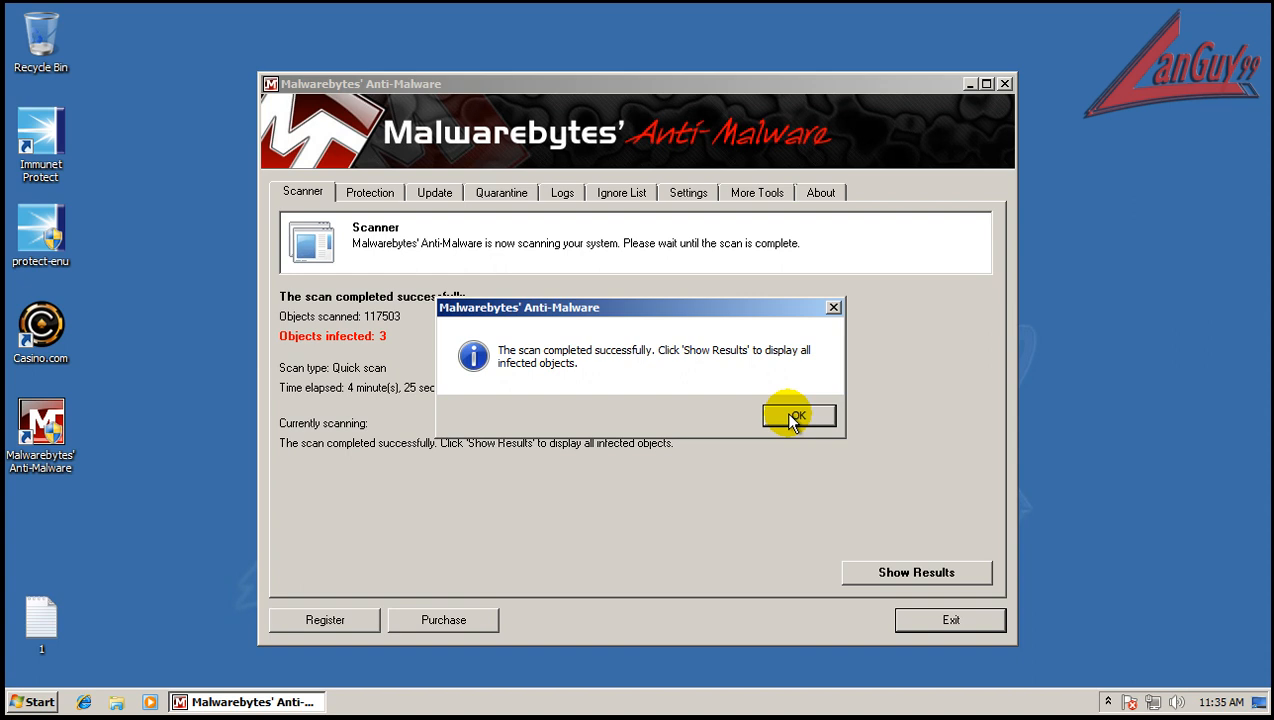
Step: Acknowledge the new scan, select the Rootkit.Agent driver, and quarantine and delete all three infections
left_click(797, 415)
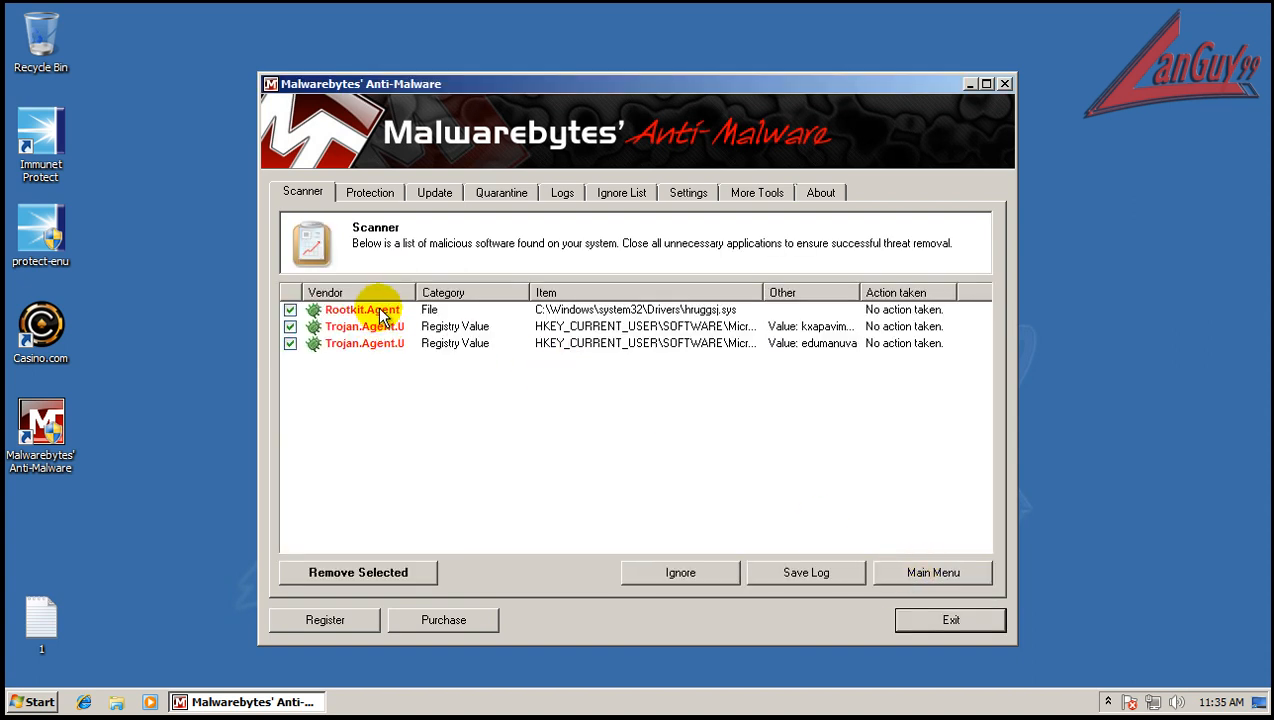
left_click(360, 309)
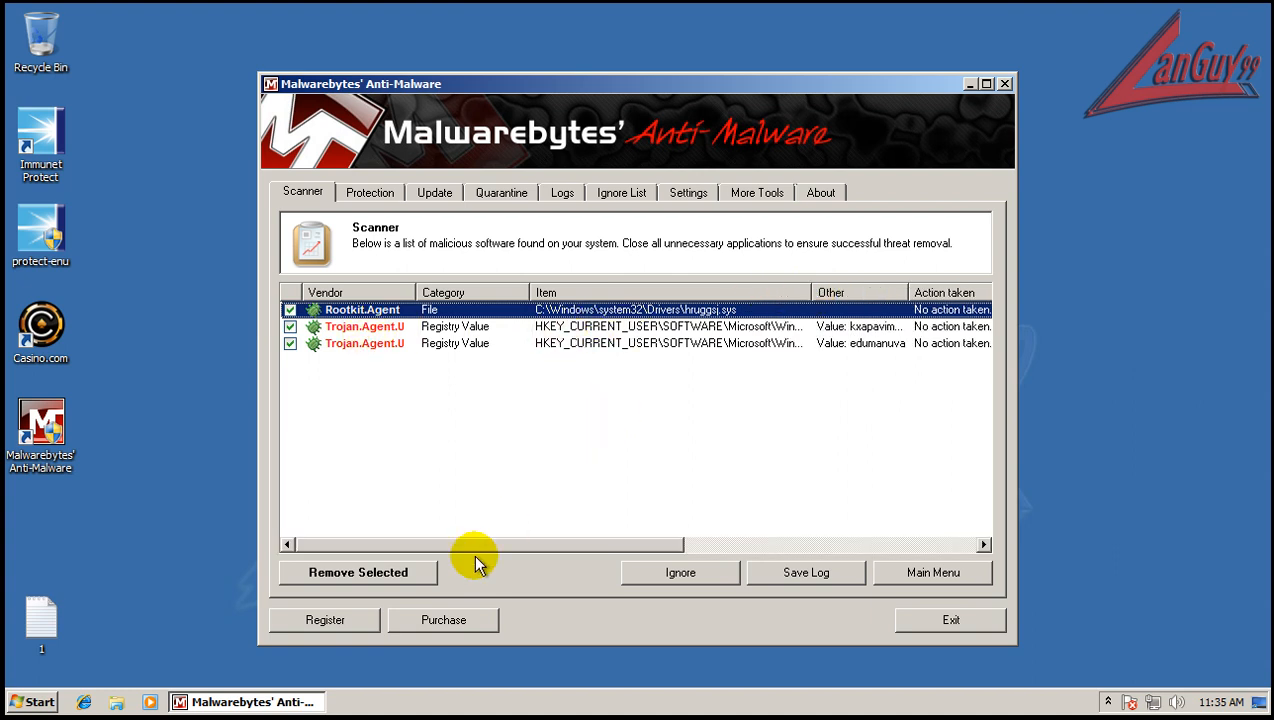
left_click(357, 572)
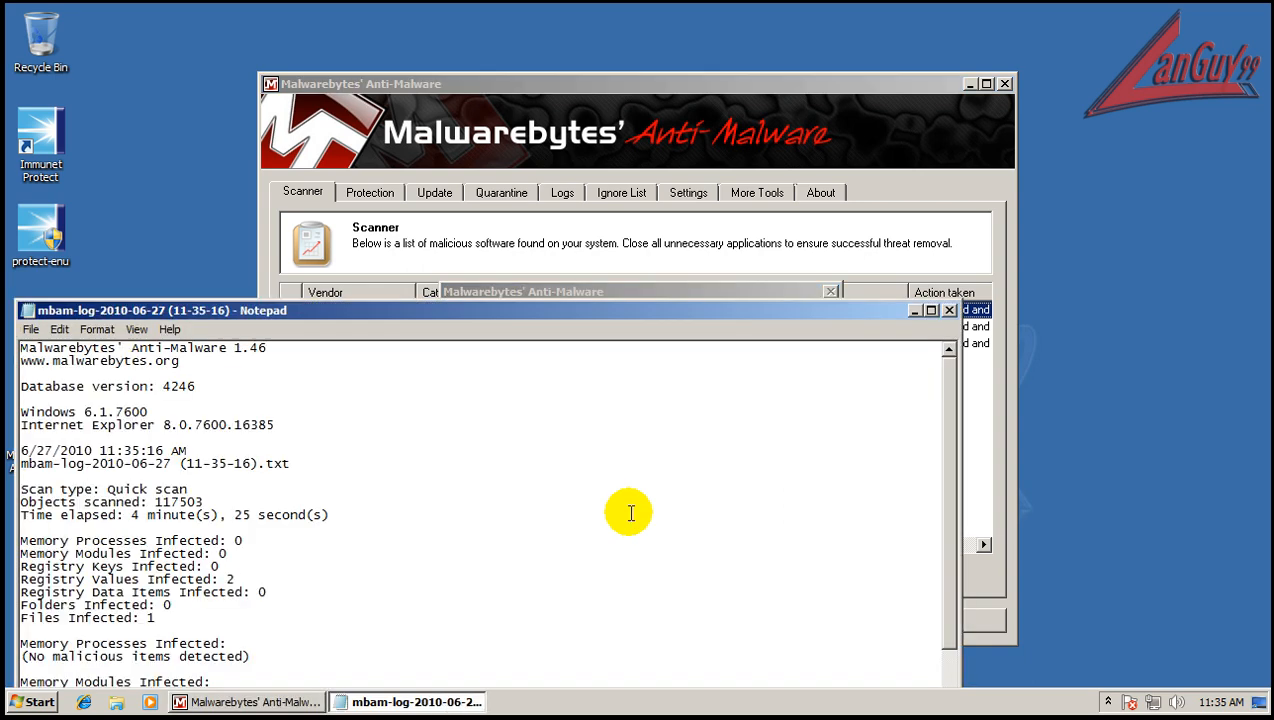
mouse_move(1015, 535)
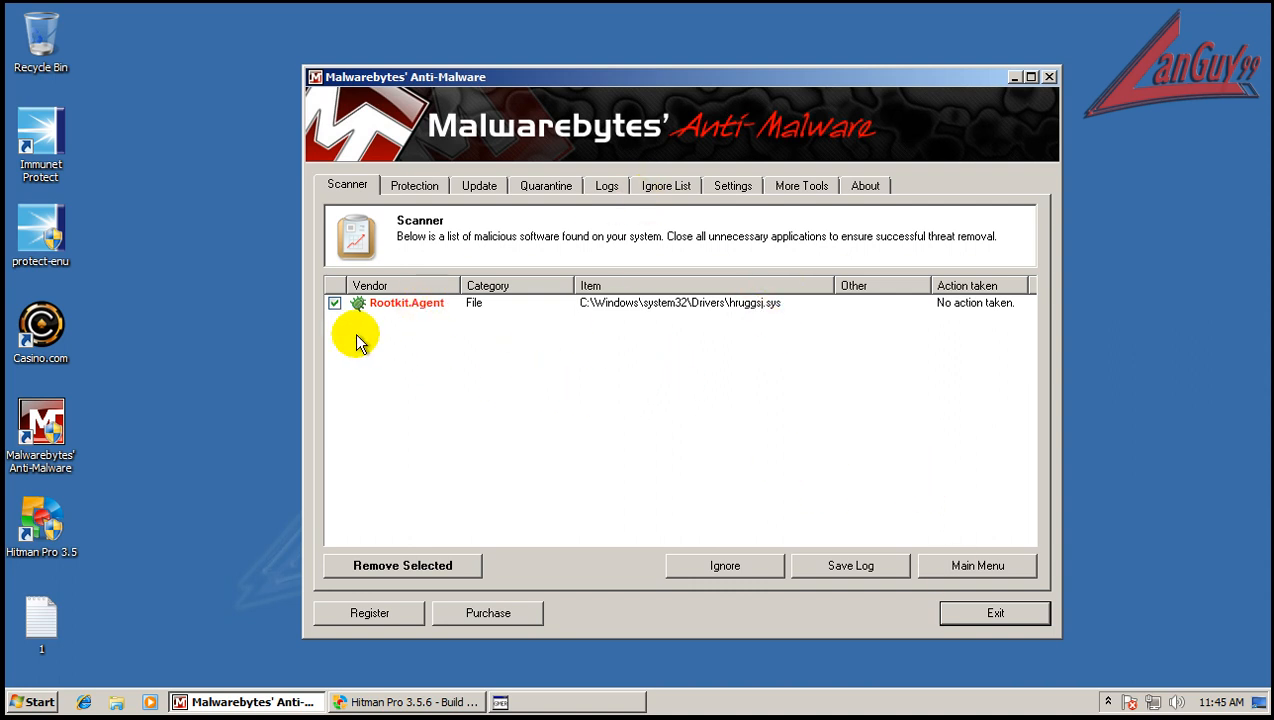
Step: Quit Malwarebytes despite the scan-in-progress warning and bring Hitman Pro's results into view
left_click(1050, 77)
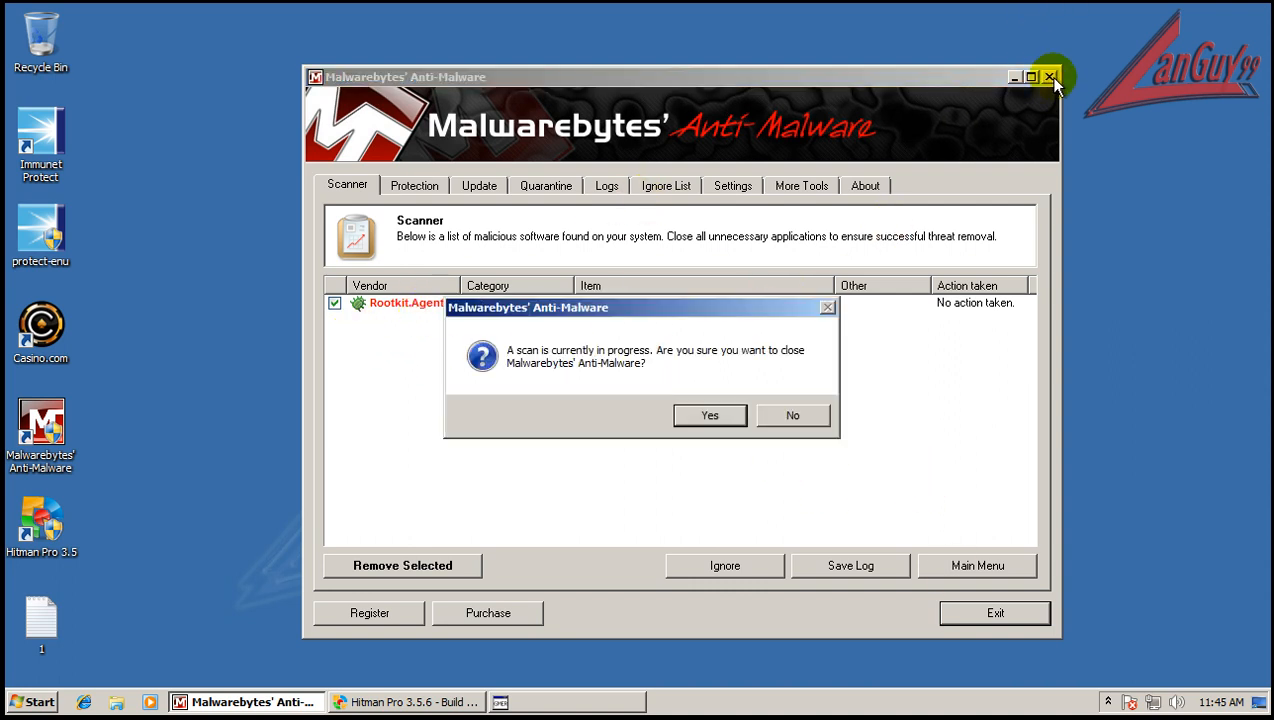
left_click(709, 415)
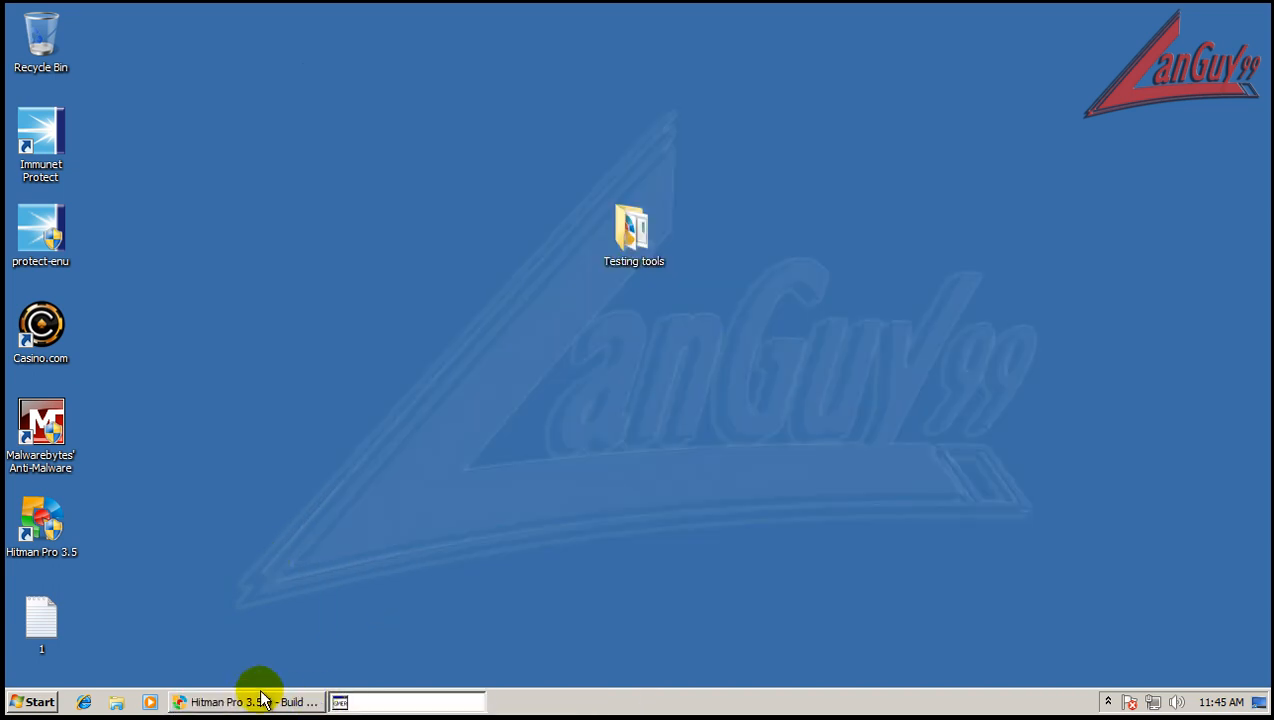
left_click(245, 701)
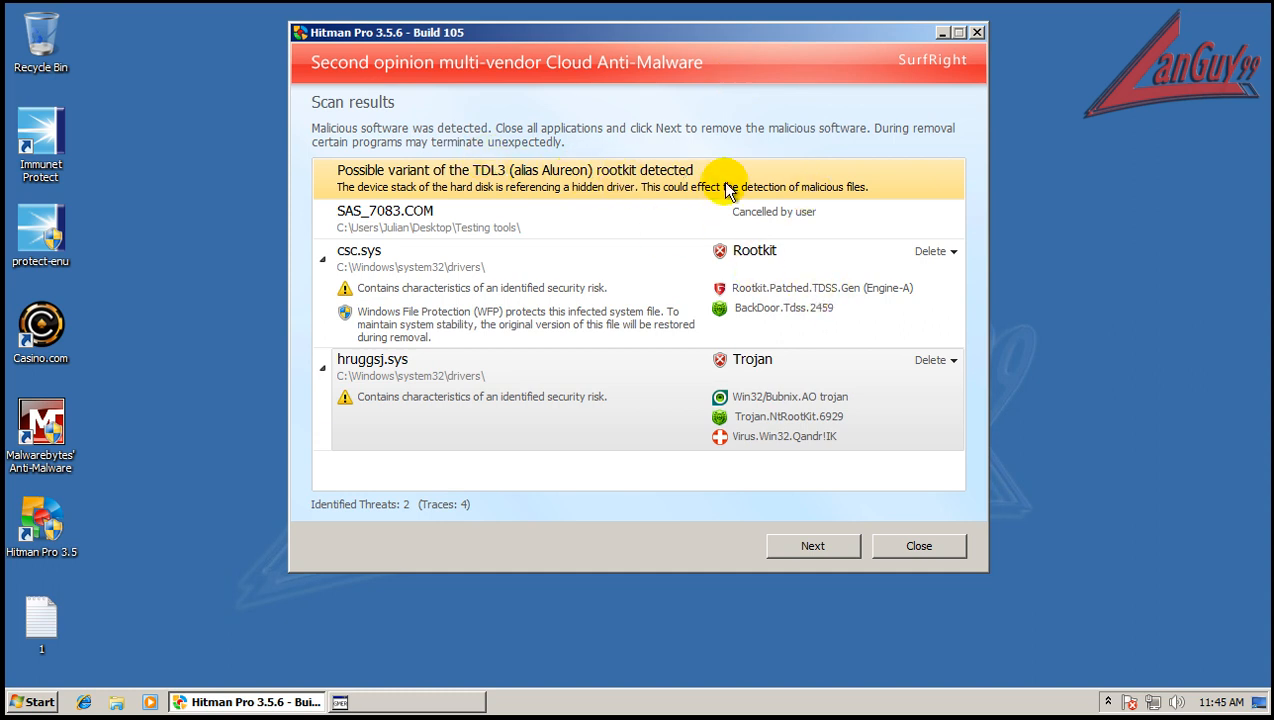
mouse_move(400, 159)
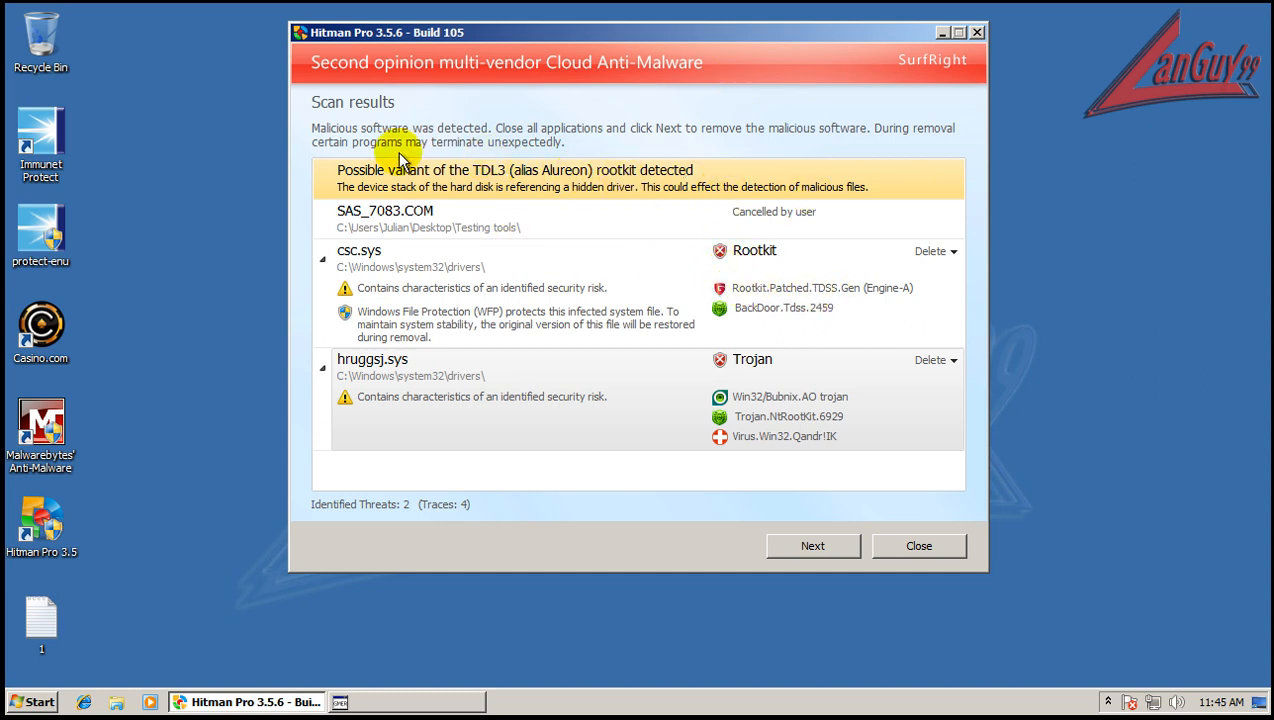
mouse_move(650, 410)
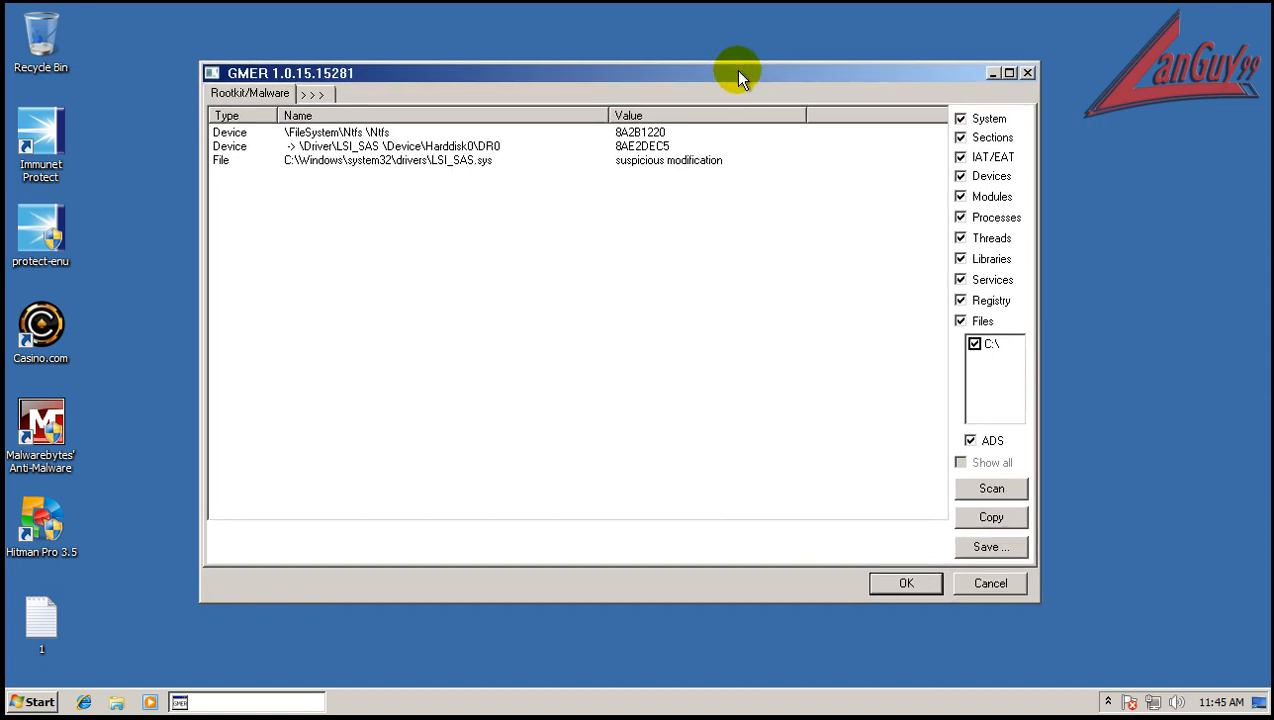
mouse_move(465, 160)
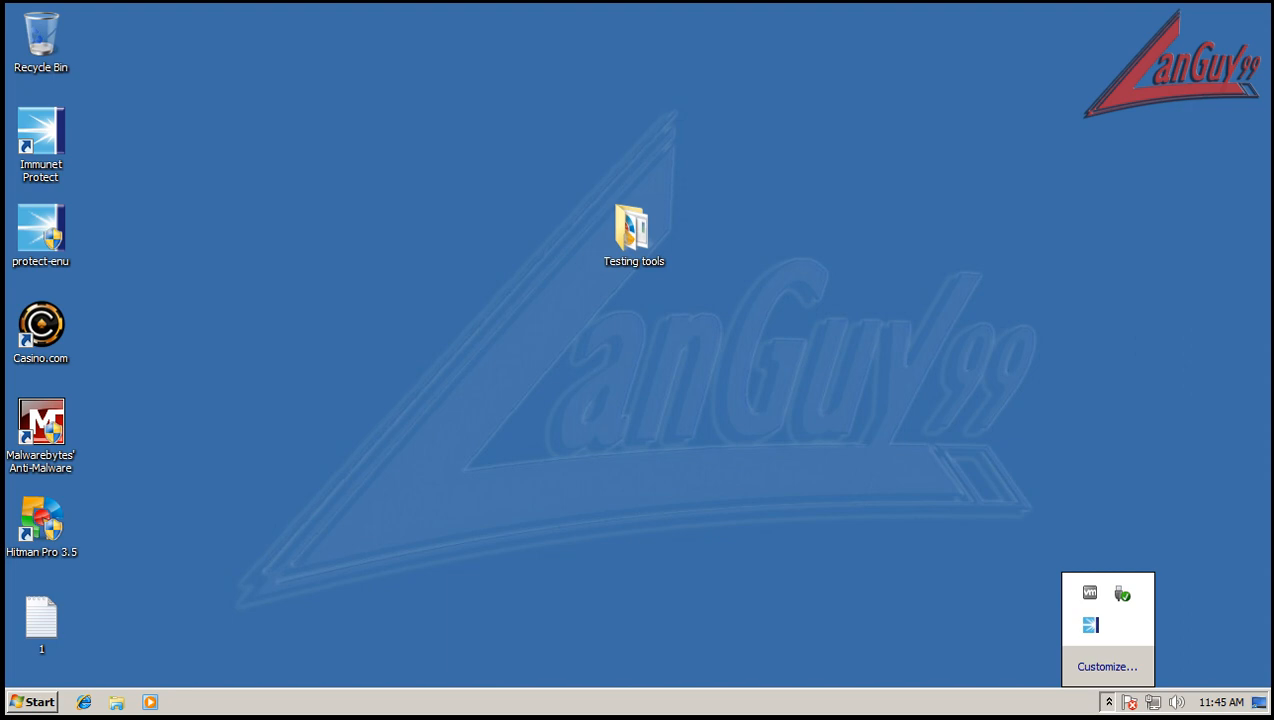
Step: Dismiss the notification-area overflow popup, leaving only the empty desktop
left_click(1107, 701)
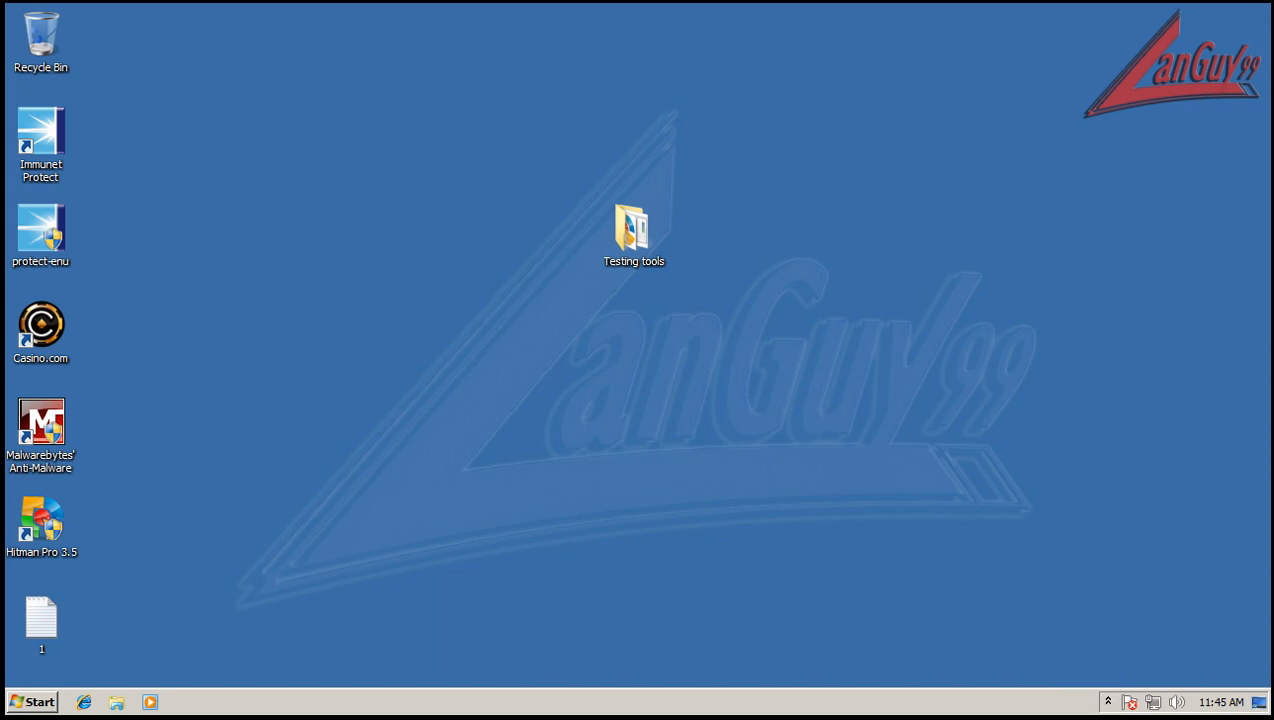